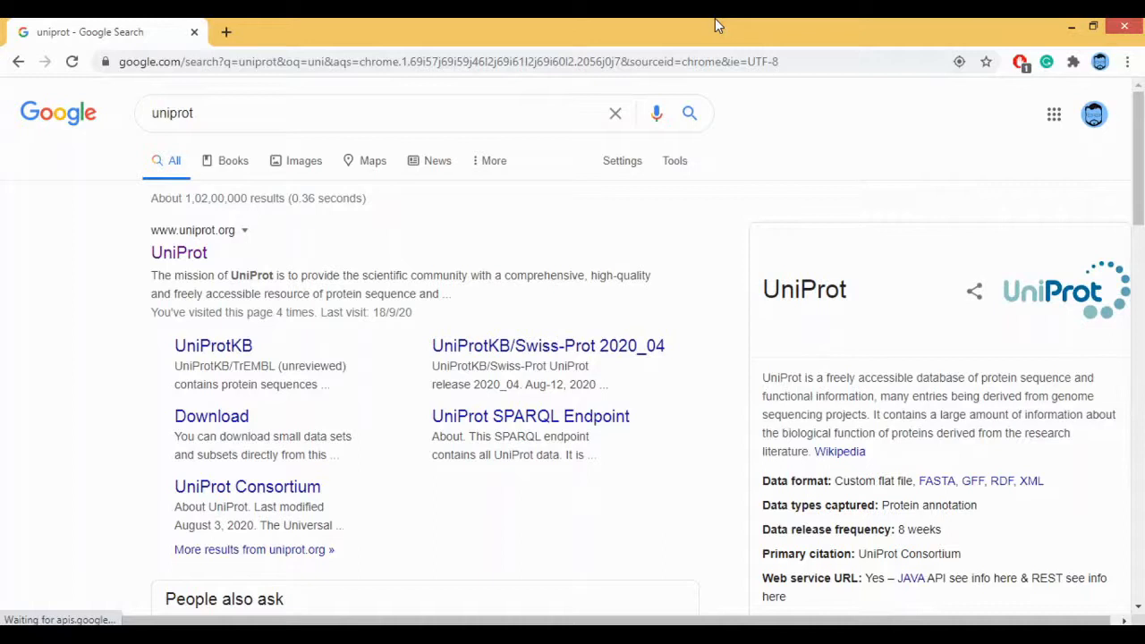
mouse_move(537, 141)
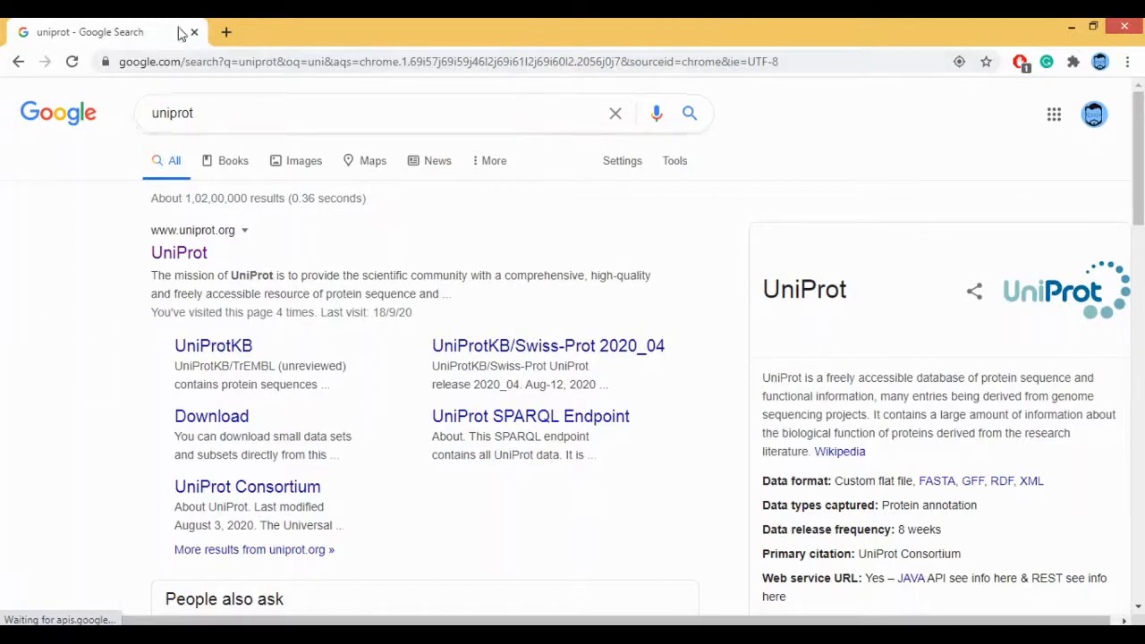
mouse_move(178, 254)
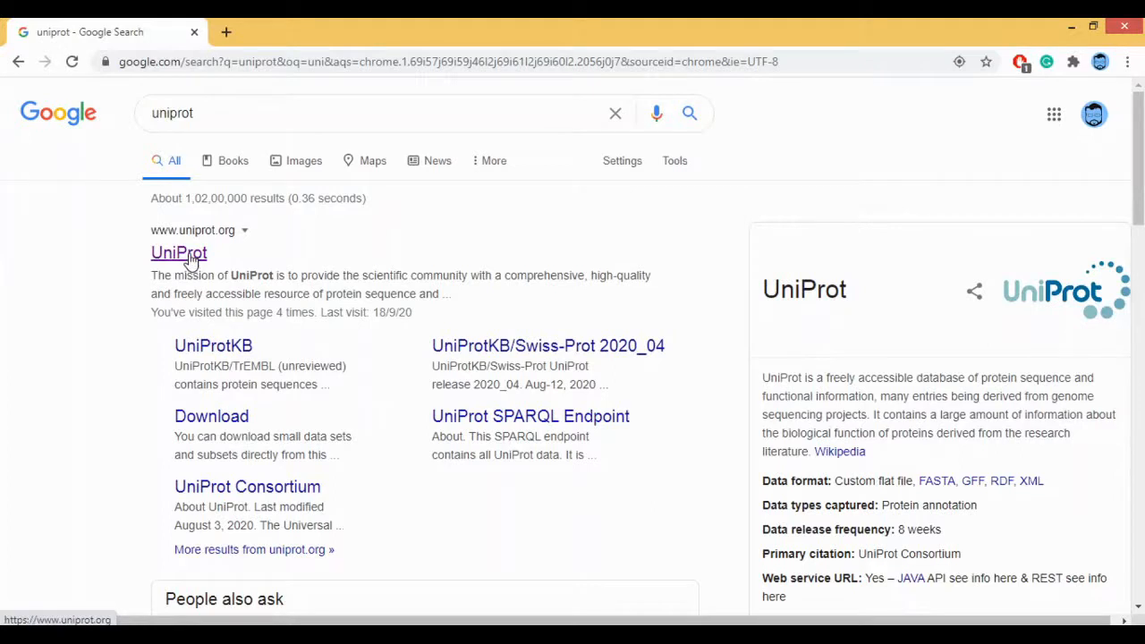
left_click(178, 254)
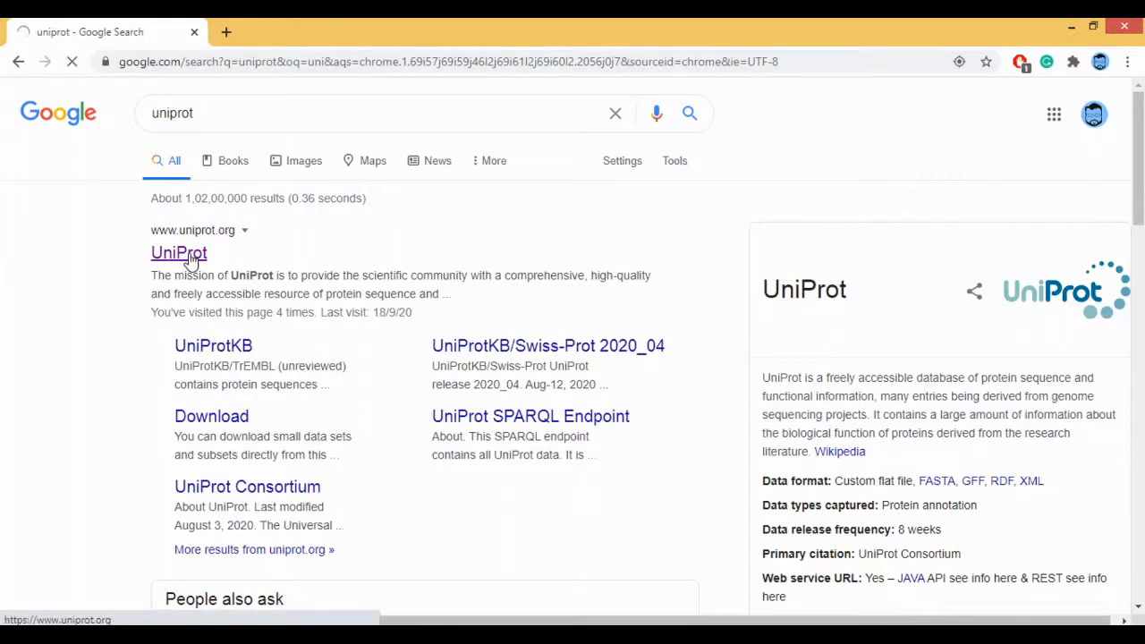
left_click(179, 254)
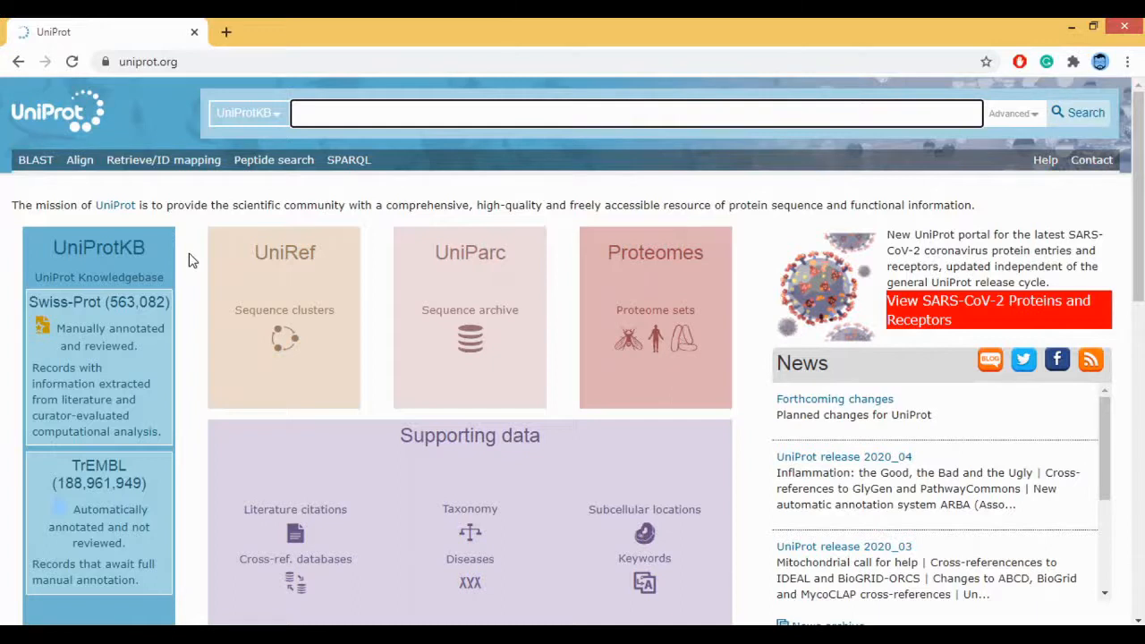
mouse_move(82, 253)
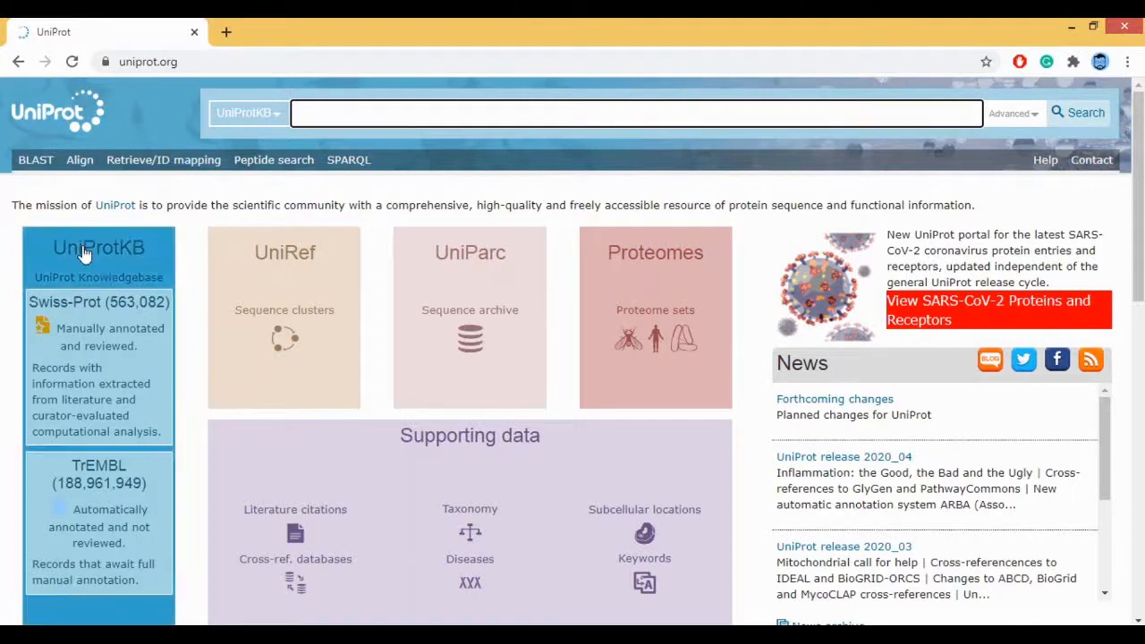
mouse_move(233, 313)
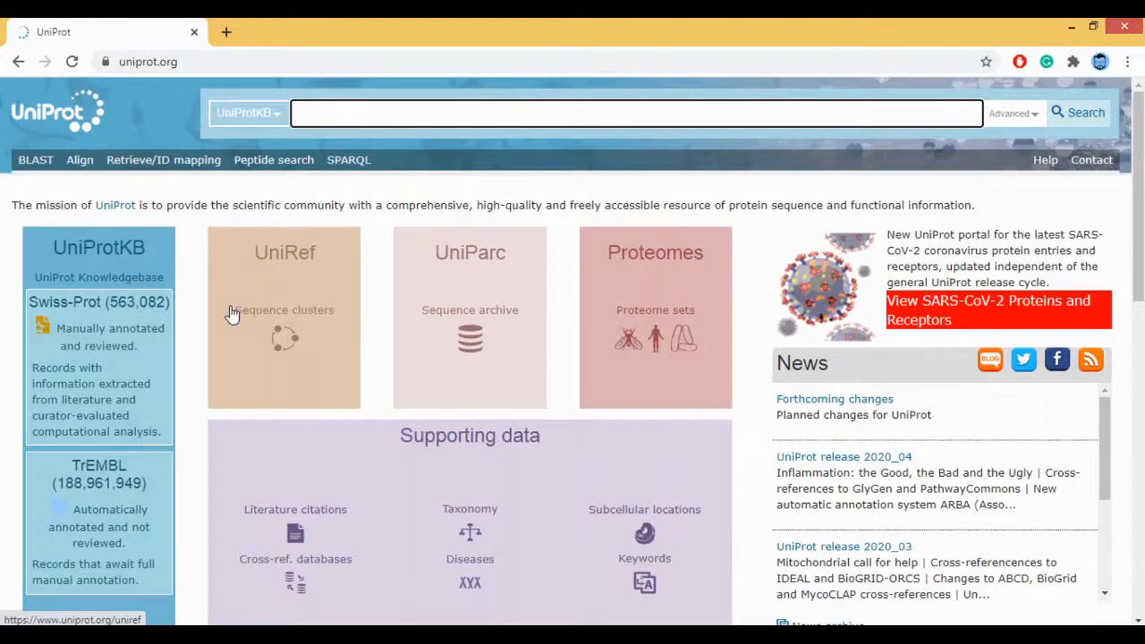
mouse_move(150, 416)
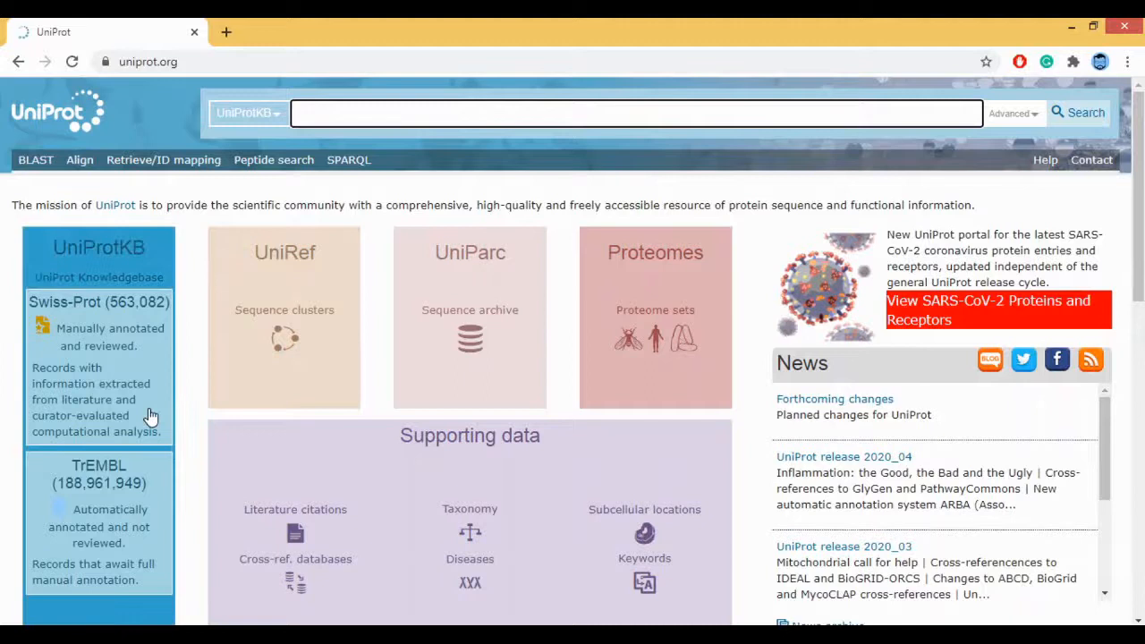
mouse_move(140, 349)
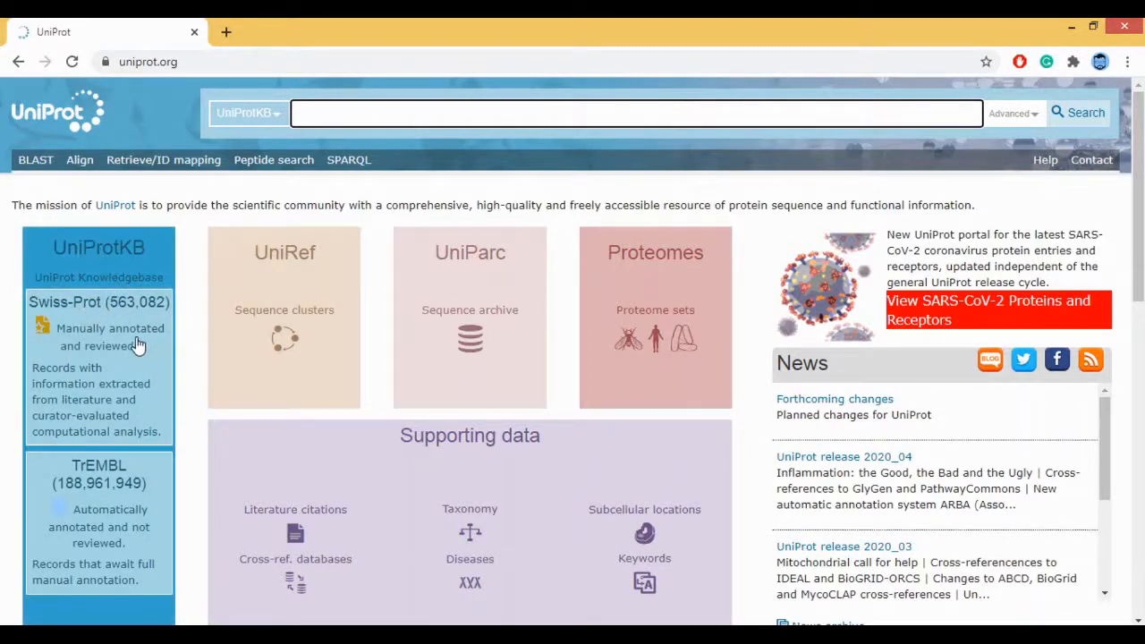
mouse_move(140, 492)
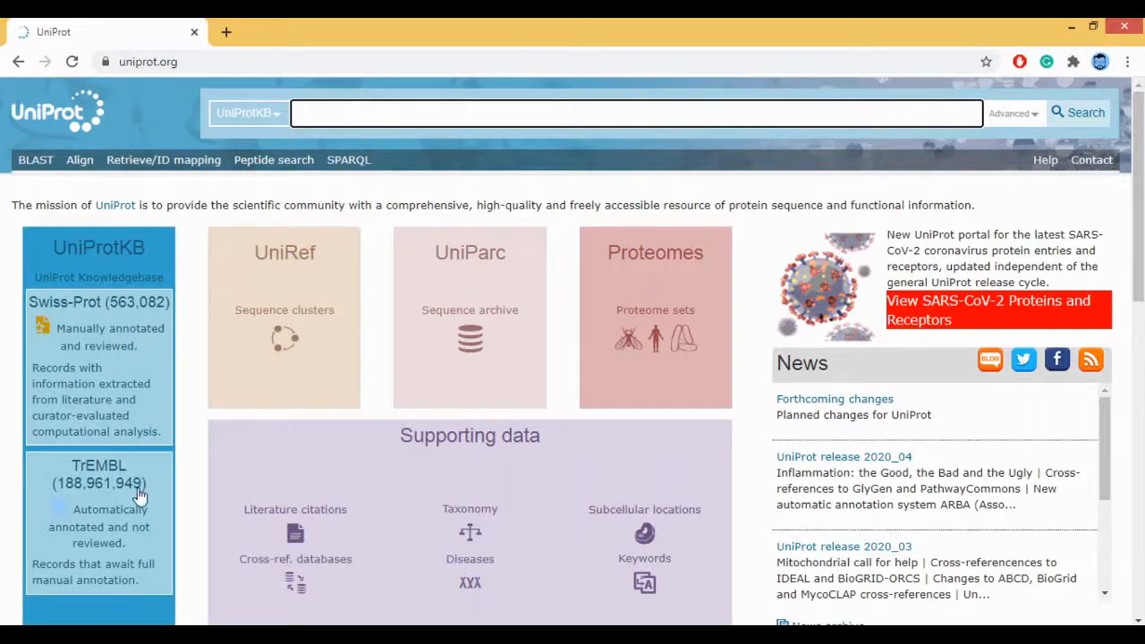
mouse_move(71, 329)
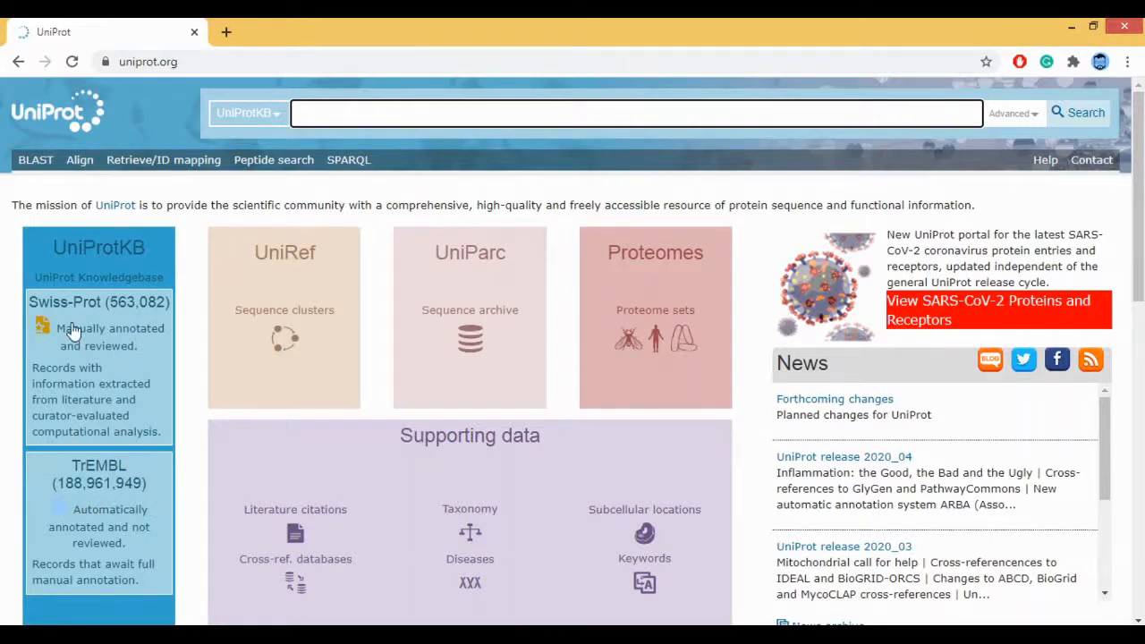
mouse_move(79, 448)
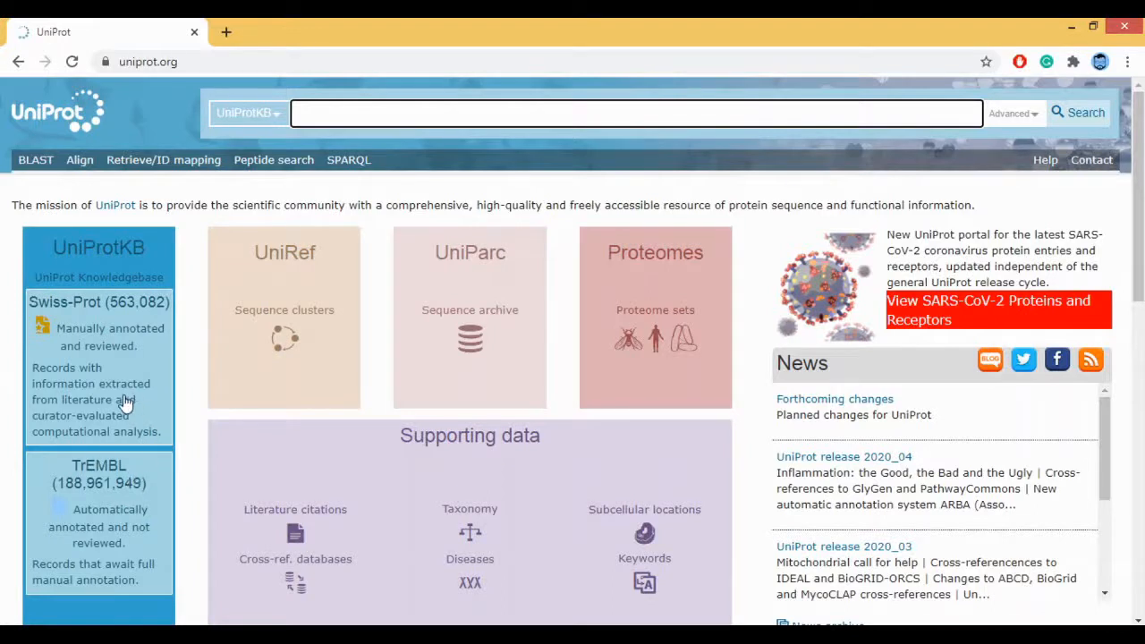
mouse_move(100, 431)
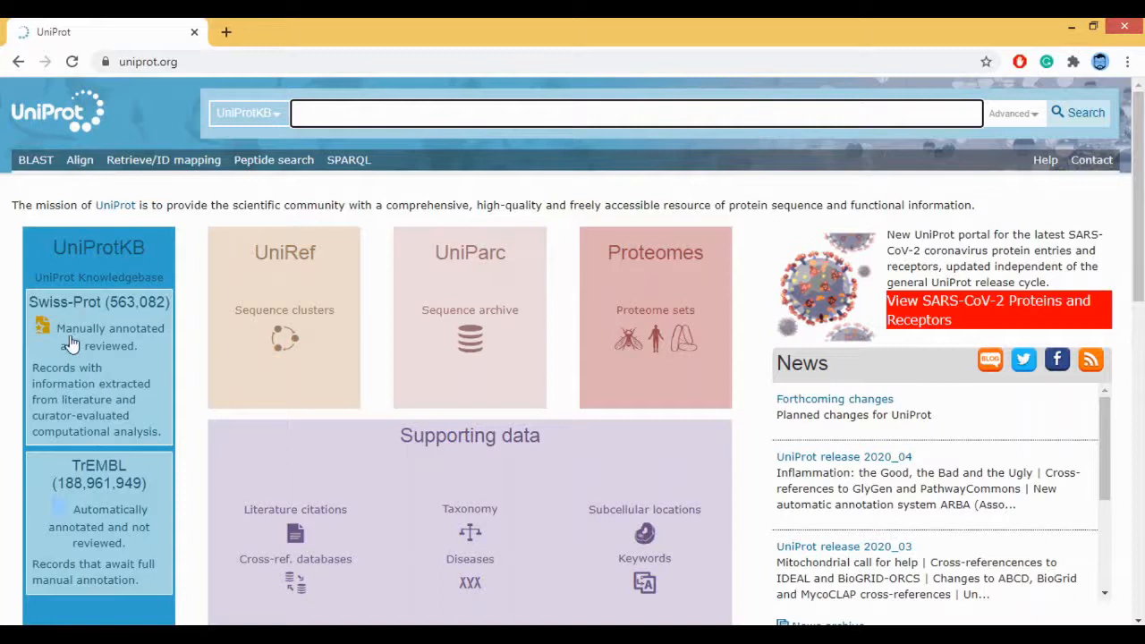
mouse_move(50, 320)
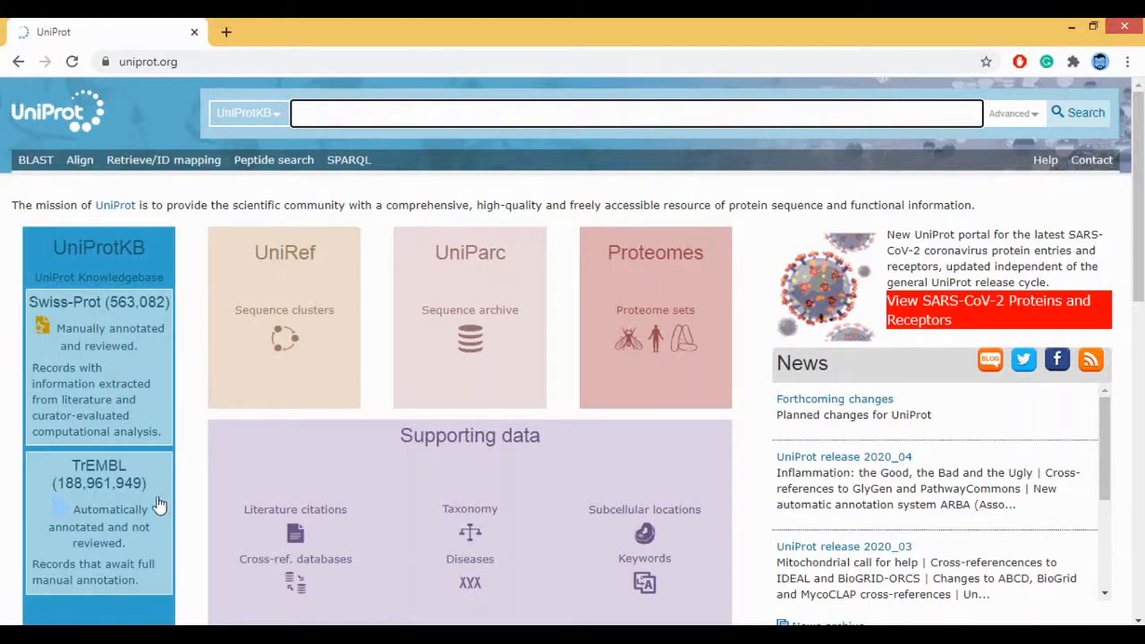
mouse_move(157, 487)
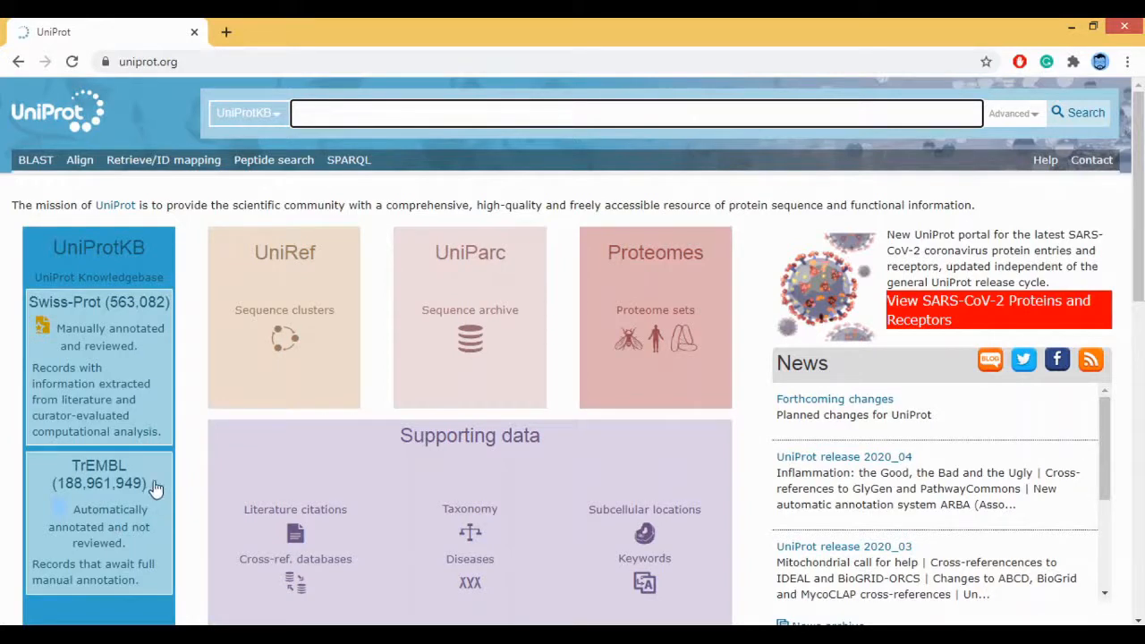
mouse_move(115, 261)
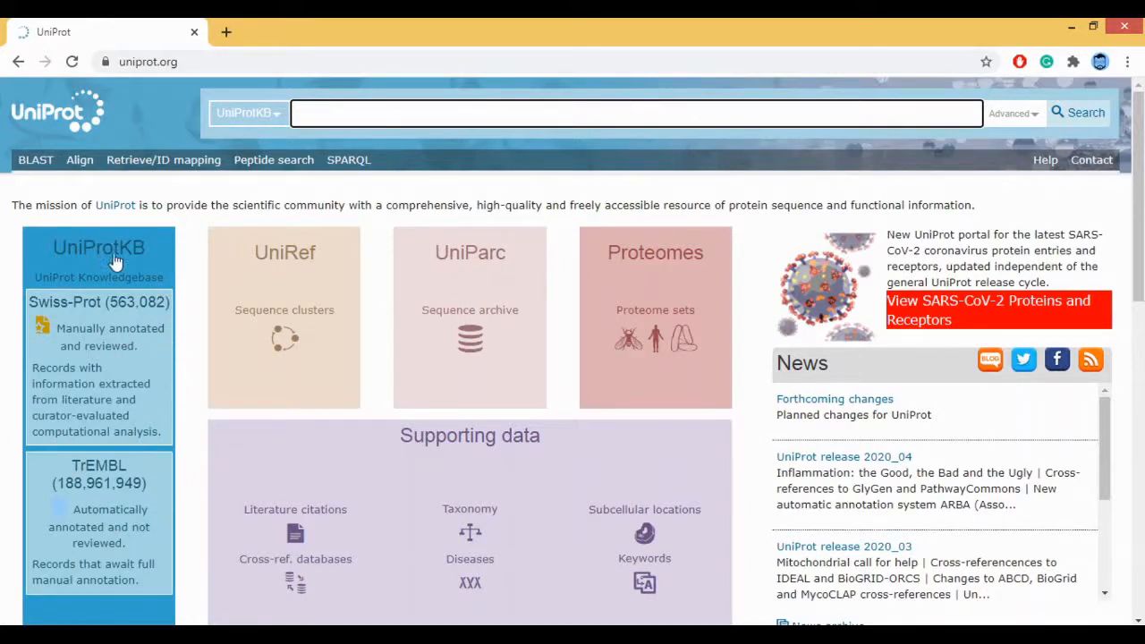
mouse_move(182, 283)
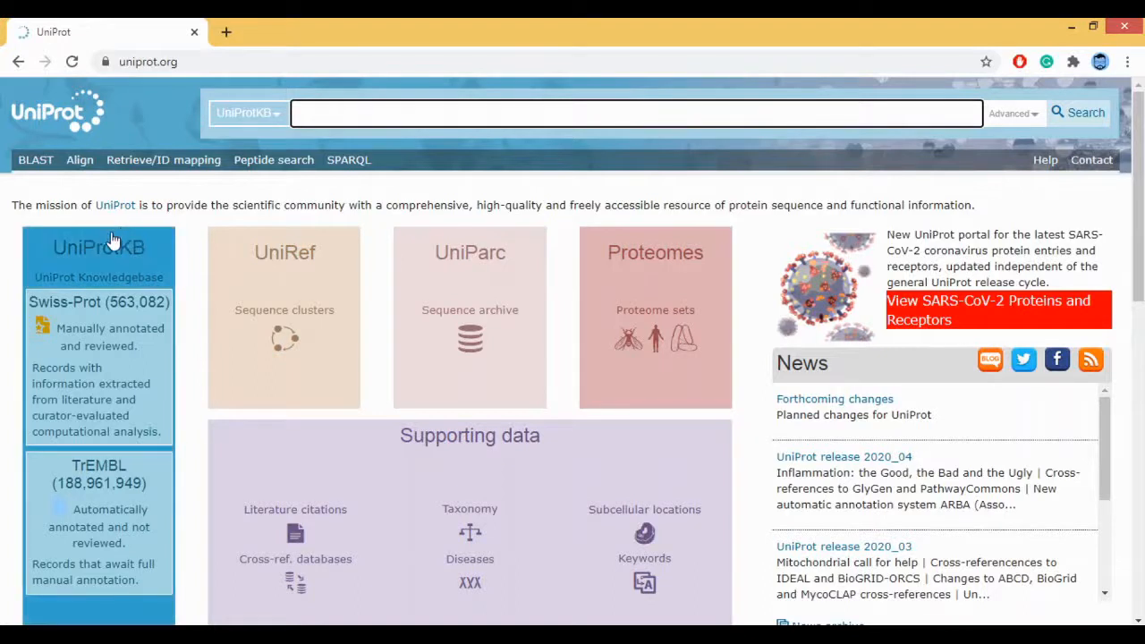
mouse_move(108, 249)
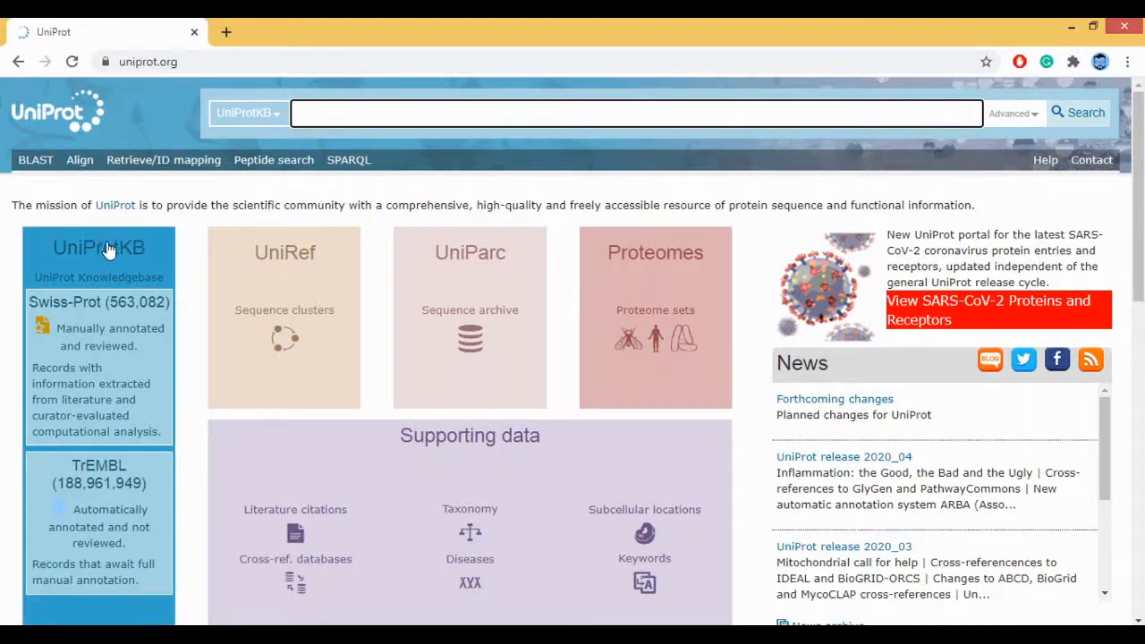
mouse_move(115, 251)
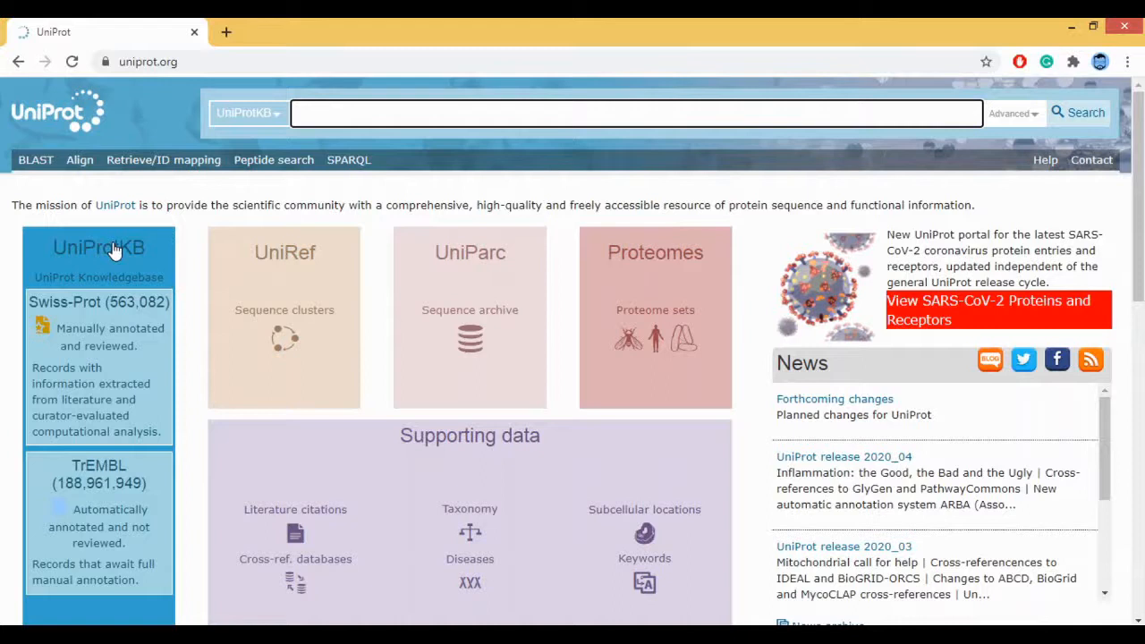
left_click(326, 110)
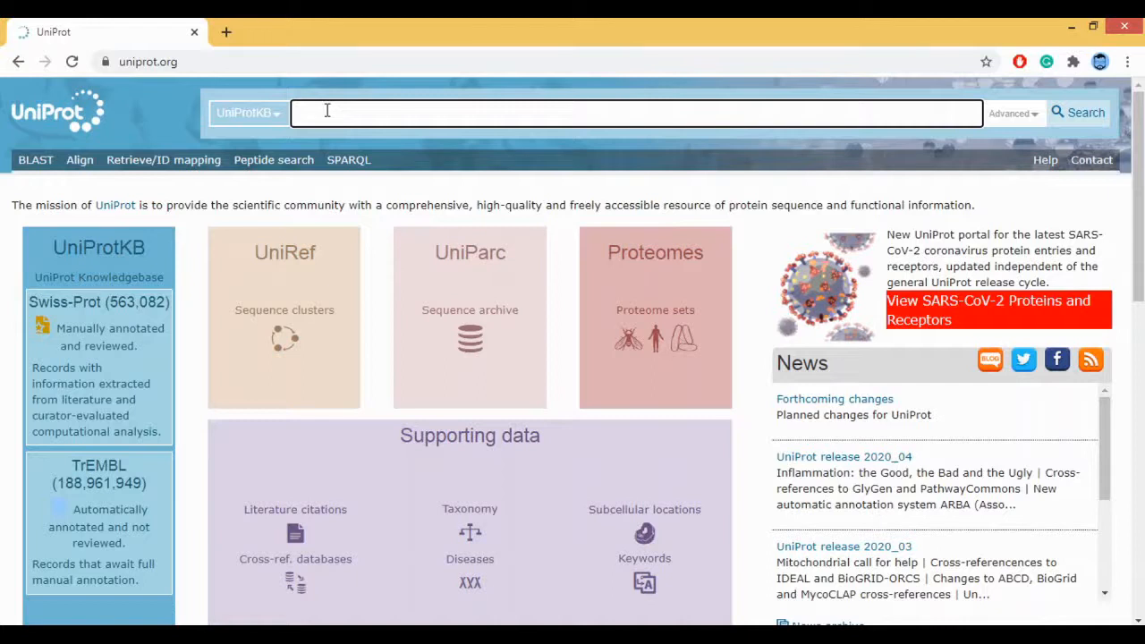
Search UniProtKB for 'p53' to list matching entries such as P53_HUMAN.
type("p53")
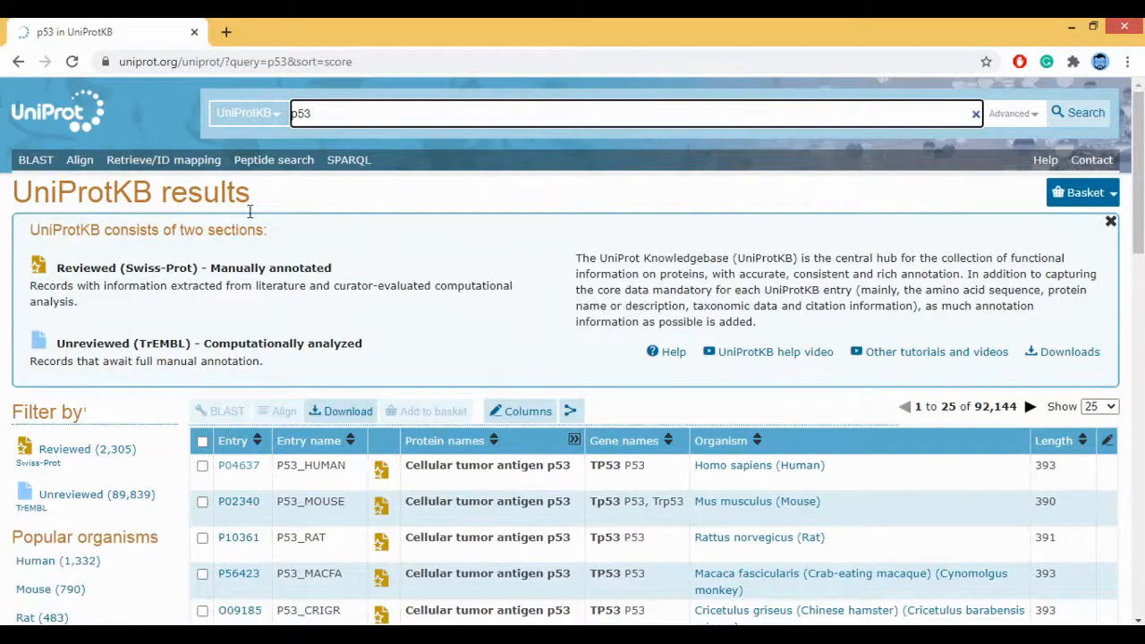
mouse_move(197, 276)
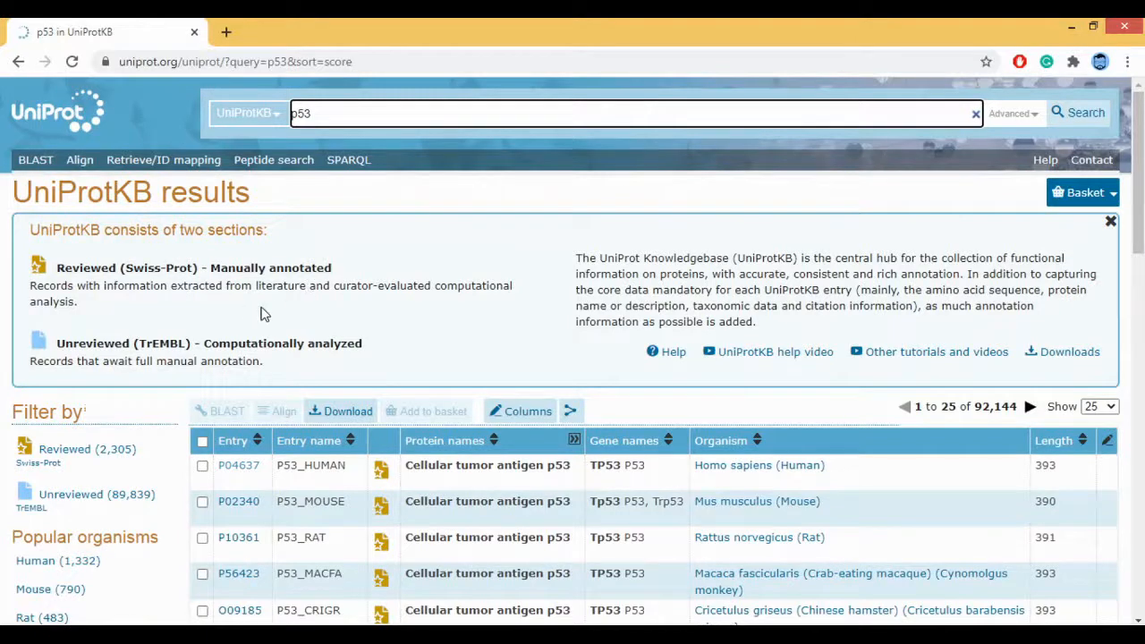
mouse_move(281, 305)
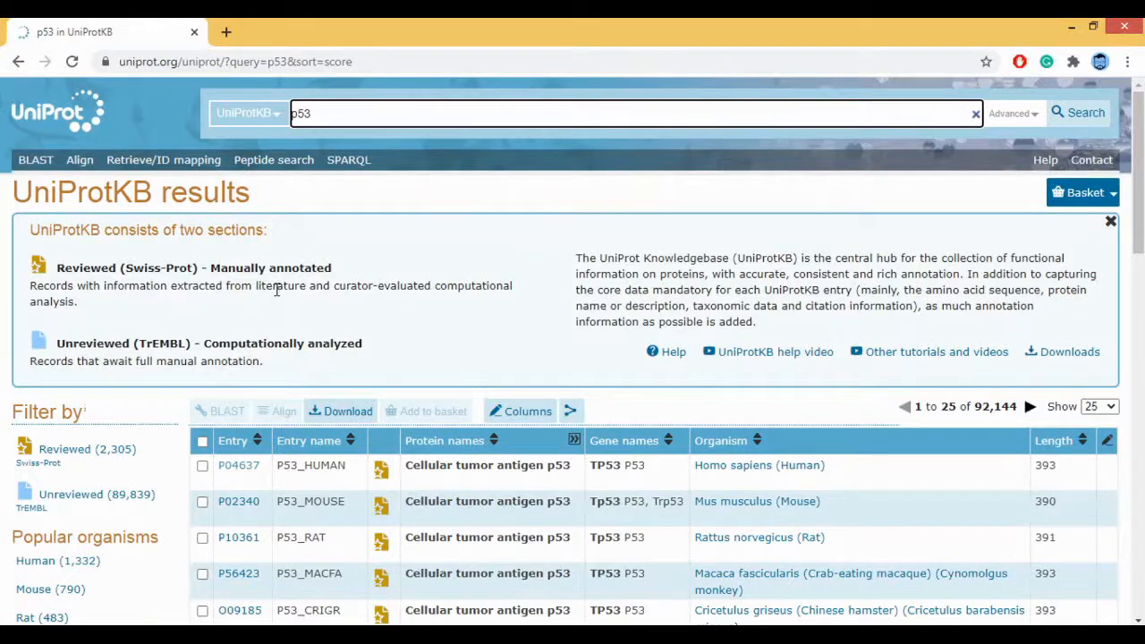
mouse_move(351, 317)
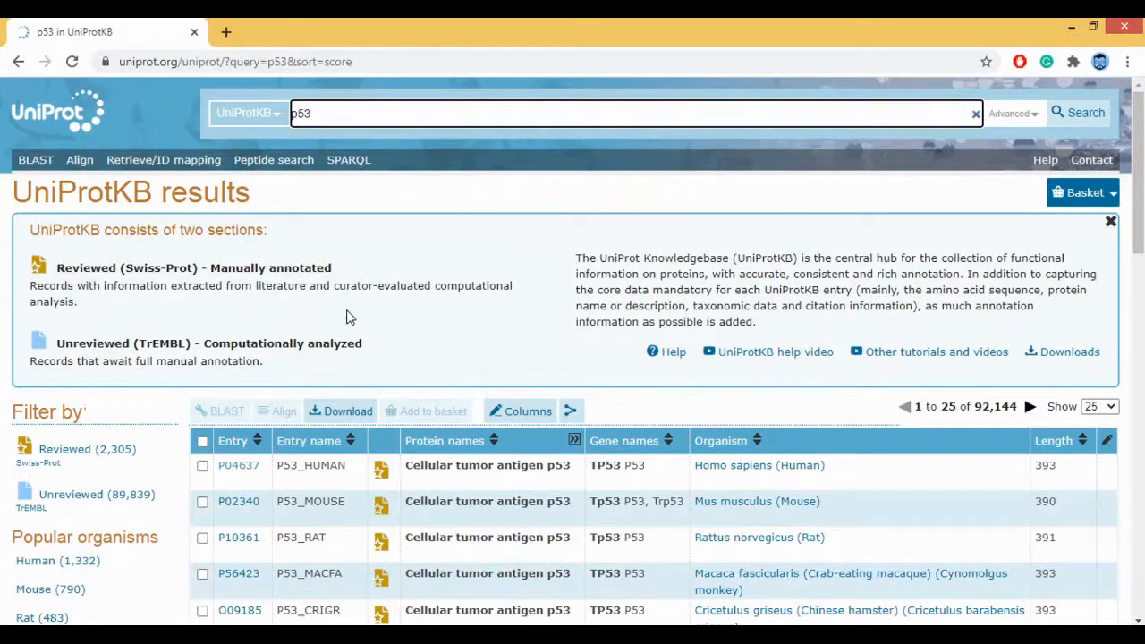
scroll("down", 3)
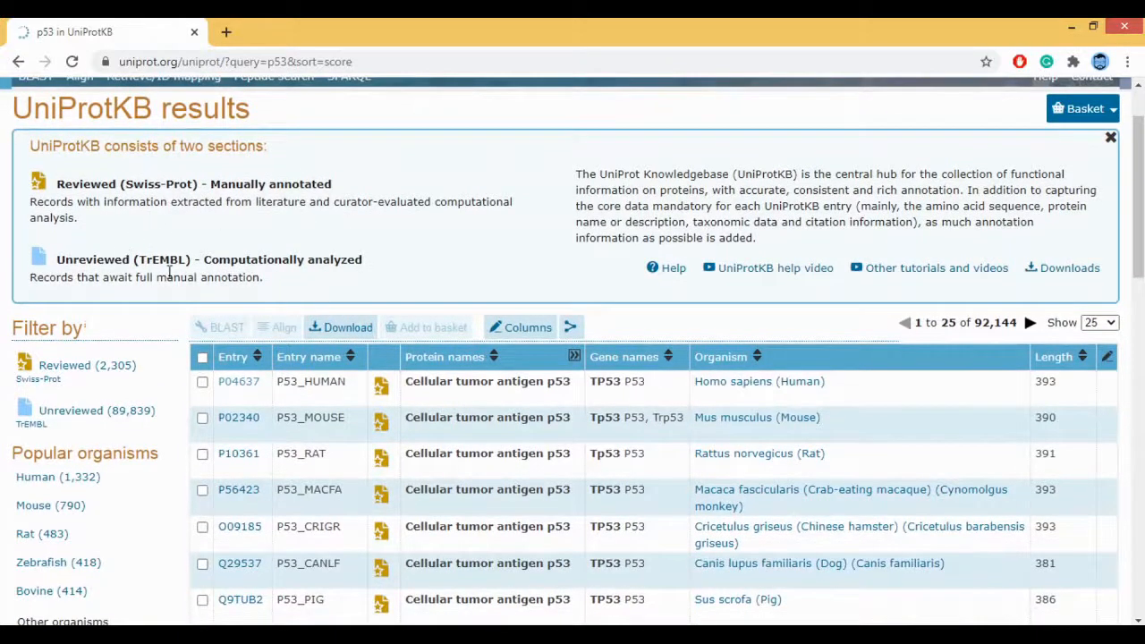
mouse_move(308, 254)
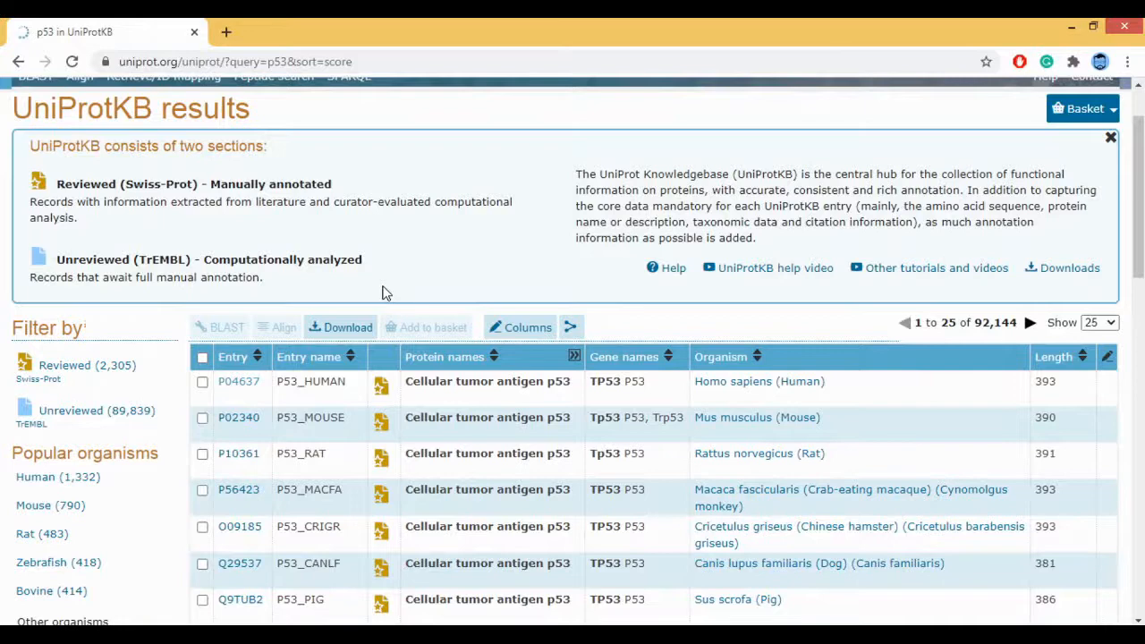
mouse_move(987, 337)
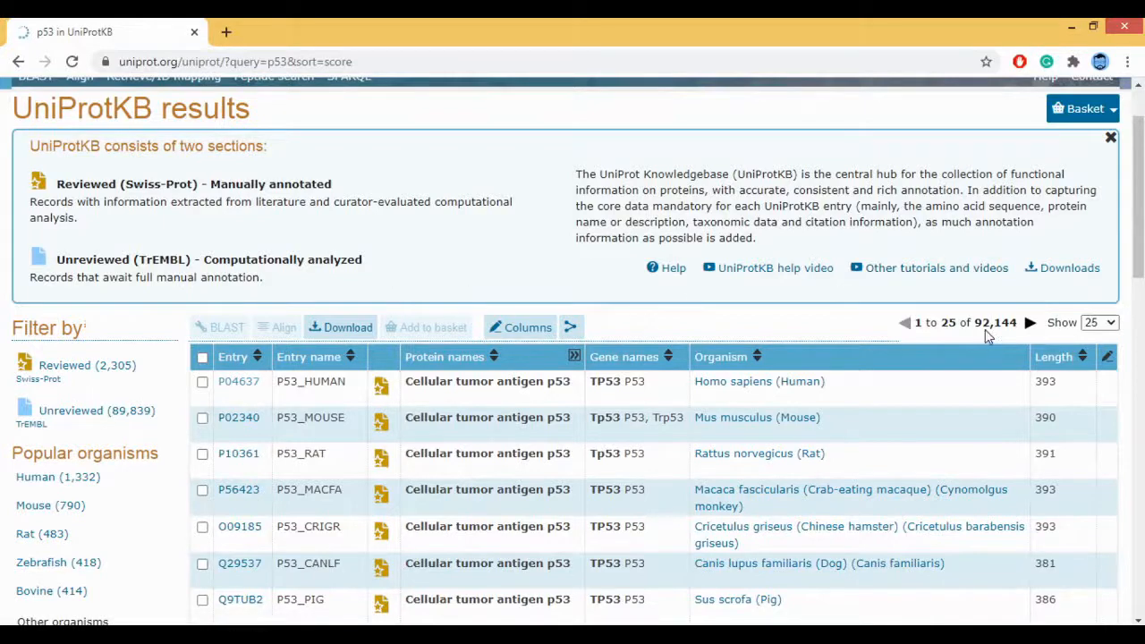
scroll("up", 3)
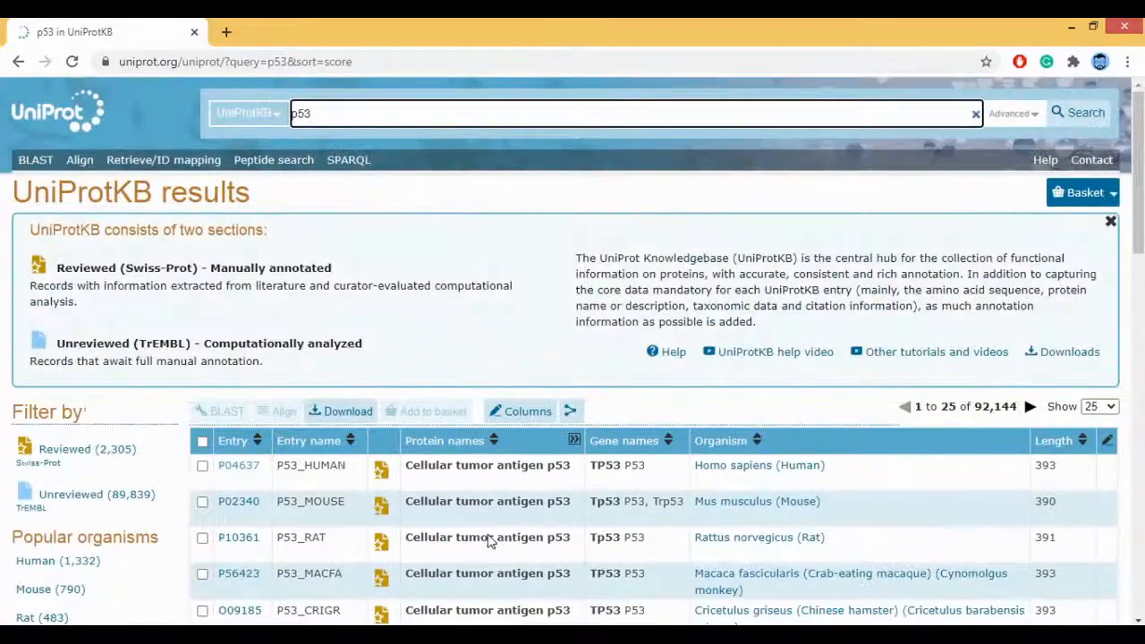
mouse_move(307, 319)
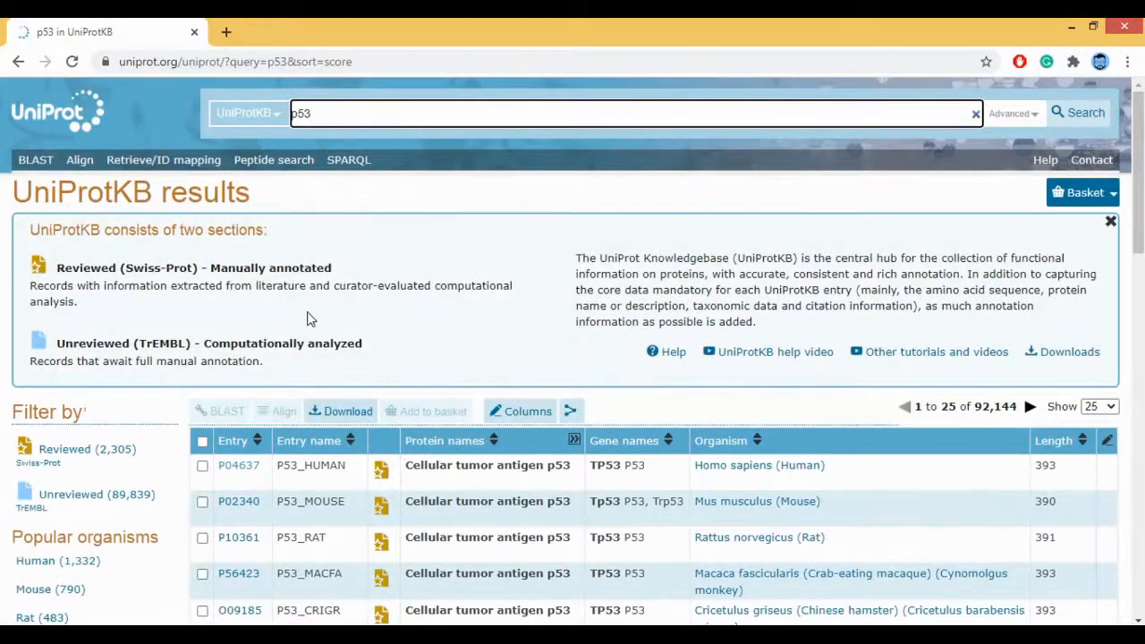
scroll("down", 3)
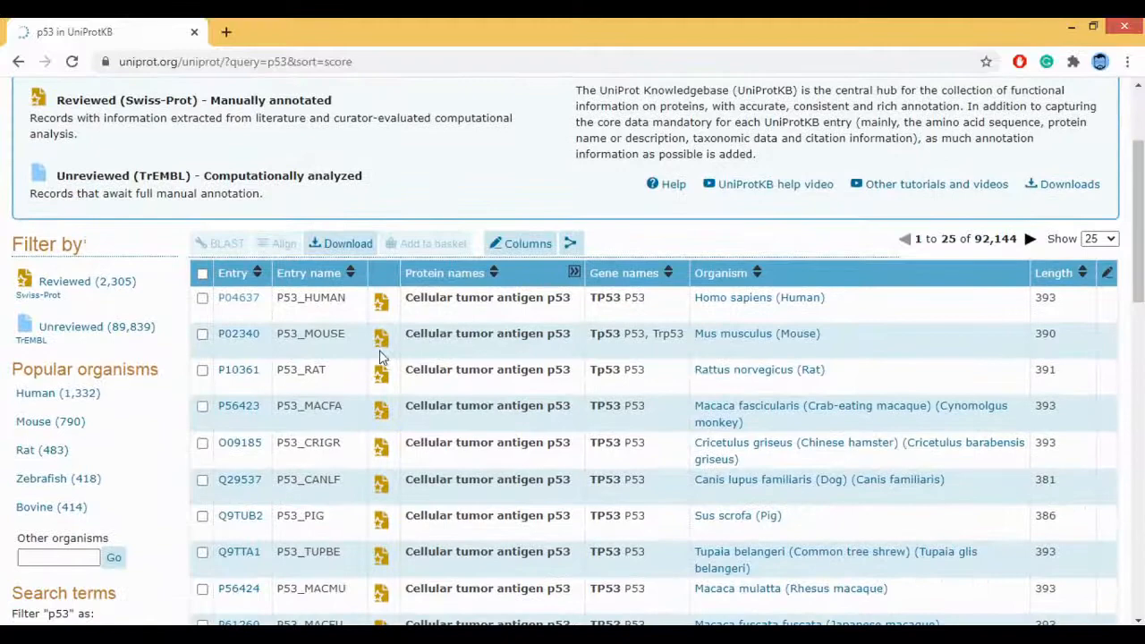
scroll("down", 3)
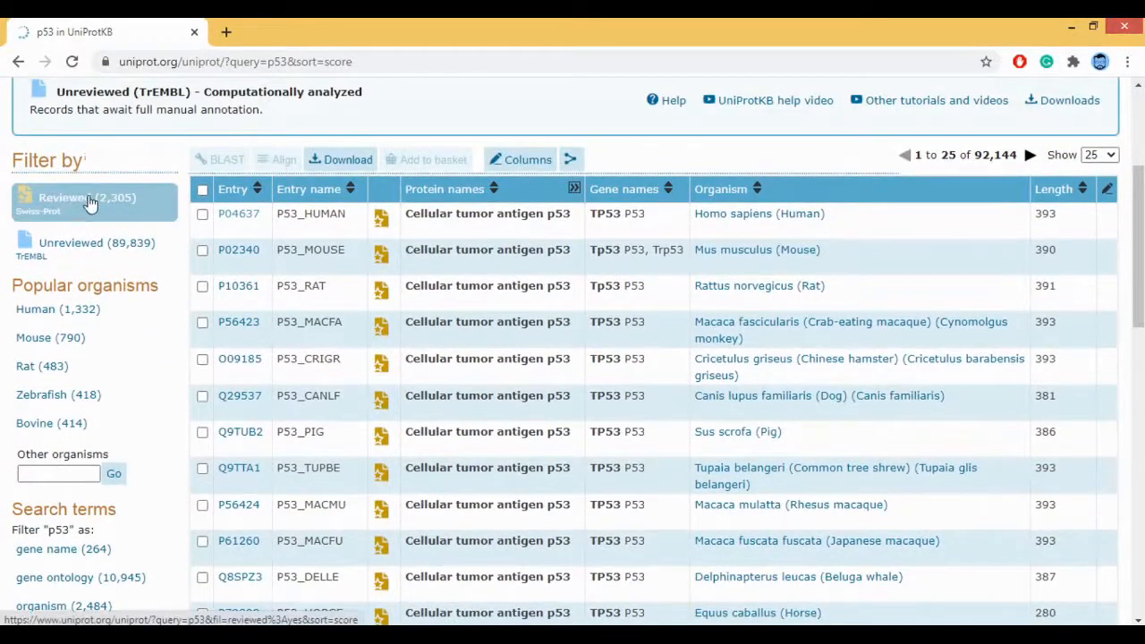
mouse_move(83, 236)
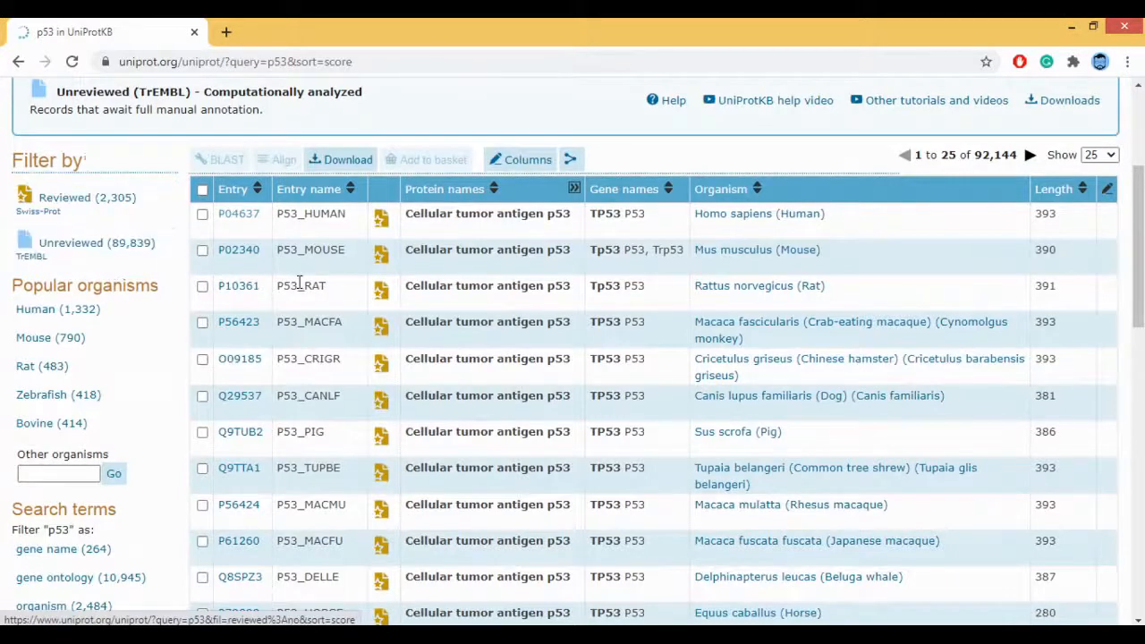
scroll("down", 3)
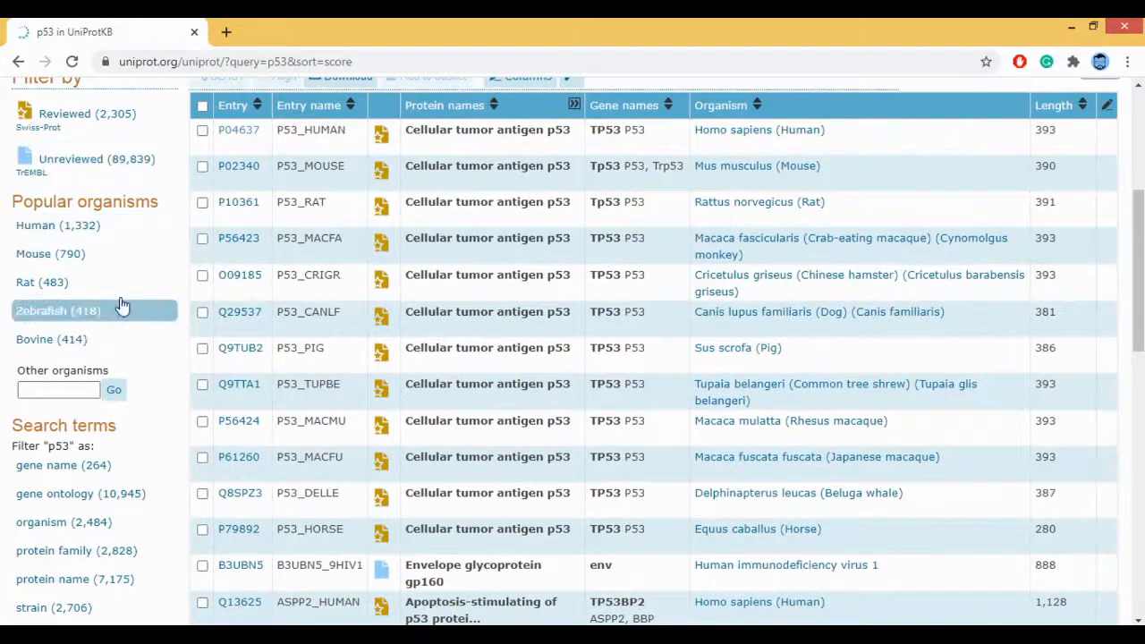
scroll("down", 3)
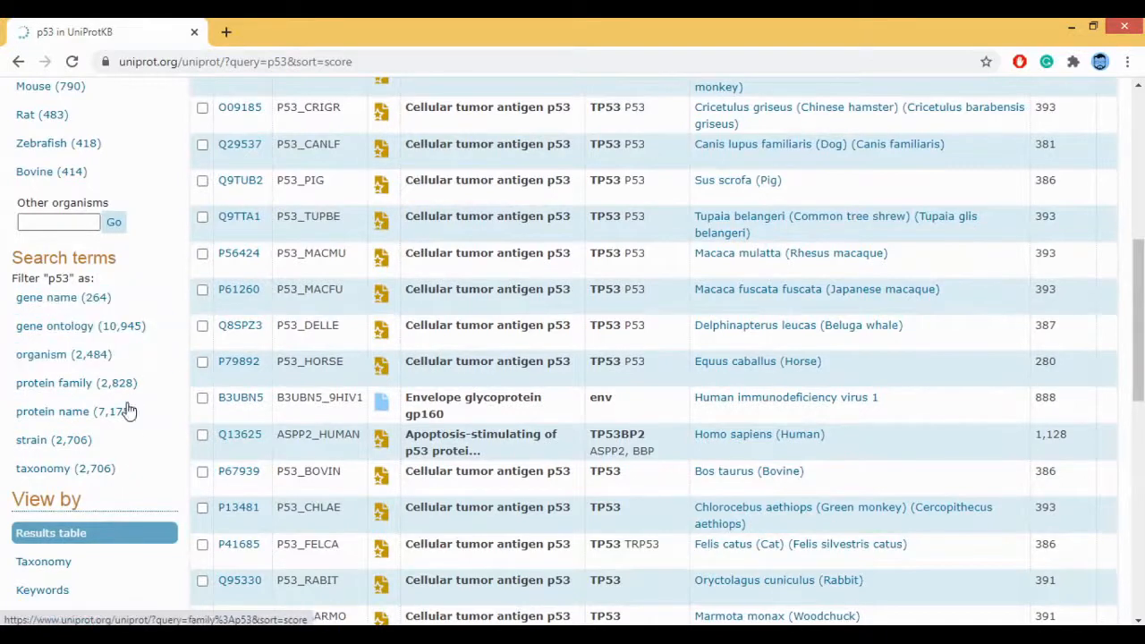
scroll("down", 3)
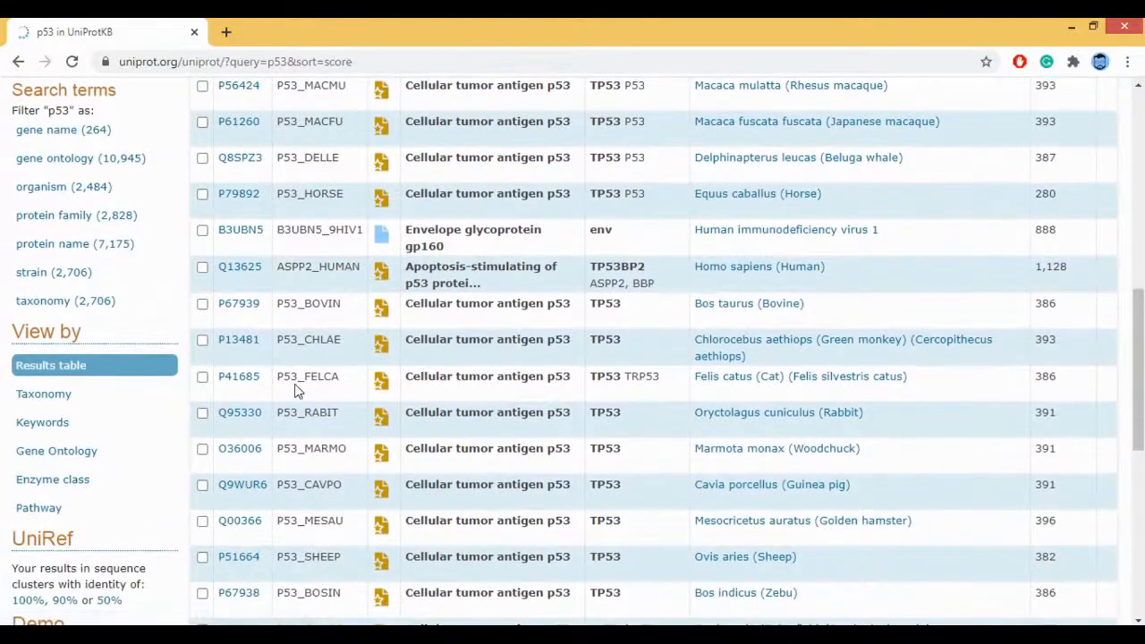
scroll("down", 3)
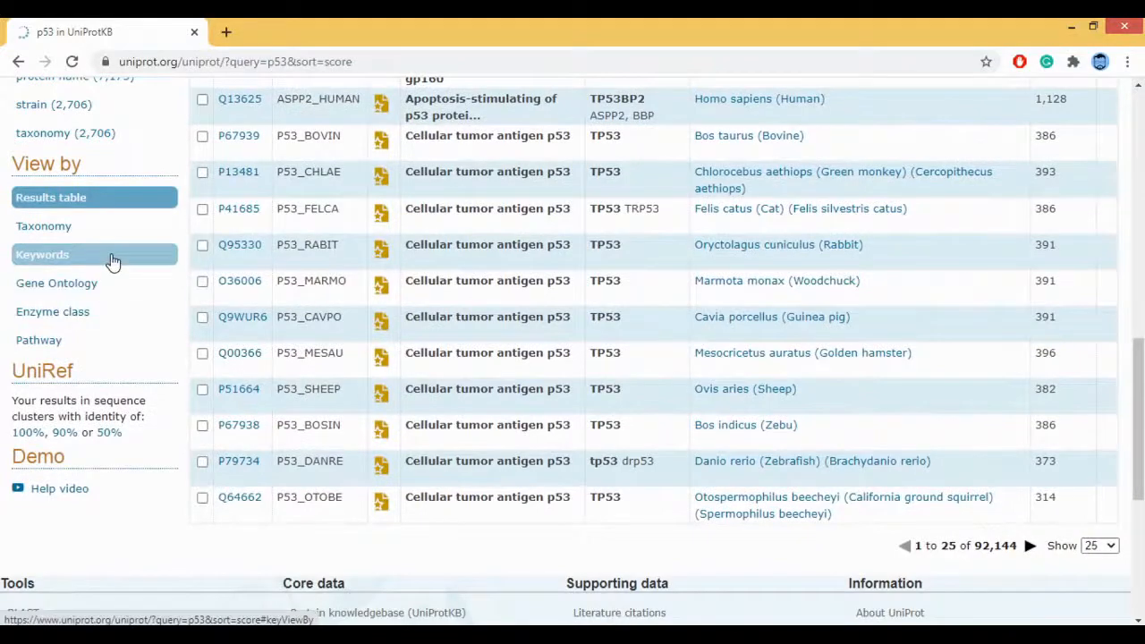
mouse_move(512, 358)
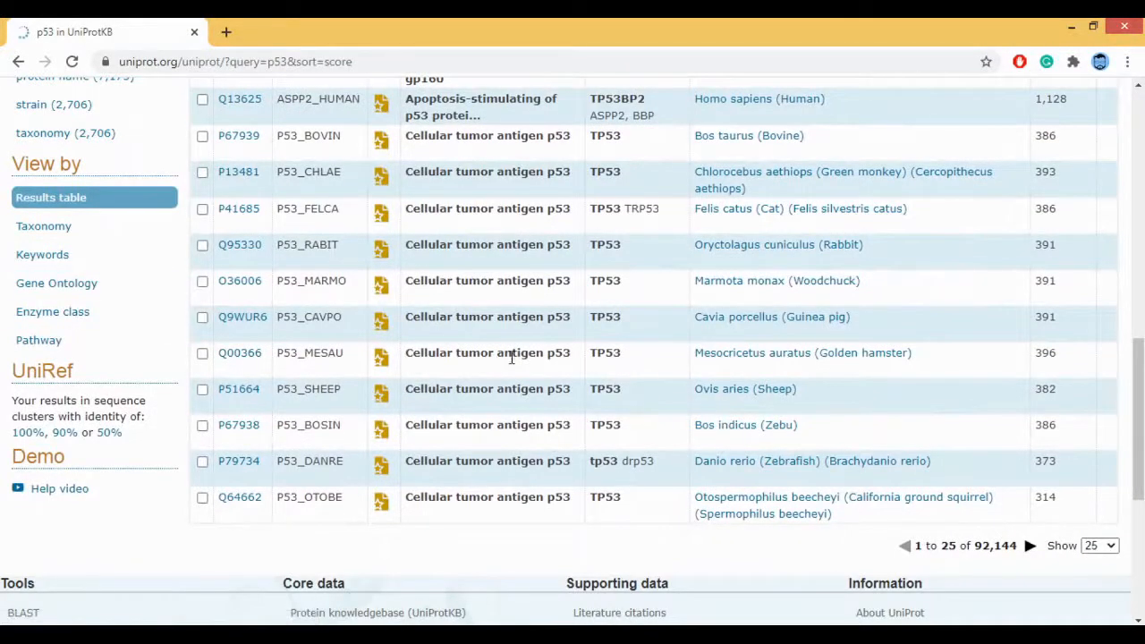
scroll("up", 3)
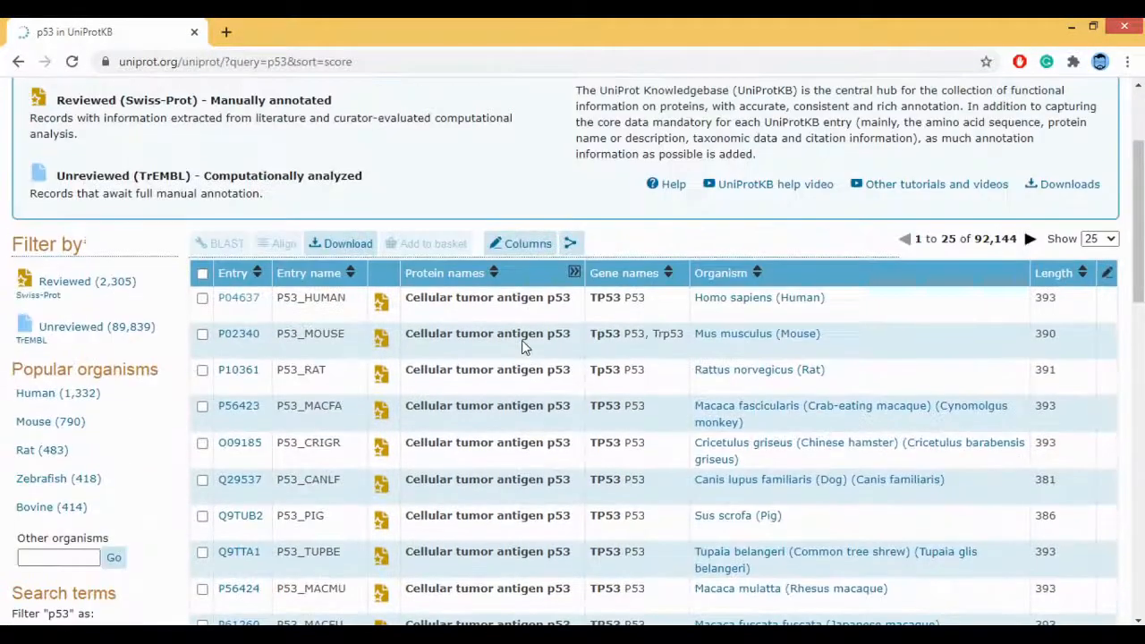
scroll("down", 3)
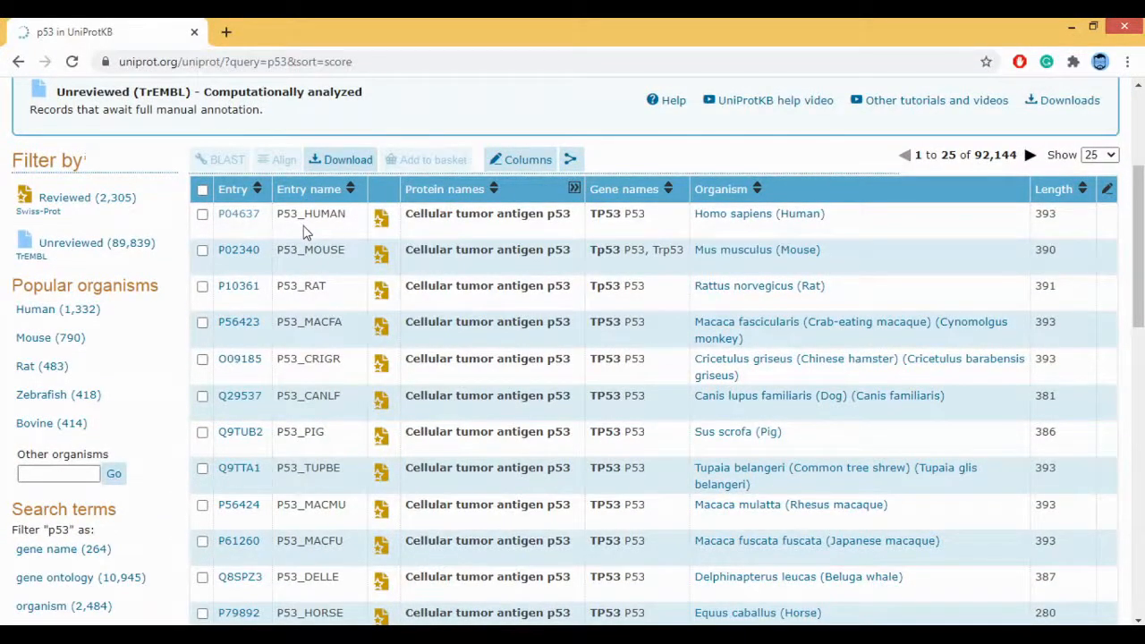
mouse_move(526, 242)
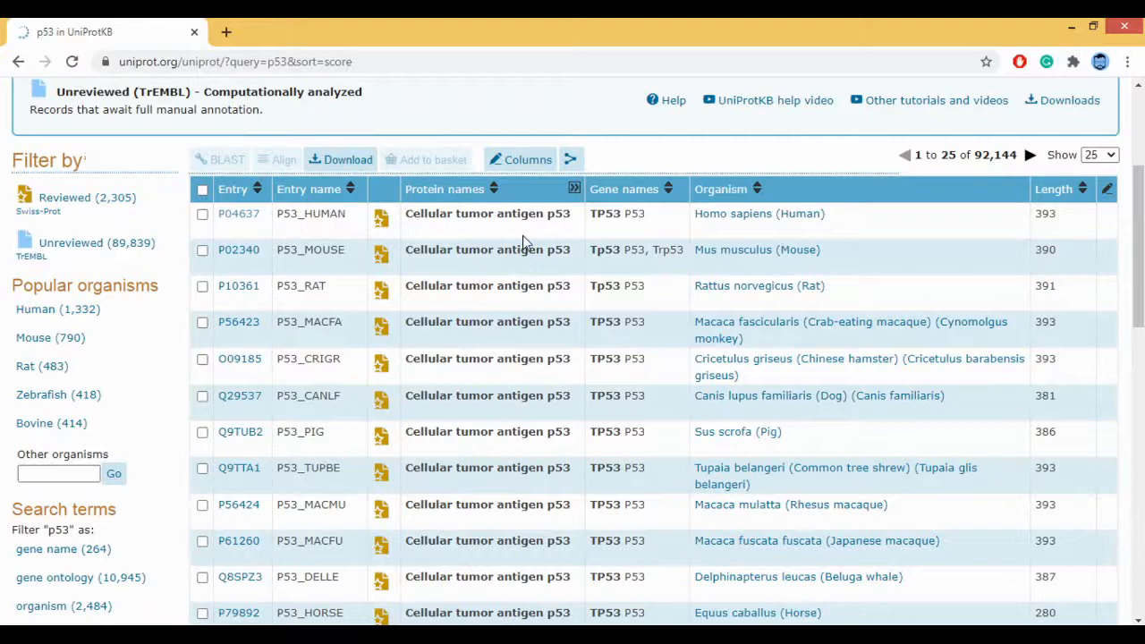
mouse_move(737, 213)
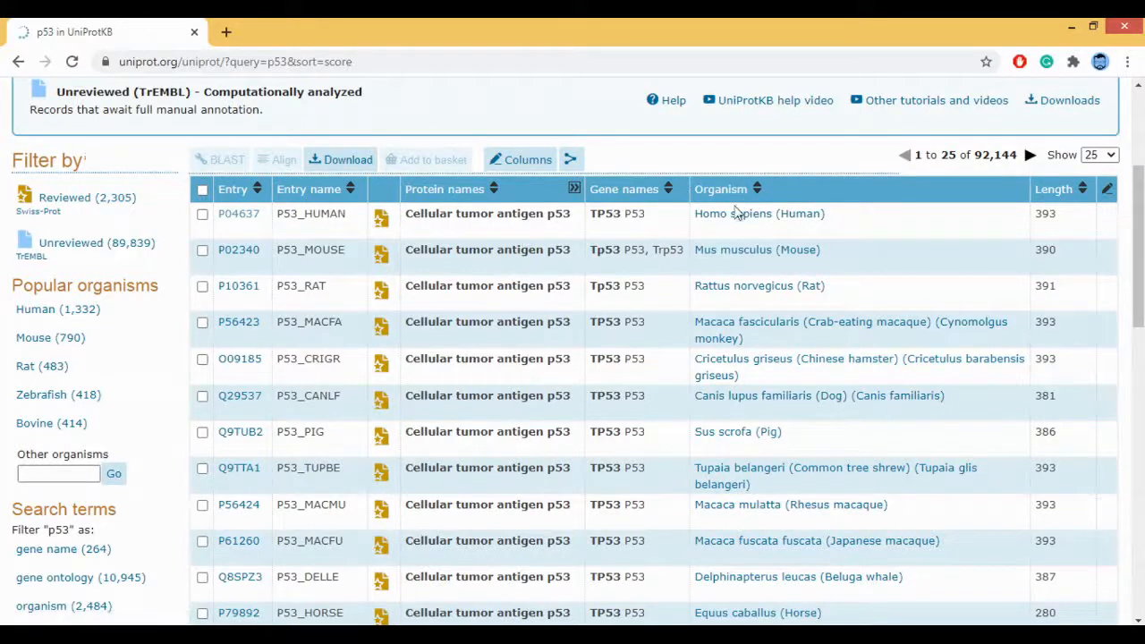
mouse_move(1038, 213)
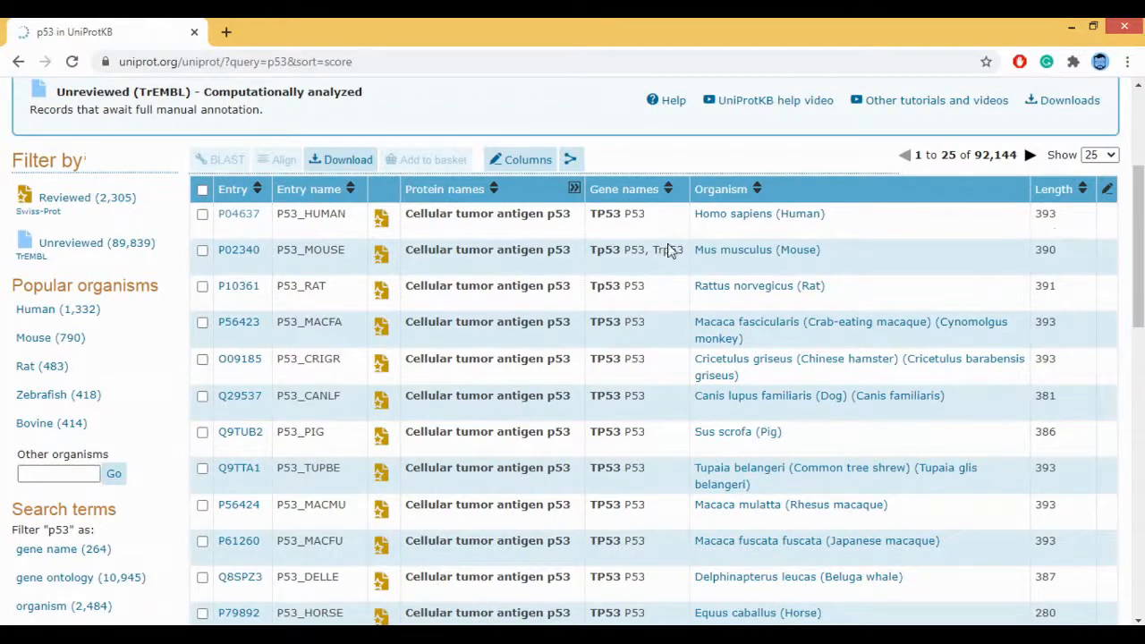
mouse_move(809, 308)
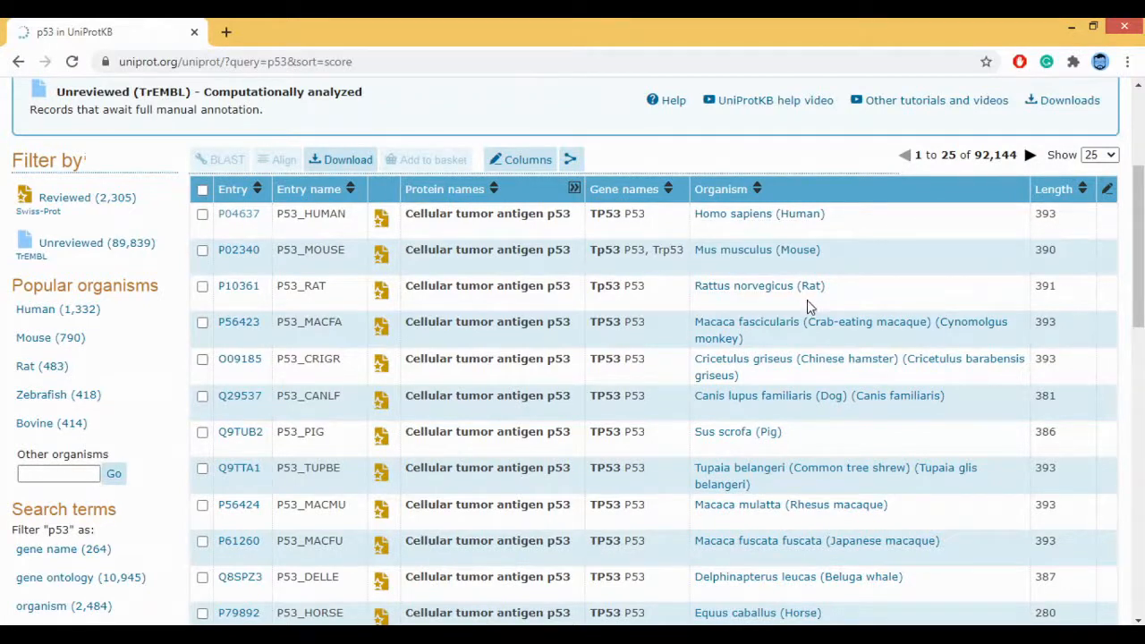
mouse_move(766, 404)
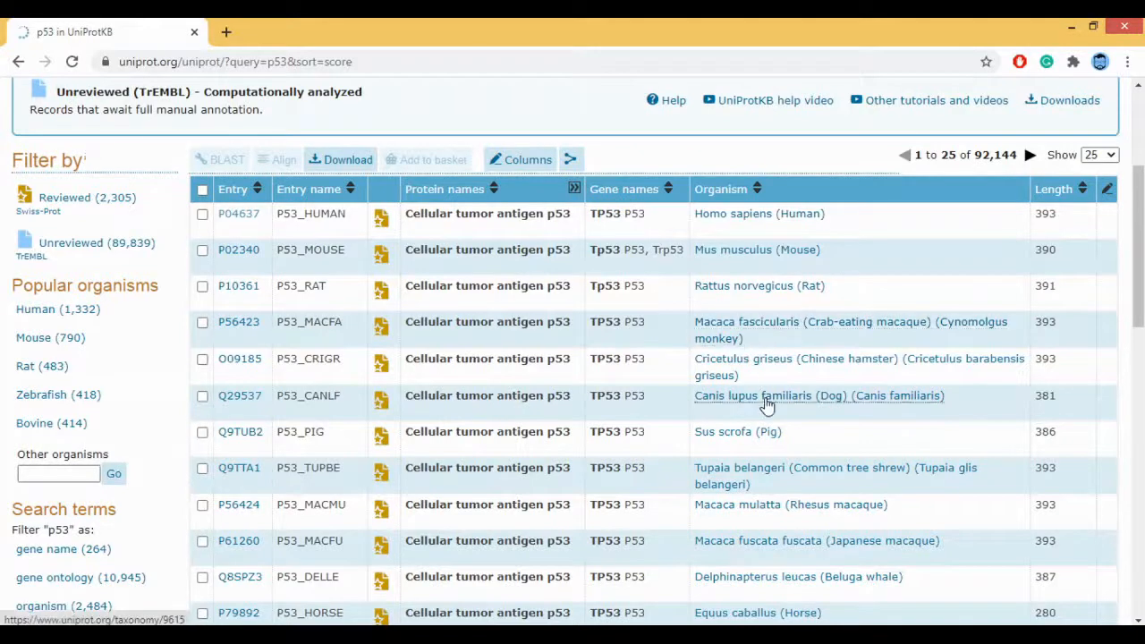
scroll("down", 3)
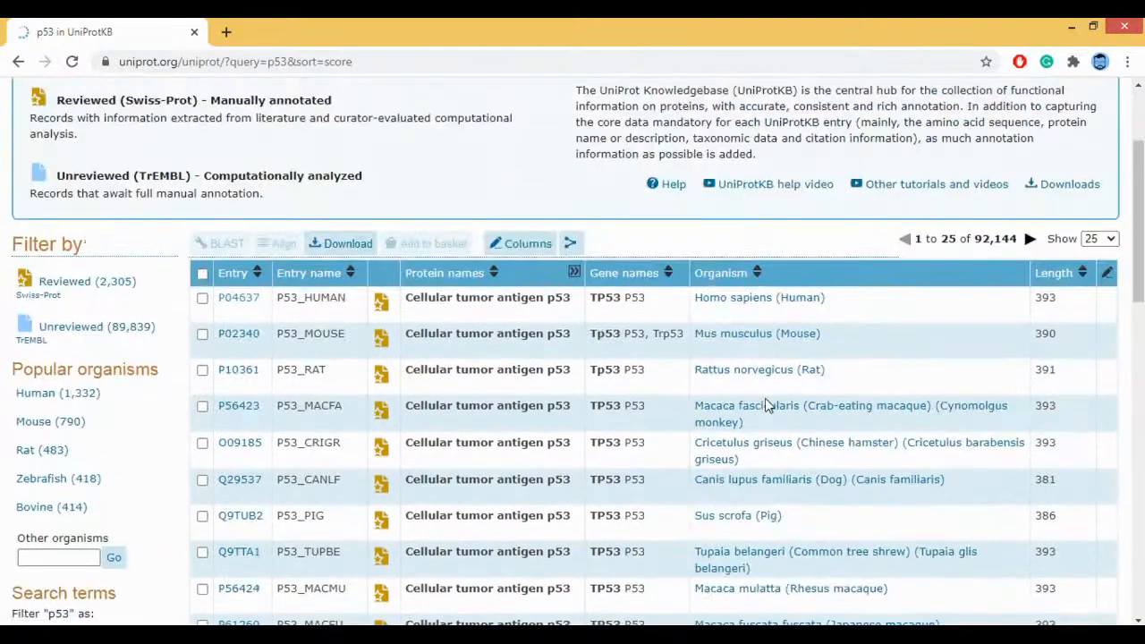
mouse_move(240, 334)
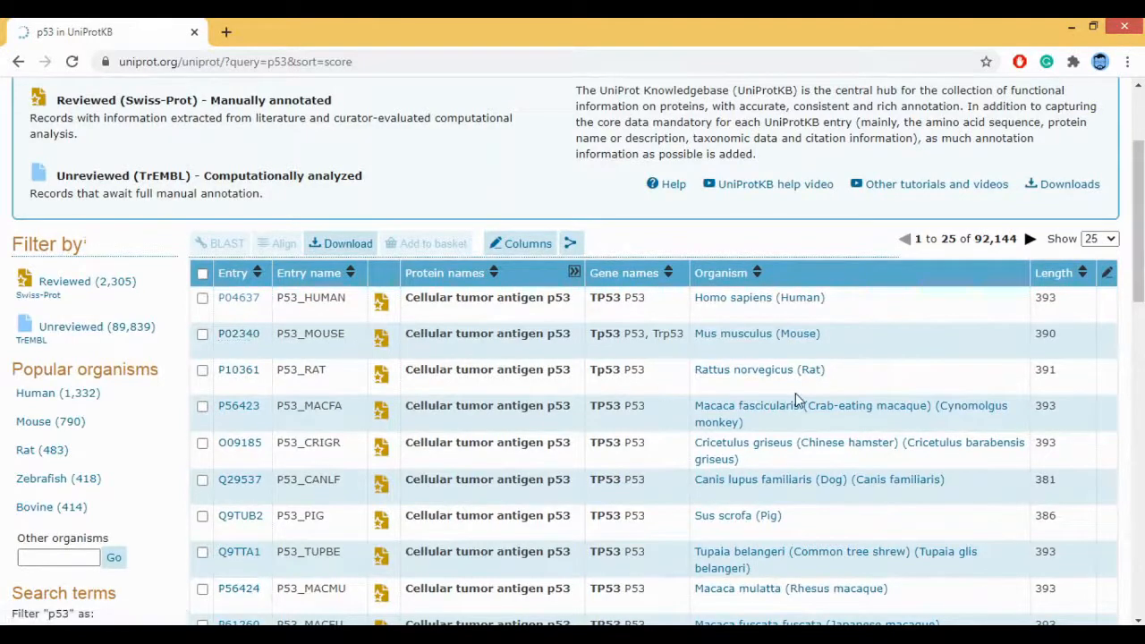
mouse_move(421, 390)
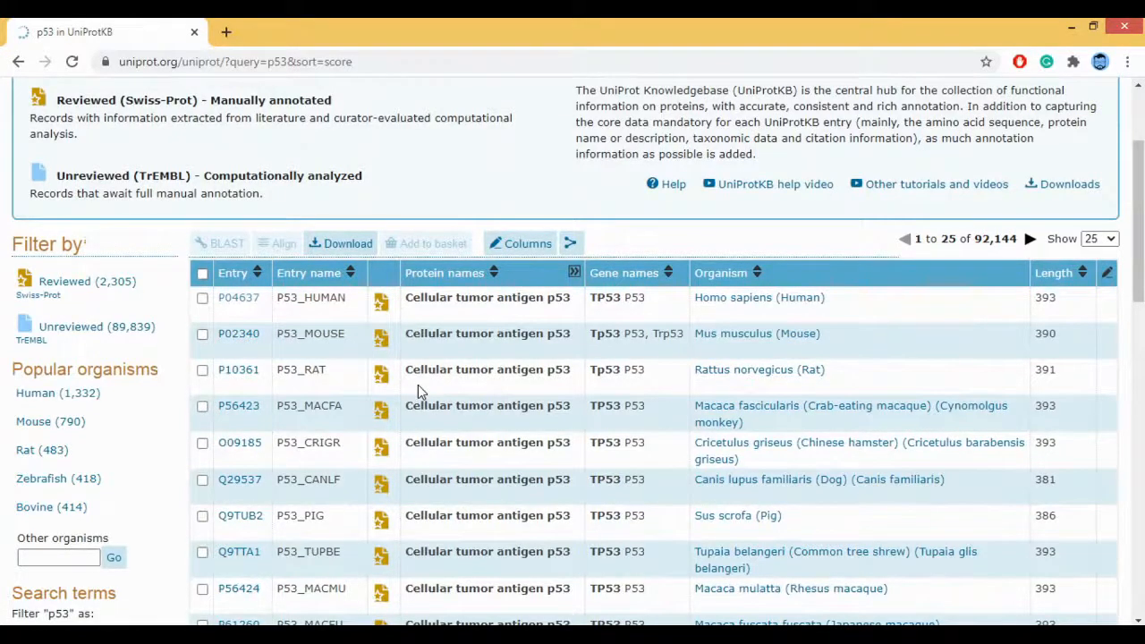
mouse_move(365, 344)
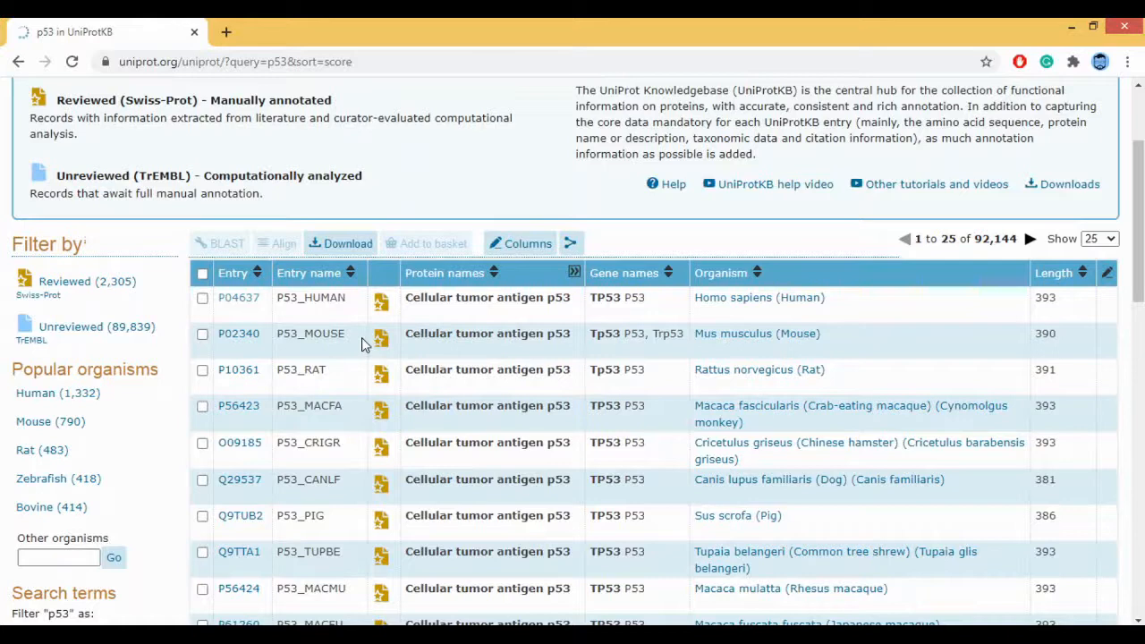
mouse_move(597, 322)
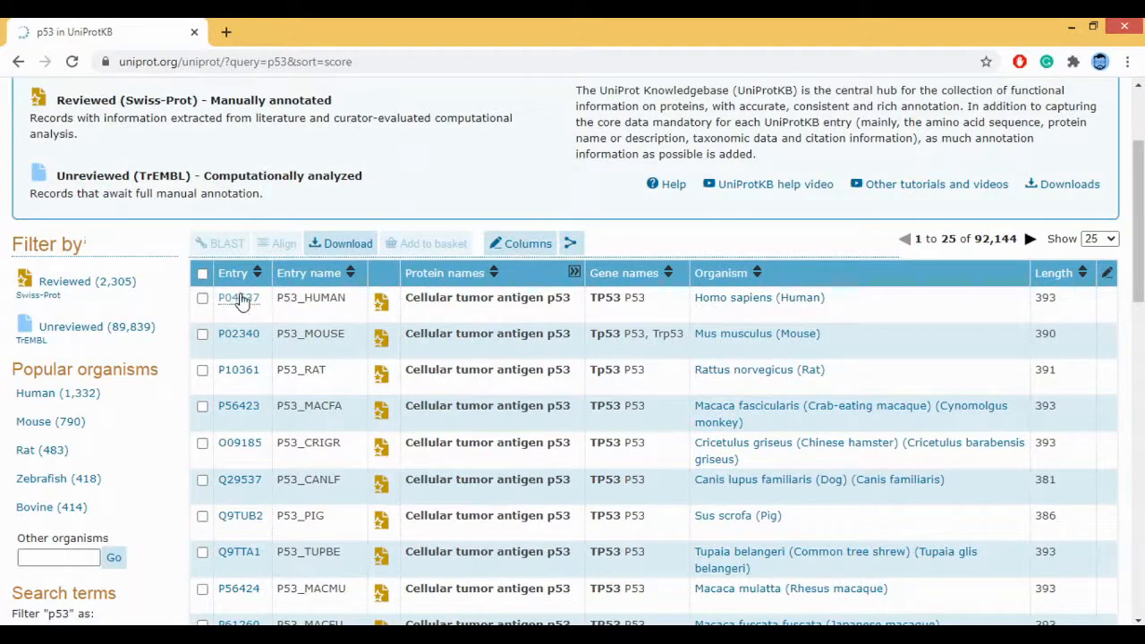
mouse_move(242, 315)
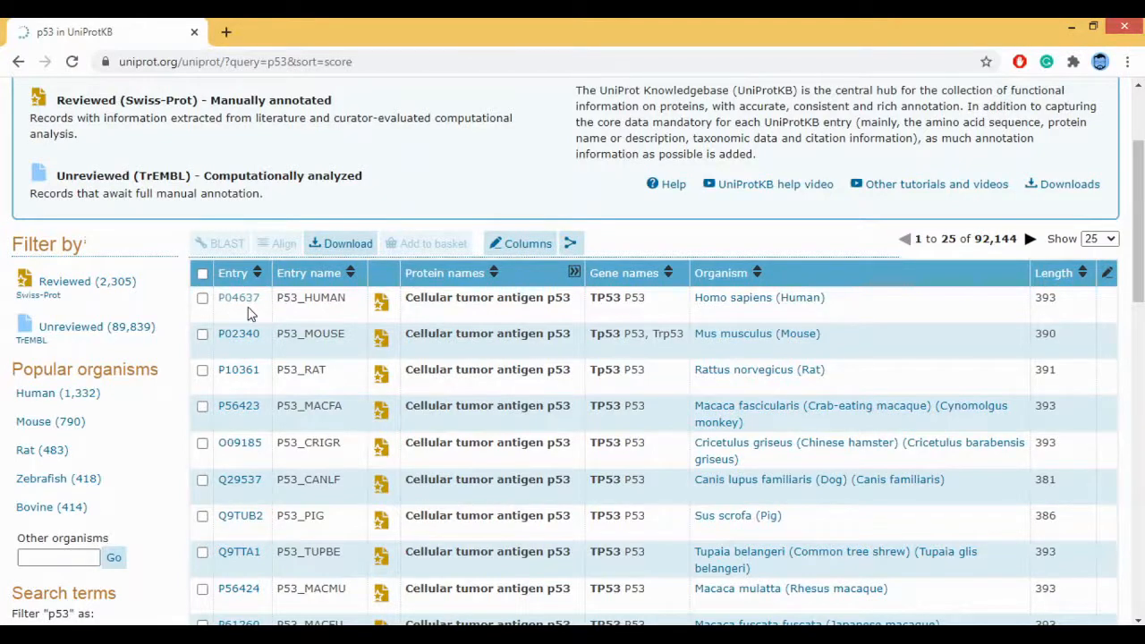
mouse_move(290, 311)
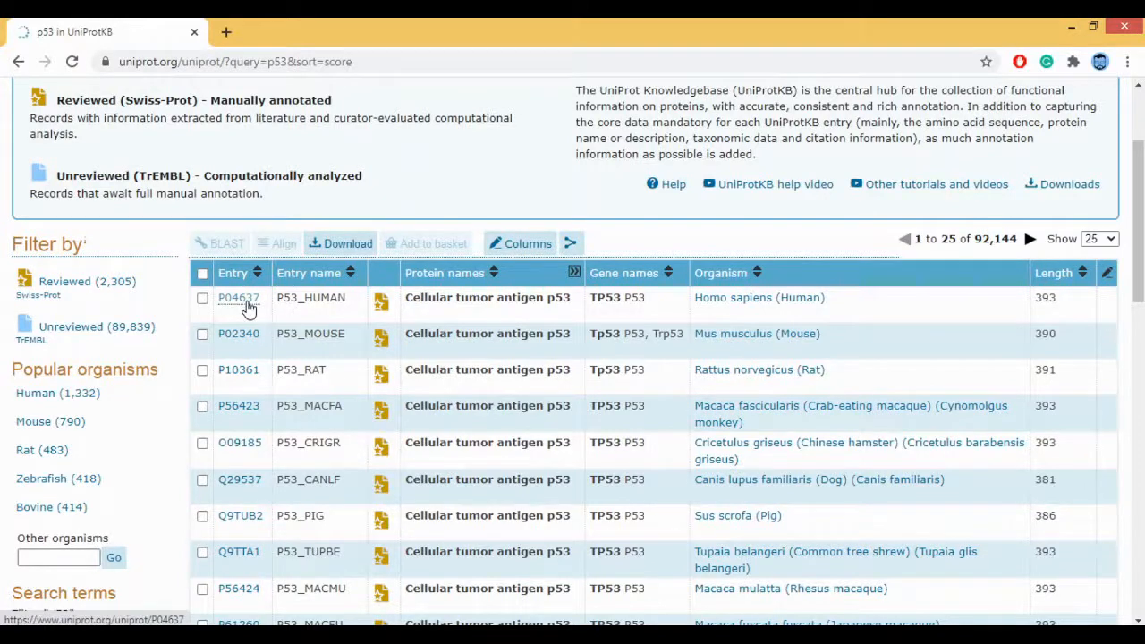
left_click(240, 297)
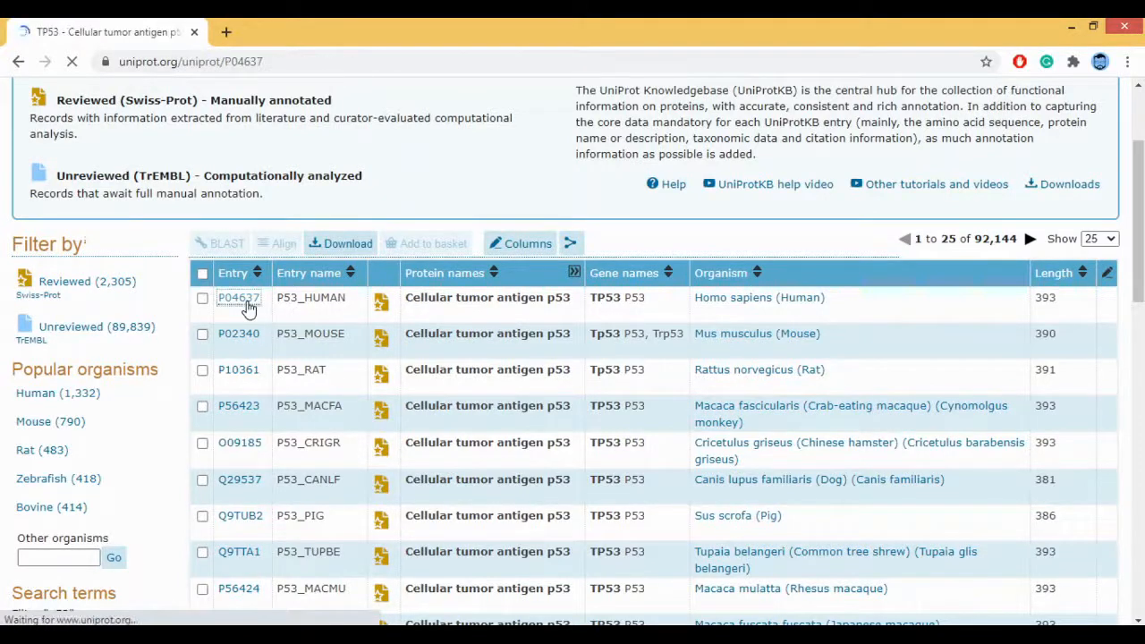
left_click(238, 297)
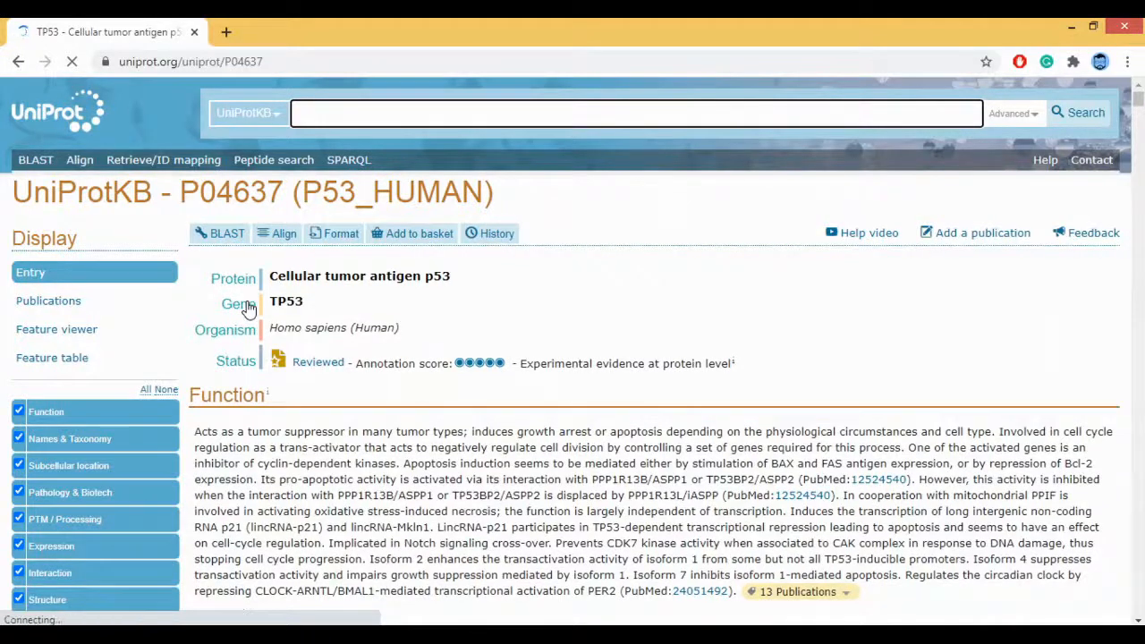
mouse_move(655, 379)
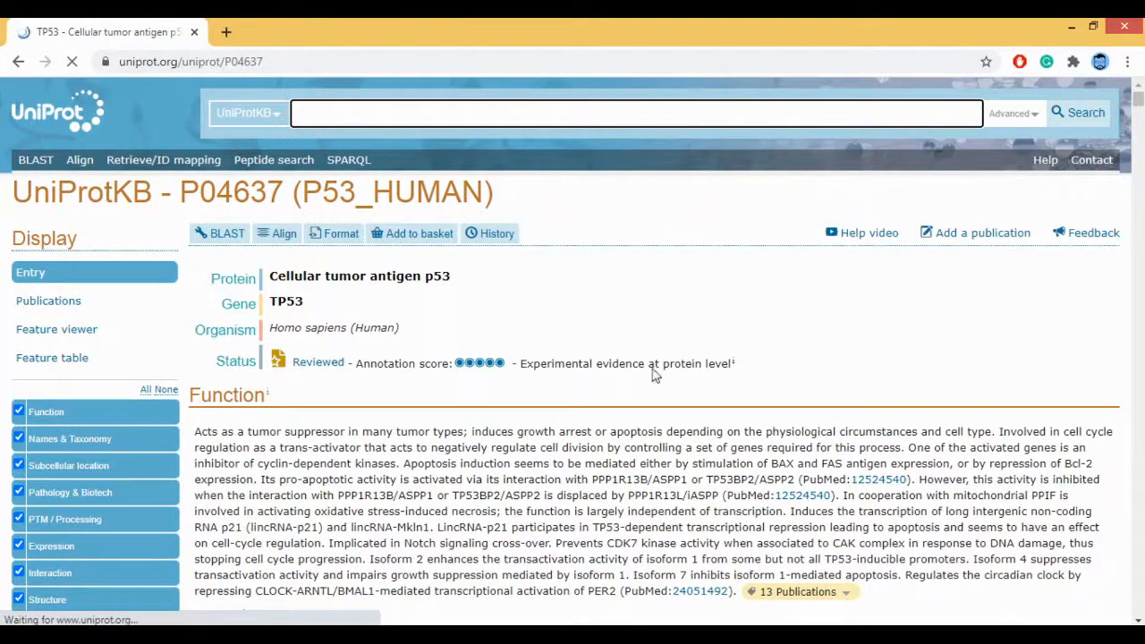
mouse_move(558, 188)
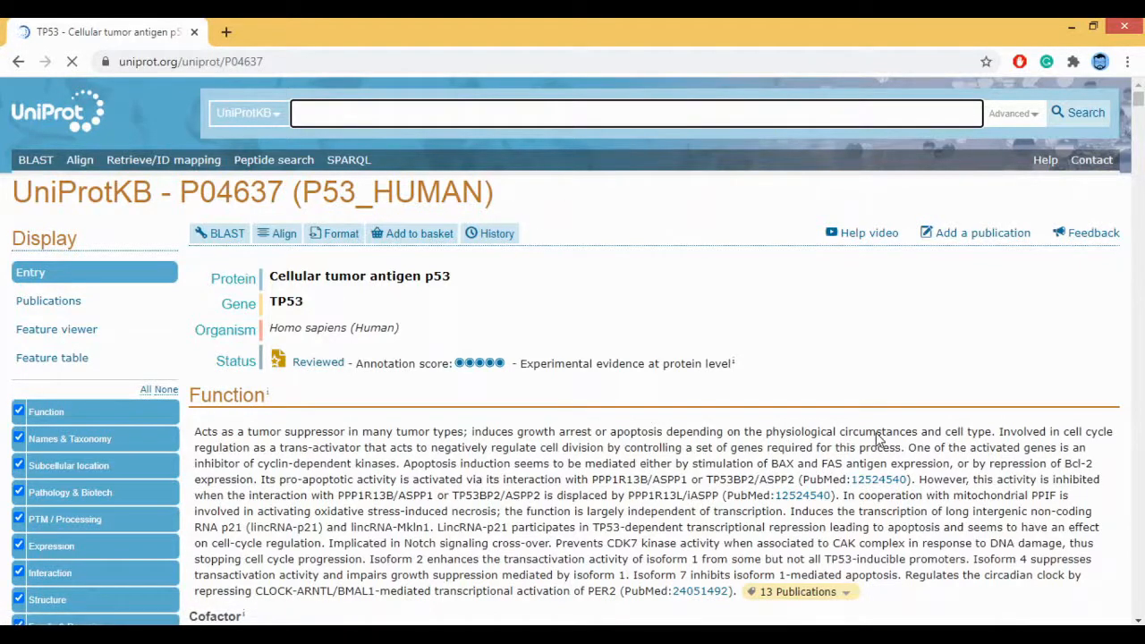
mouse_move(873, 429)
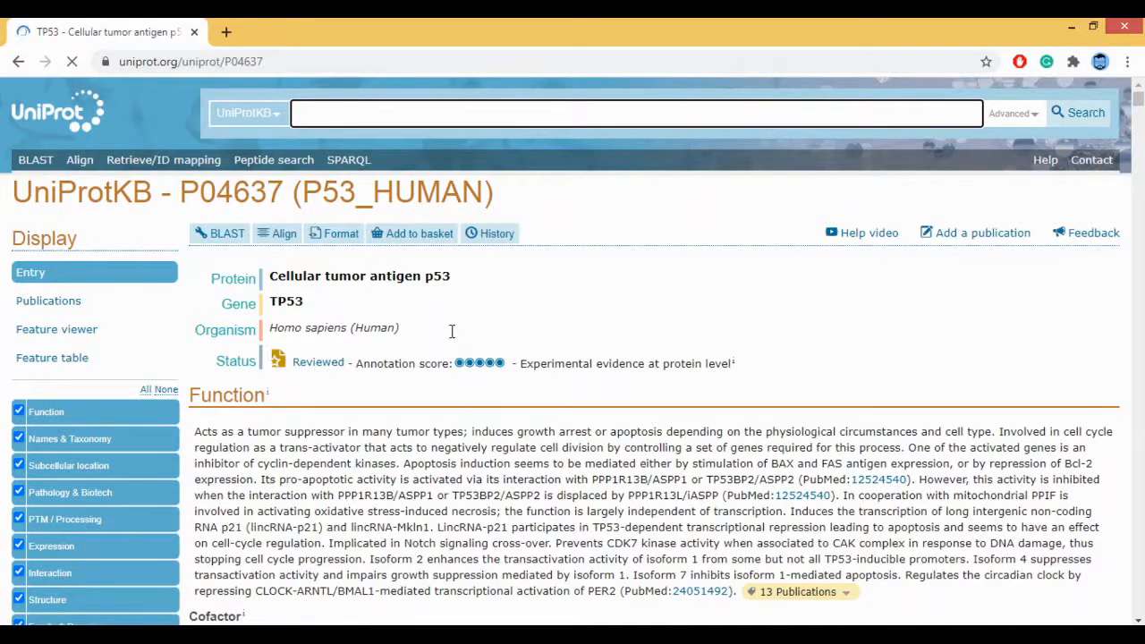
scroll("down", 3)
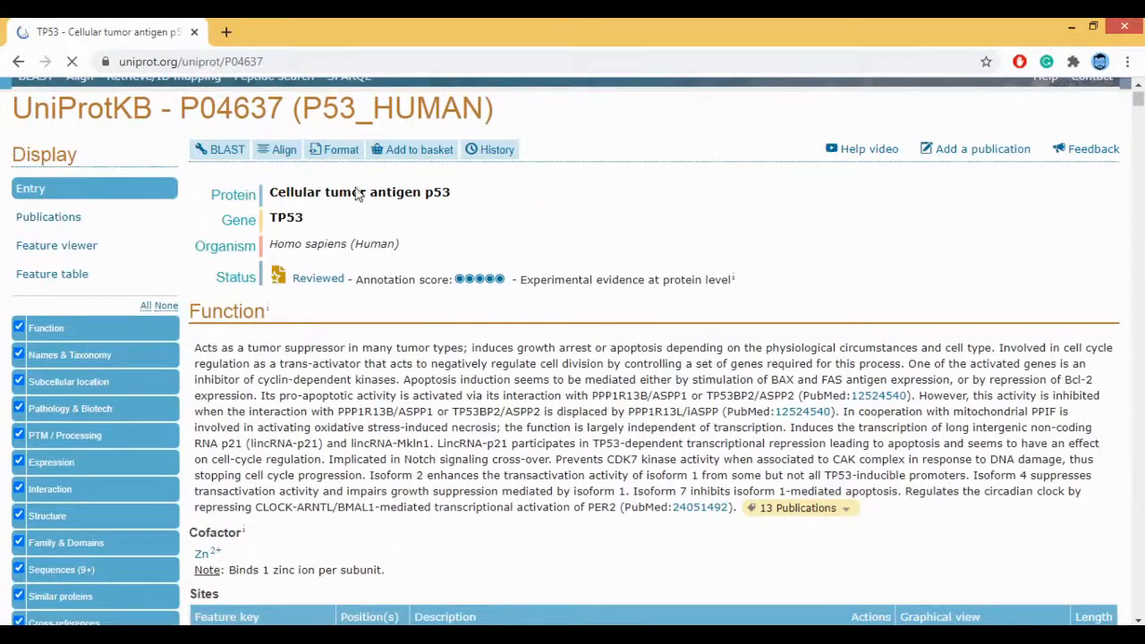
mouse_move(297, 226)
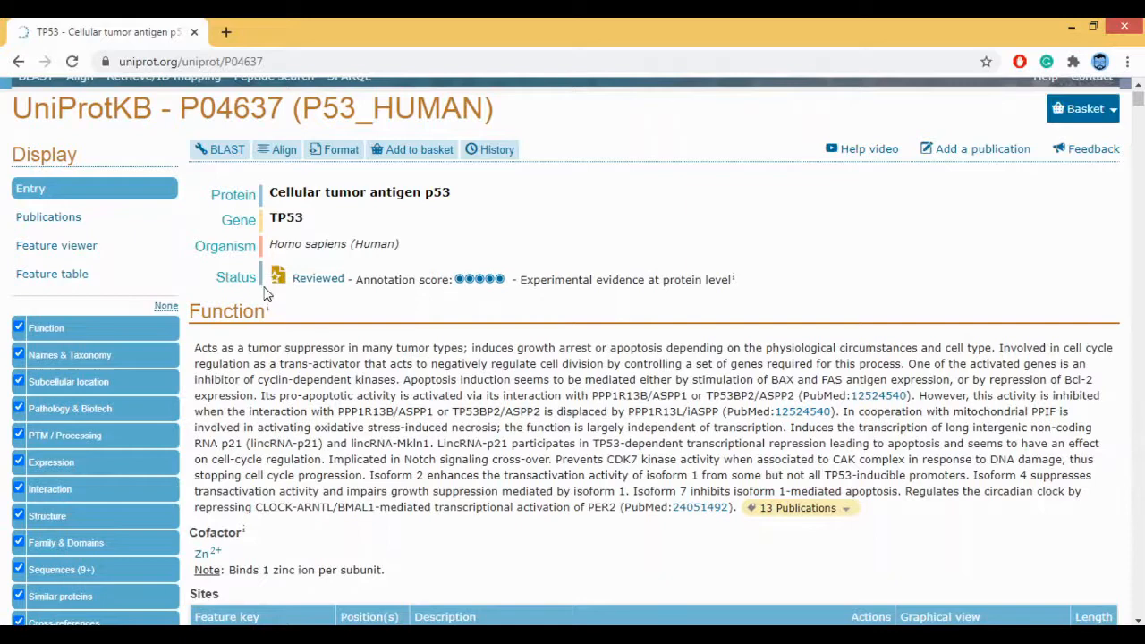
mouse_move(129, 264)
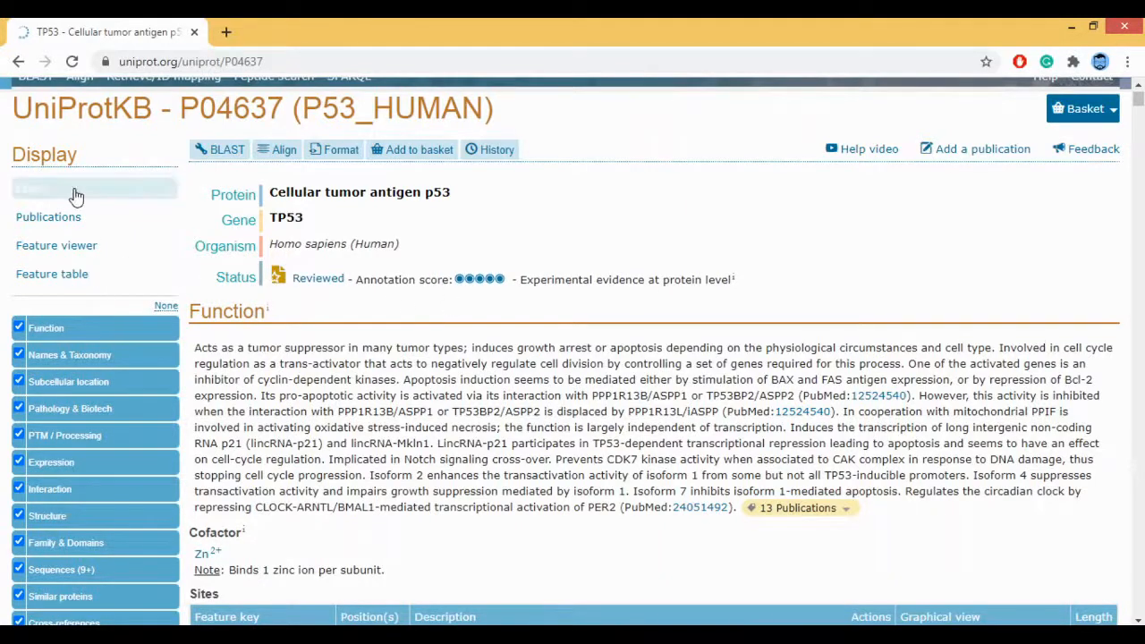
mouse_move(98, 183)
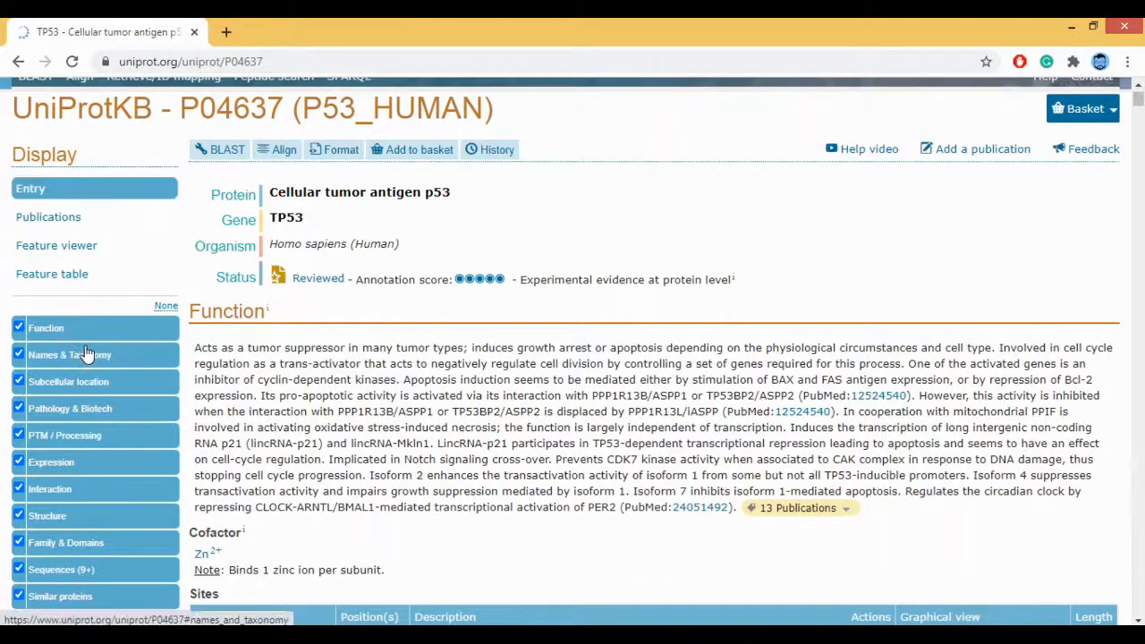
Jump to the Function section showing zinc binding sites and the 102–292 DNA-binding region.
scroll("down", 3)
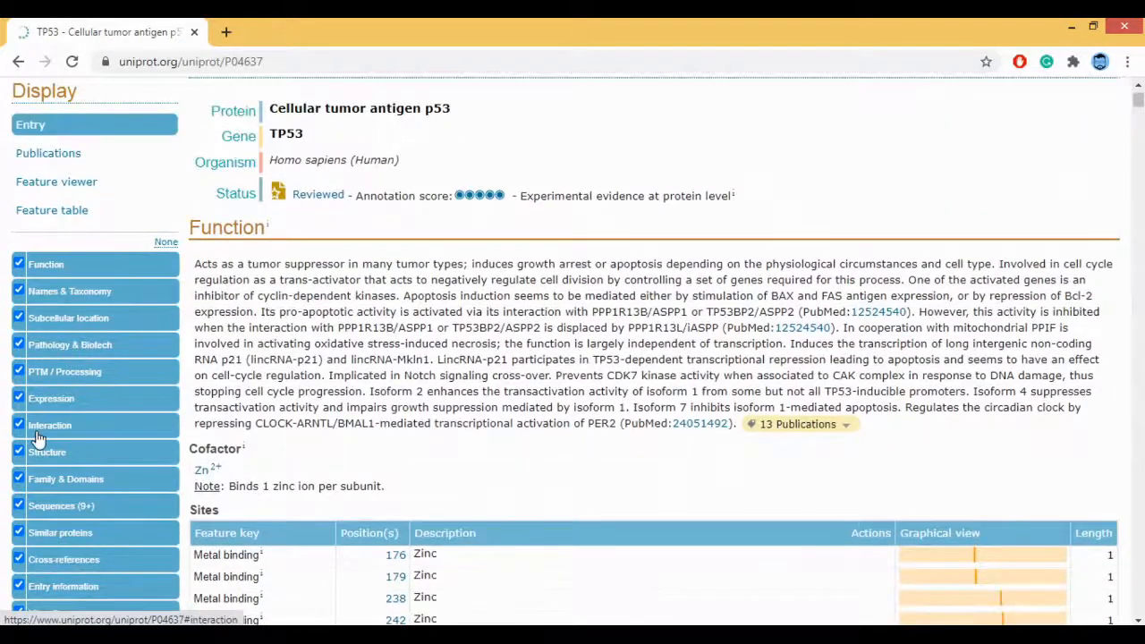
mouse_move(57, 297)
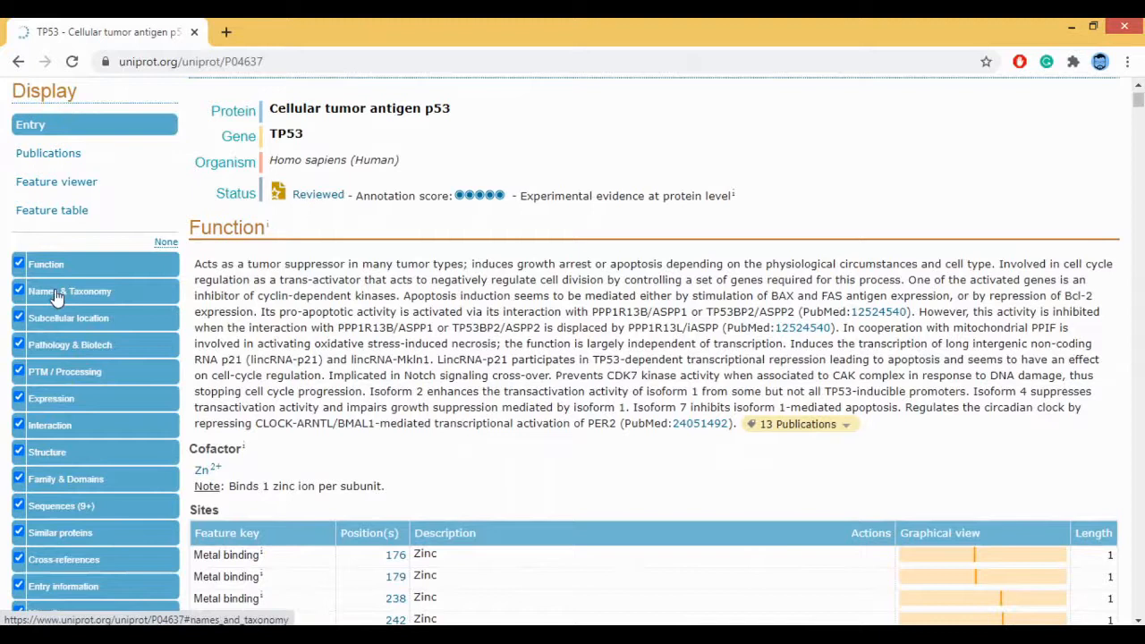
mouse_move(68, 318)
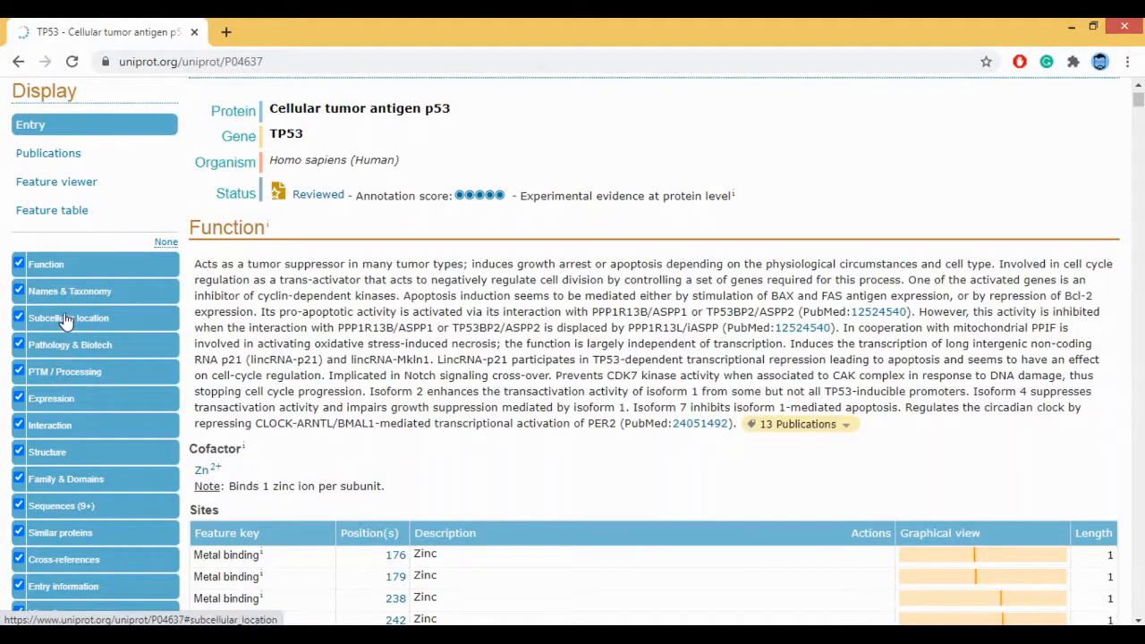
mouse_move(72, 265)
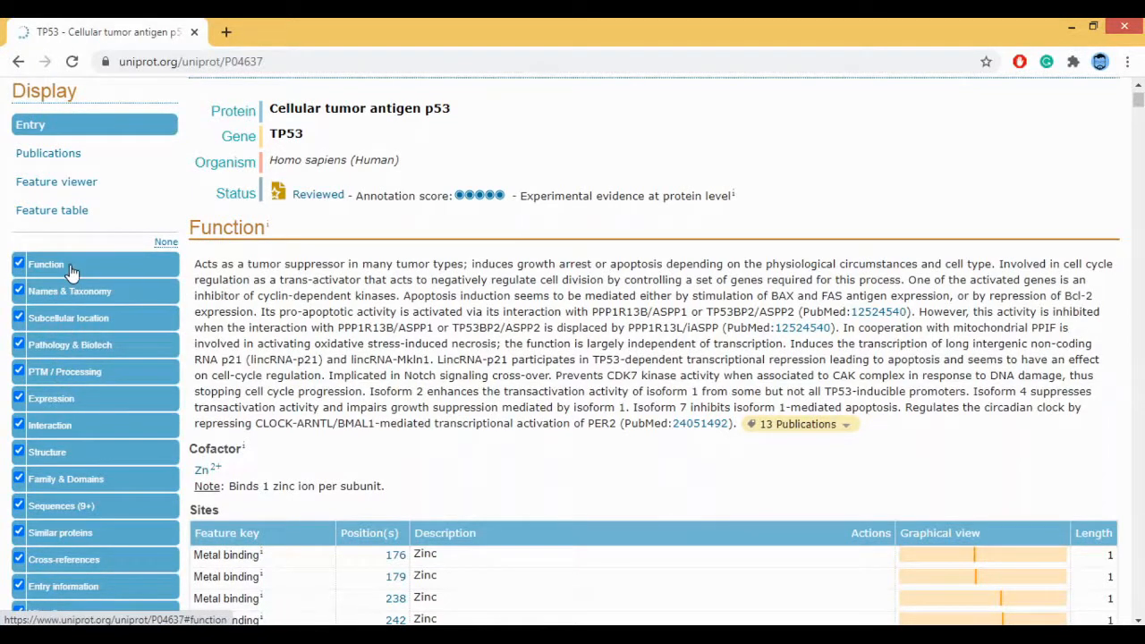
mouse_move(127, 263)
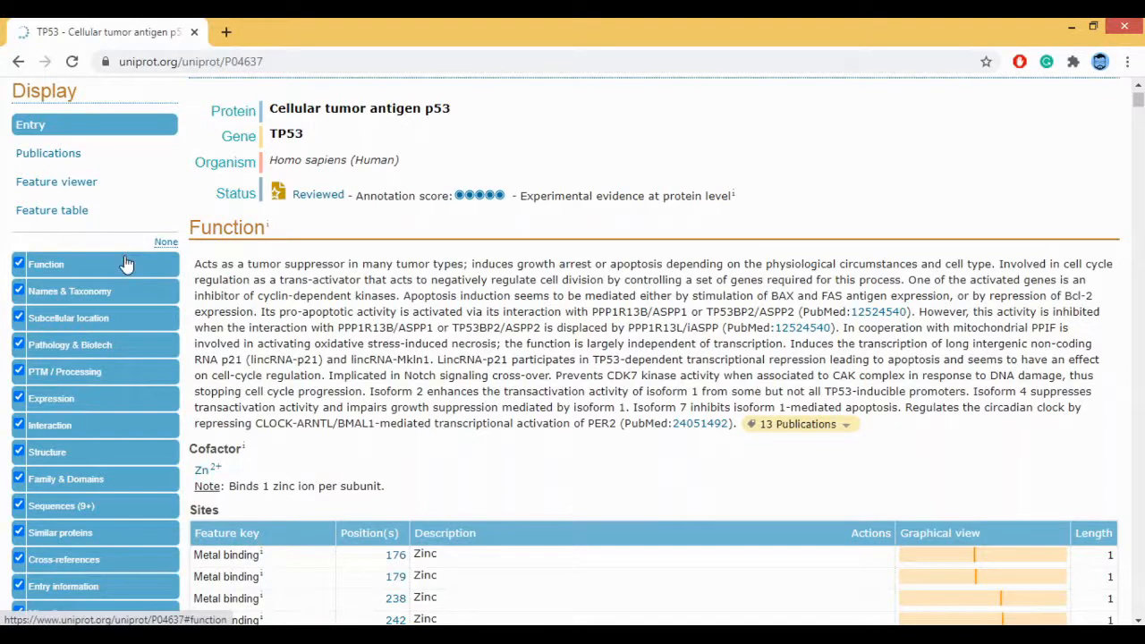
left_click(47, 265)
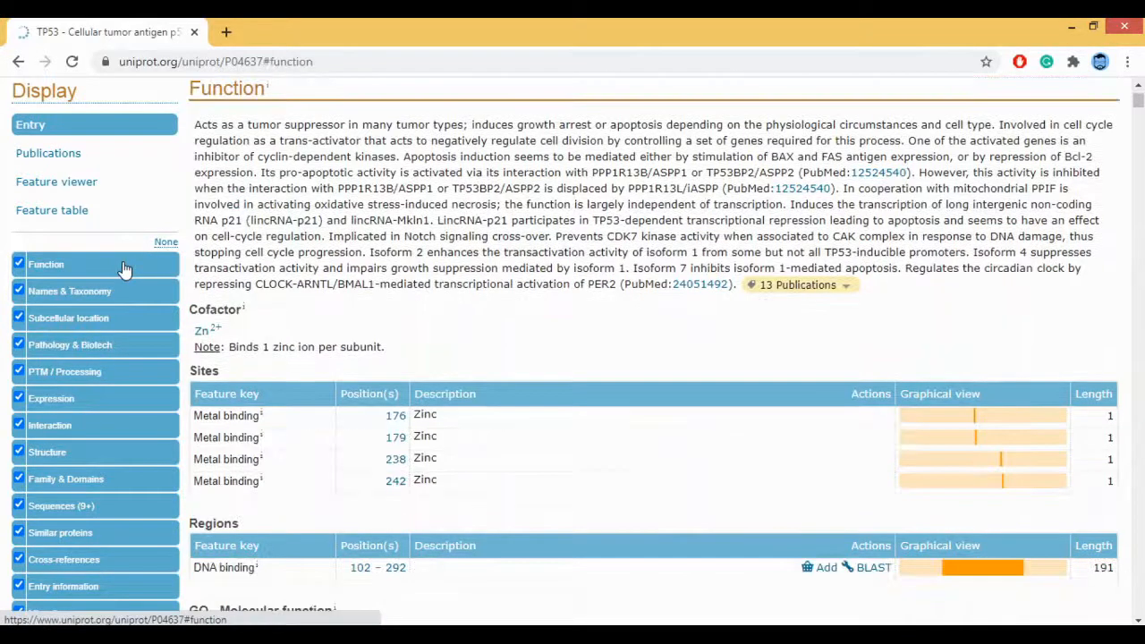
mouse_move(133, 265)
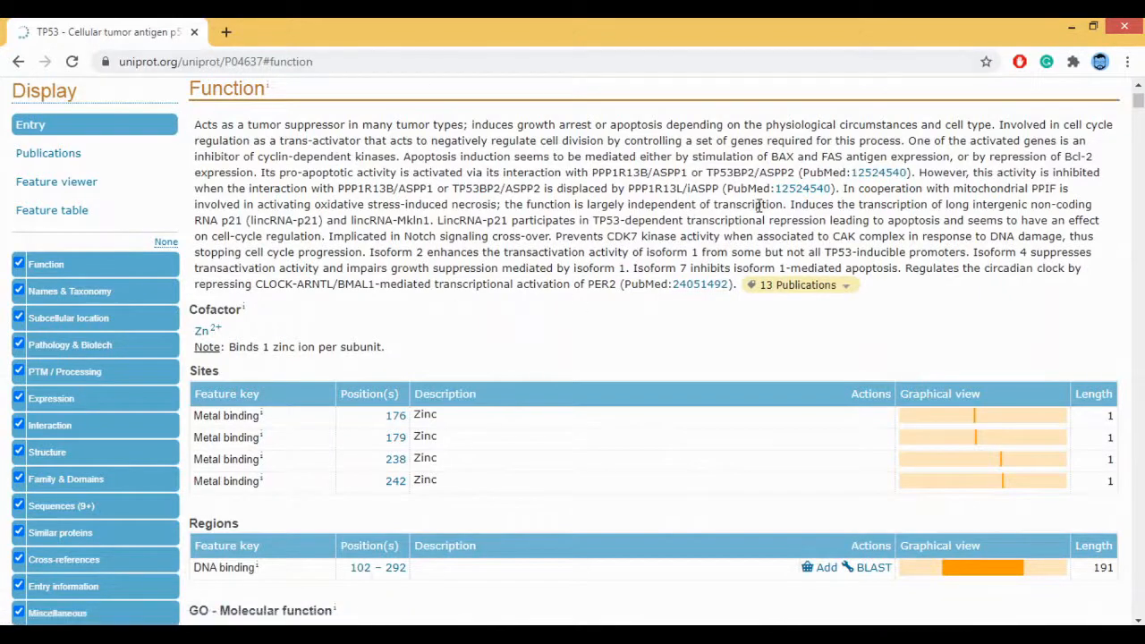
mouse_move(850, 290)
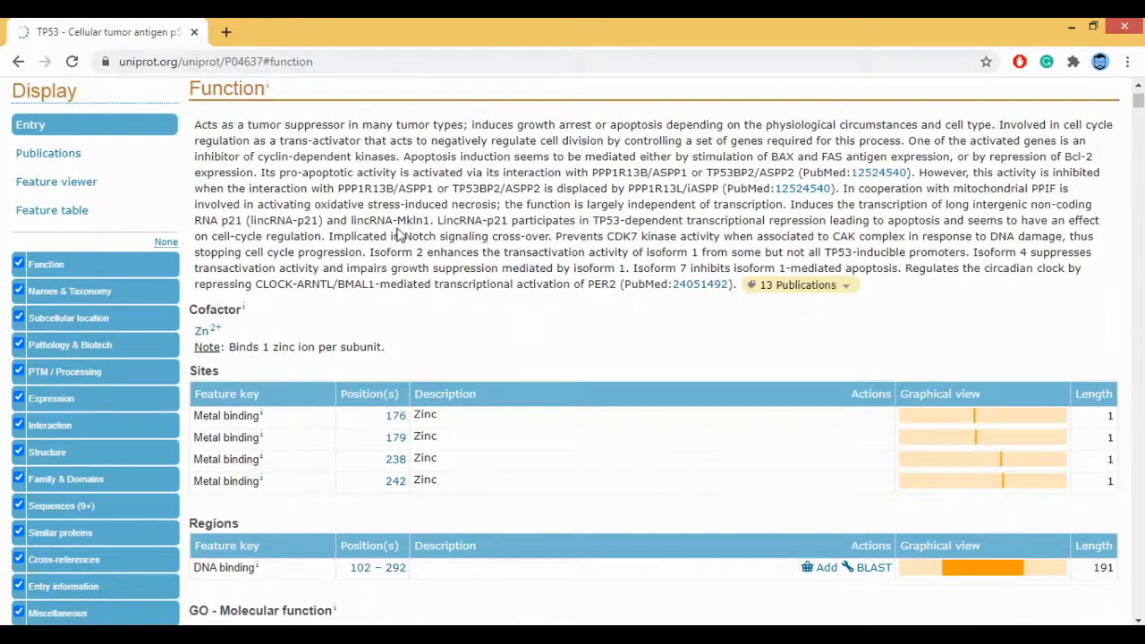
mouse_move(635, 204)
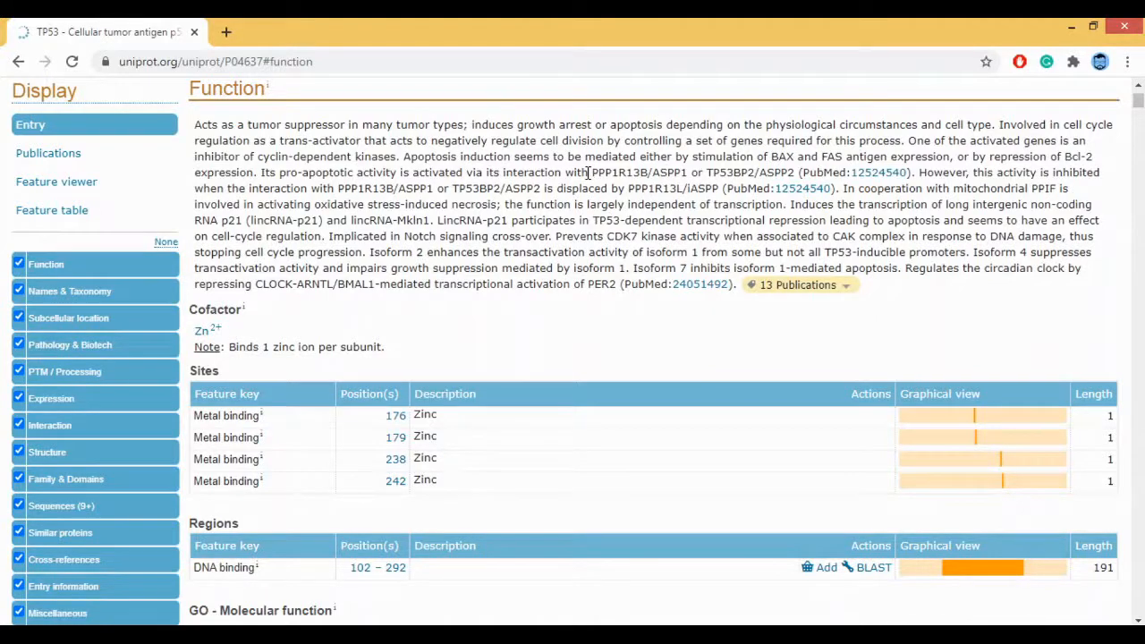
mouse_move(764, 243)
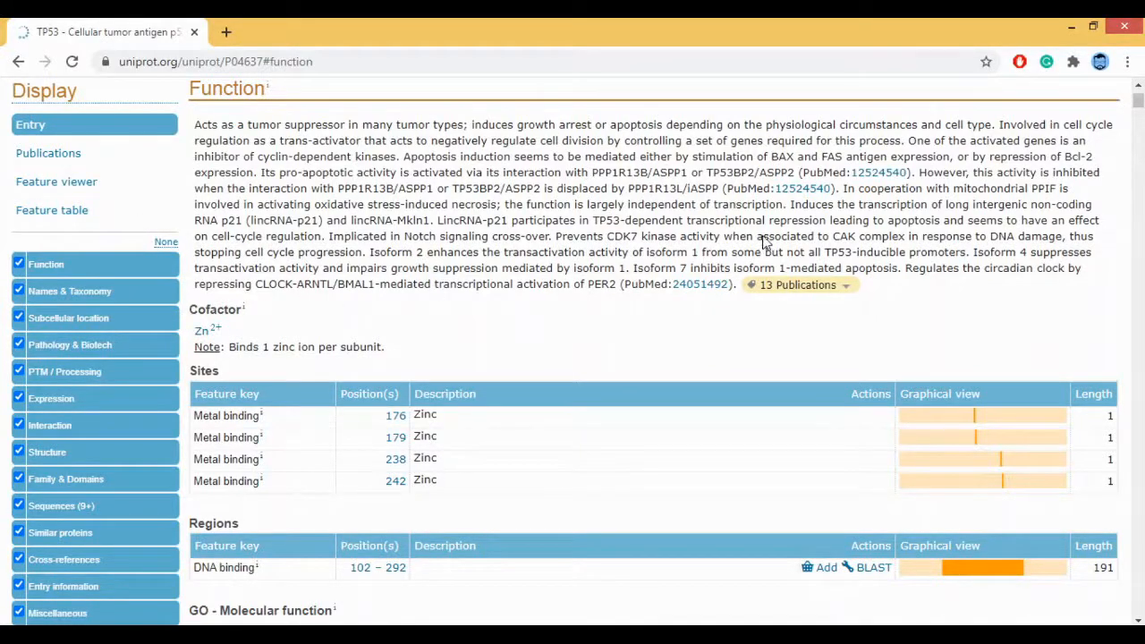
Scroll through Keywords and Reactome pathway links down to the Names & Taxonomy heading.
scroll("down", 3)
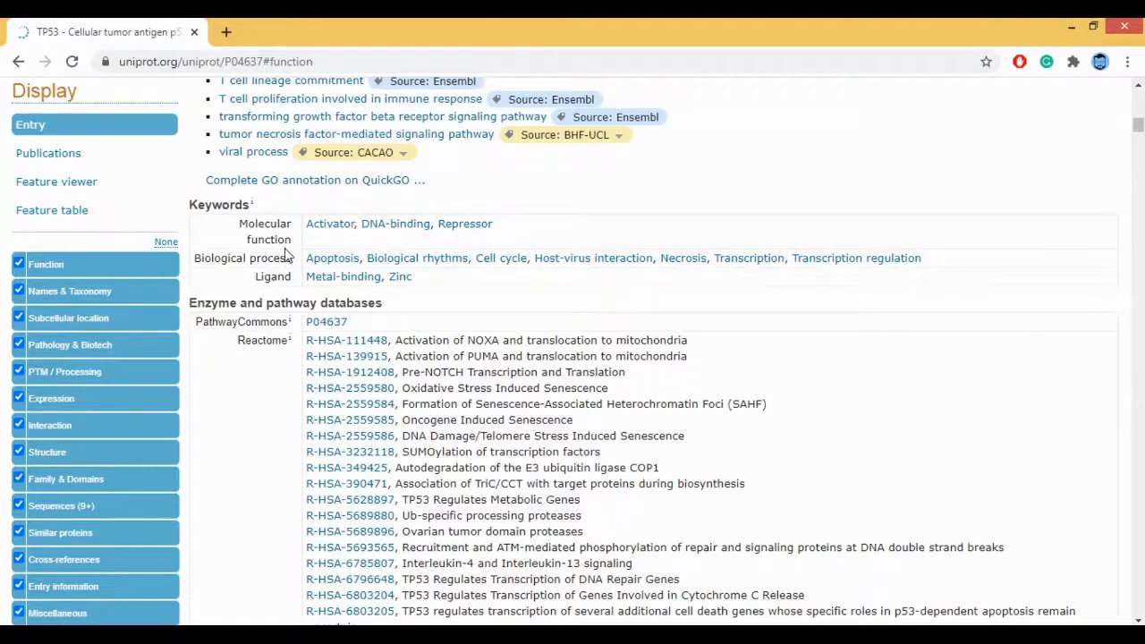
scroll("down", 3)
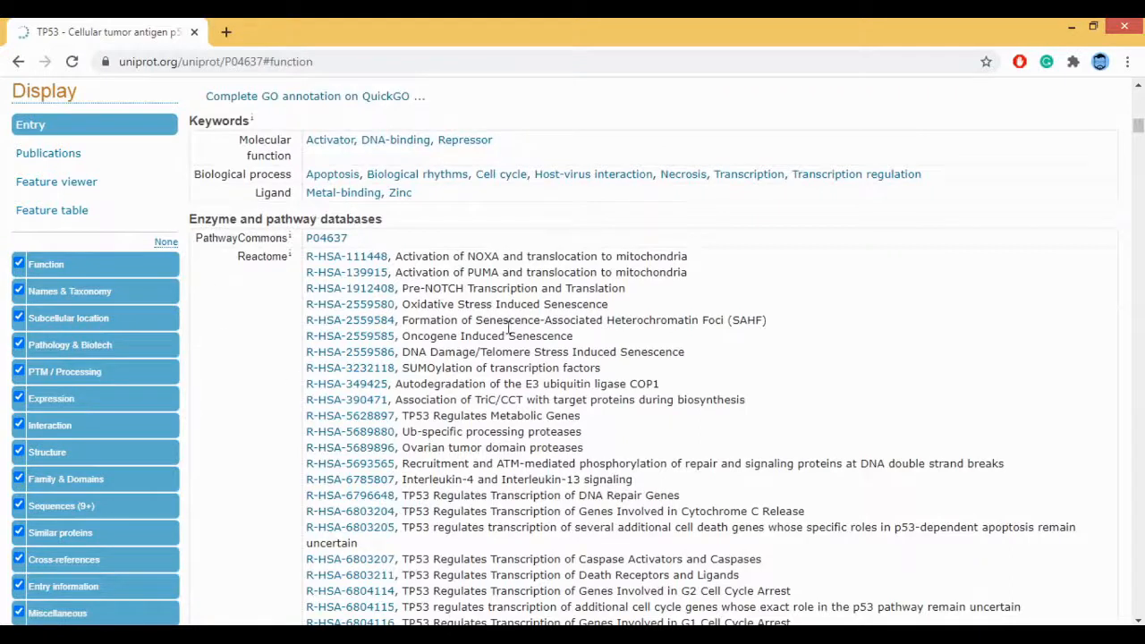
mouse_move(469, 222)
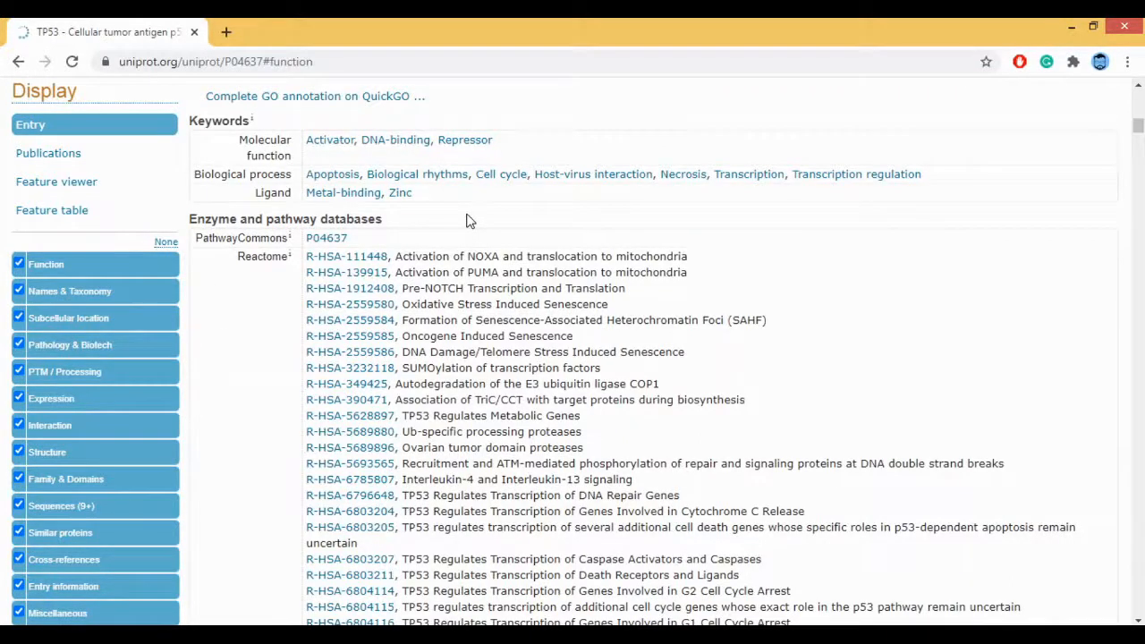
mouse_move(248, 288)
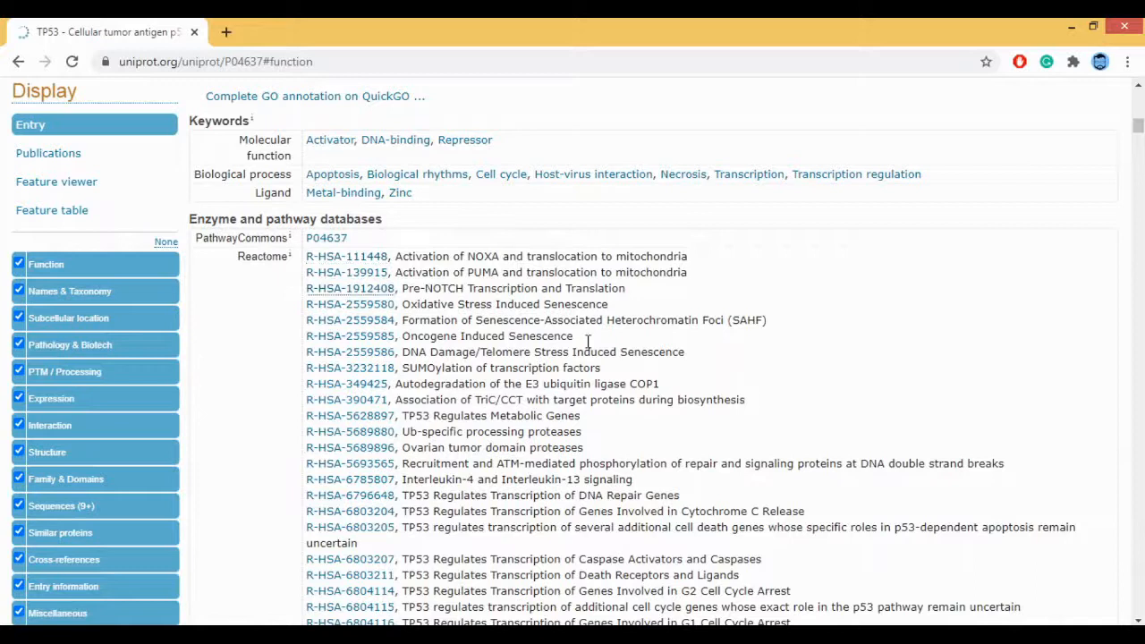
mouse_move(655, 319)
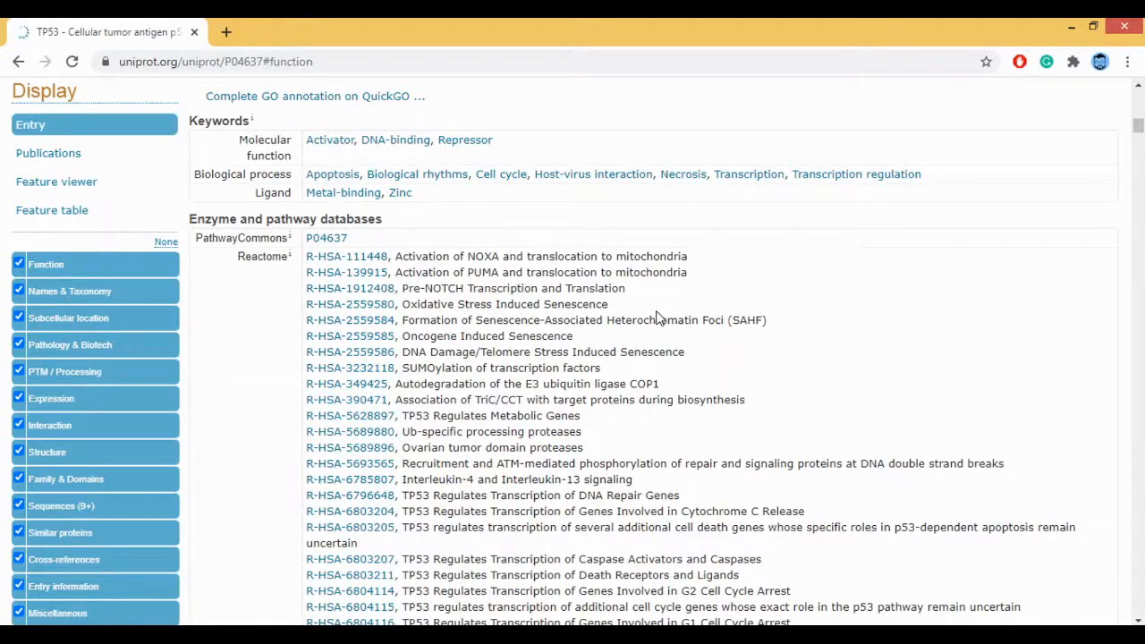
mouse_move(523, 262)
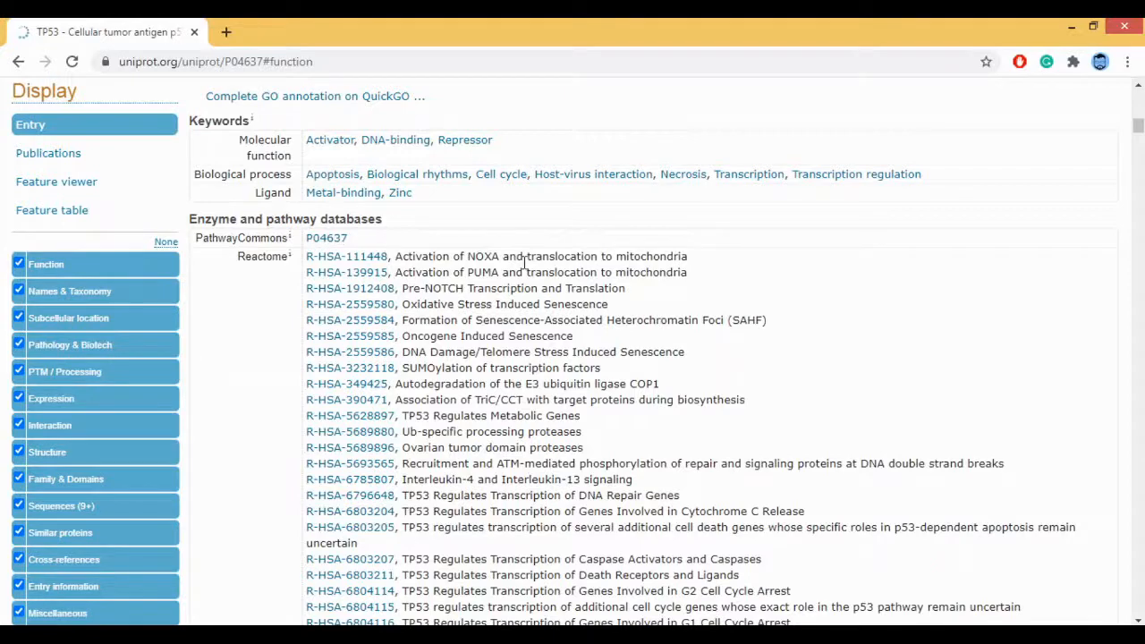
scroll("down", 3)
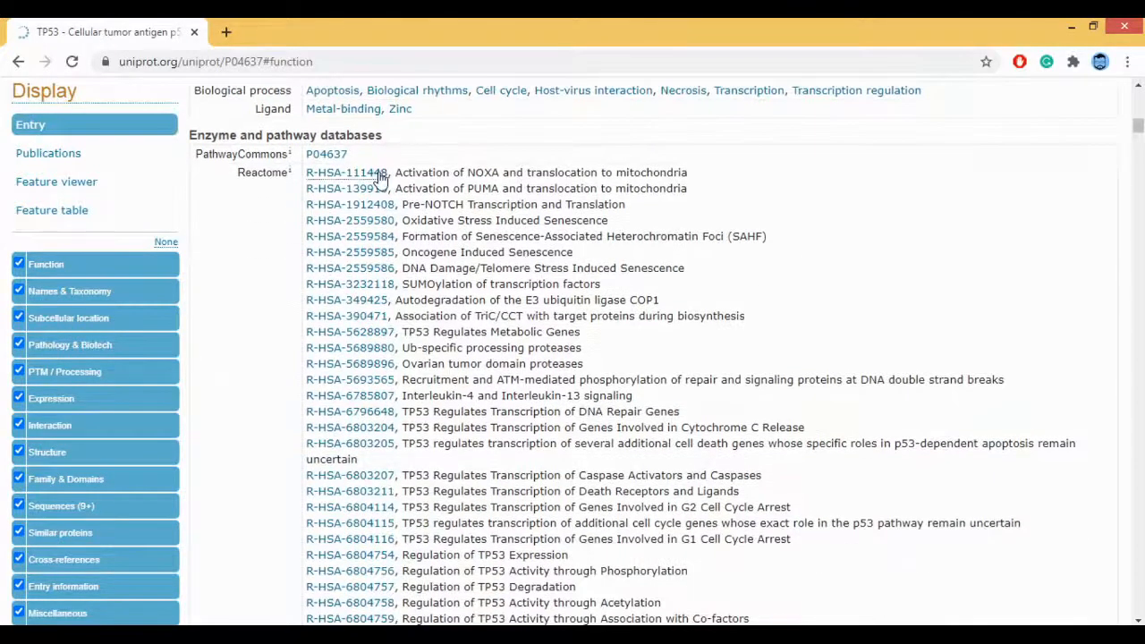
mouse_move(386, 236)
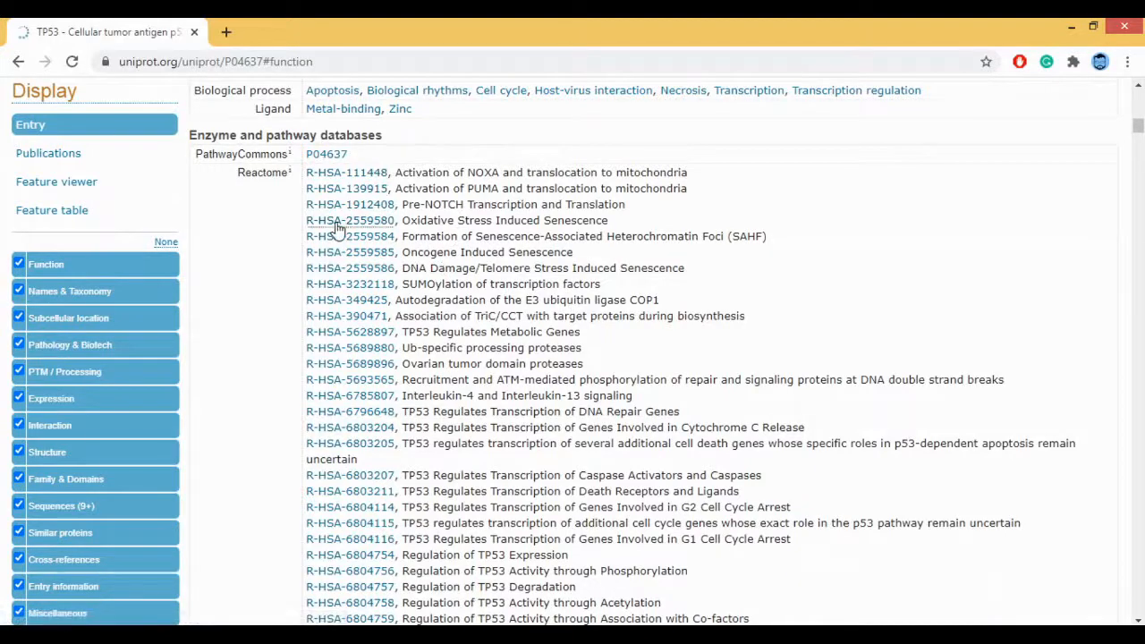
scroll("down", 3)
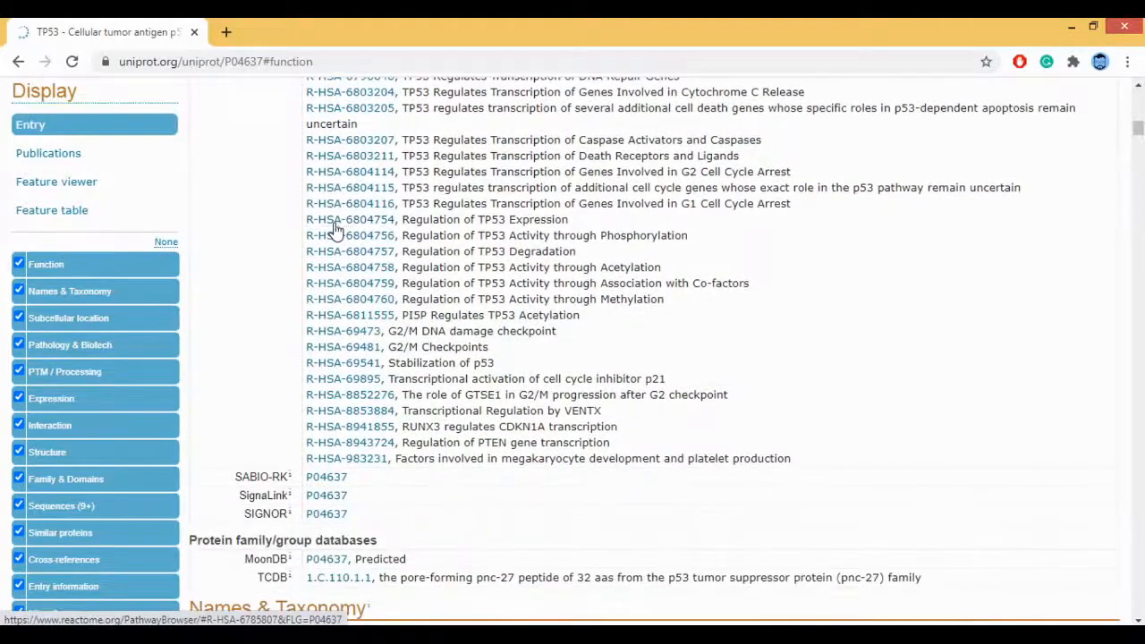
scroll("down", 3)
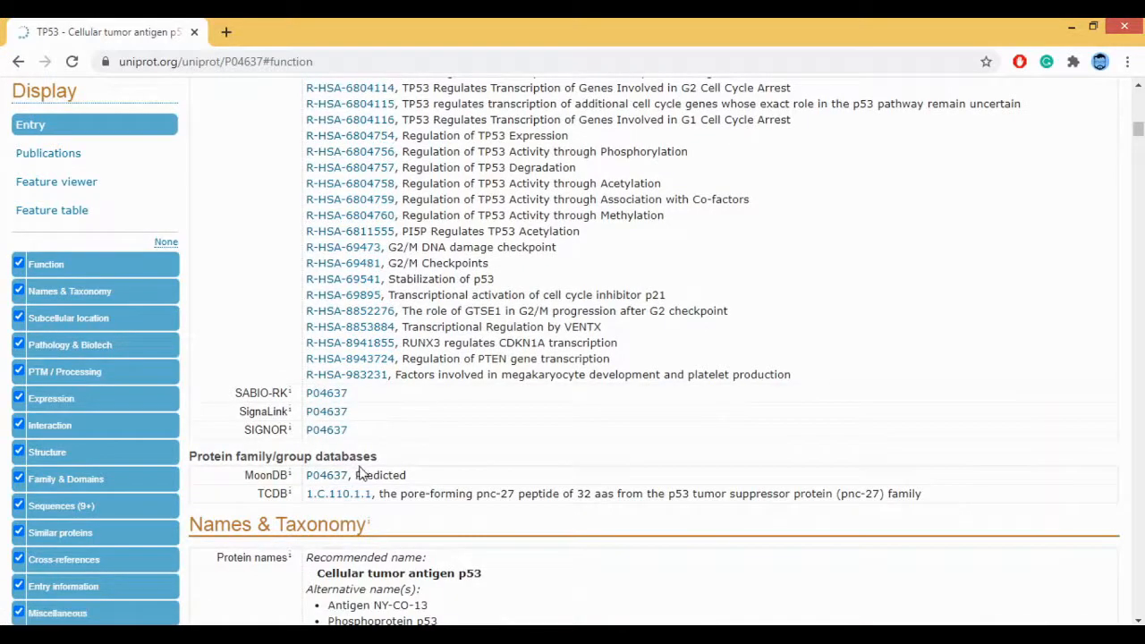
scroll("up", 3)
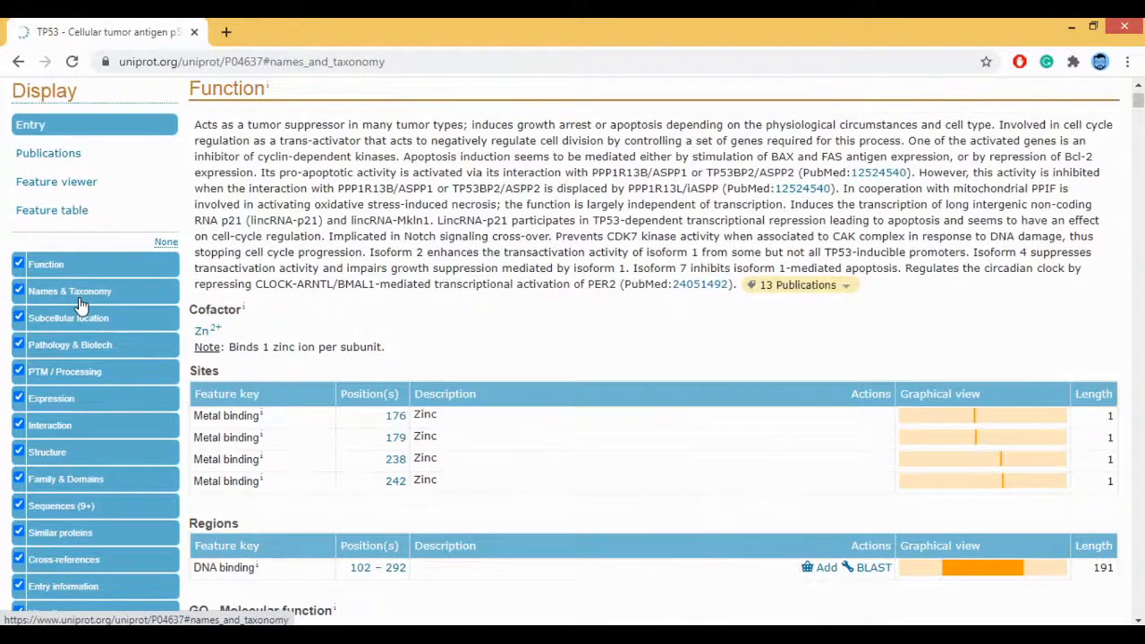
left_click(69, 290)
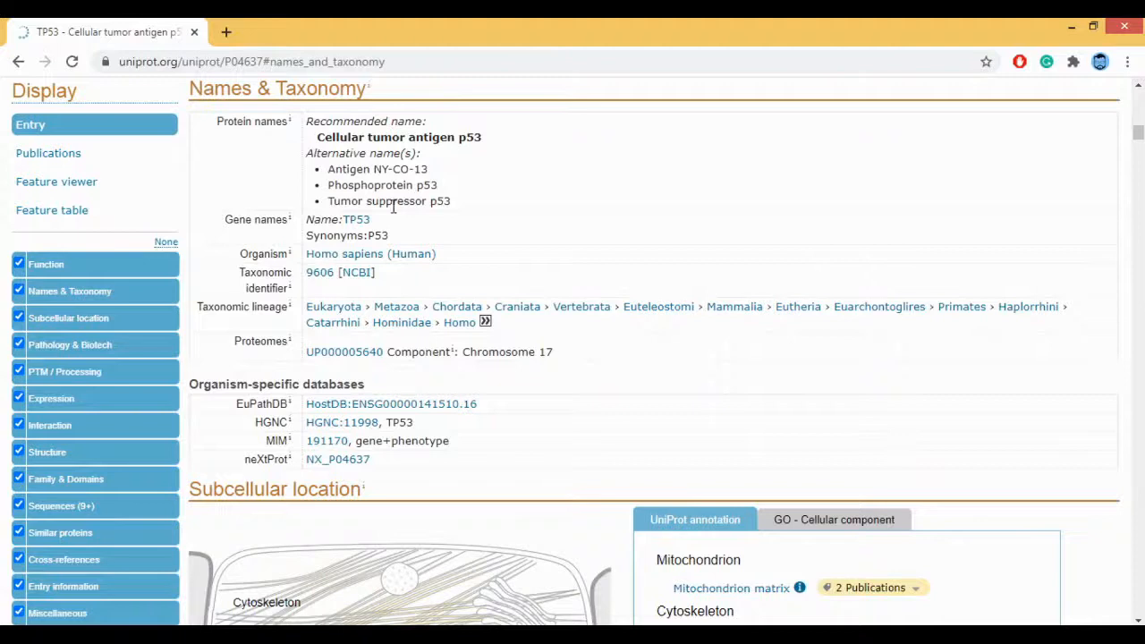
mouse_move(433, 294)
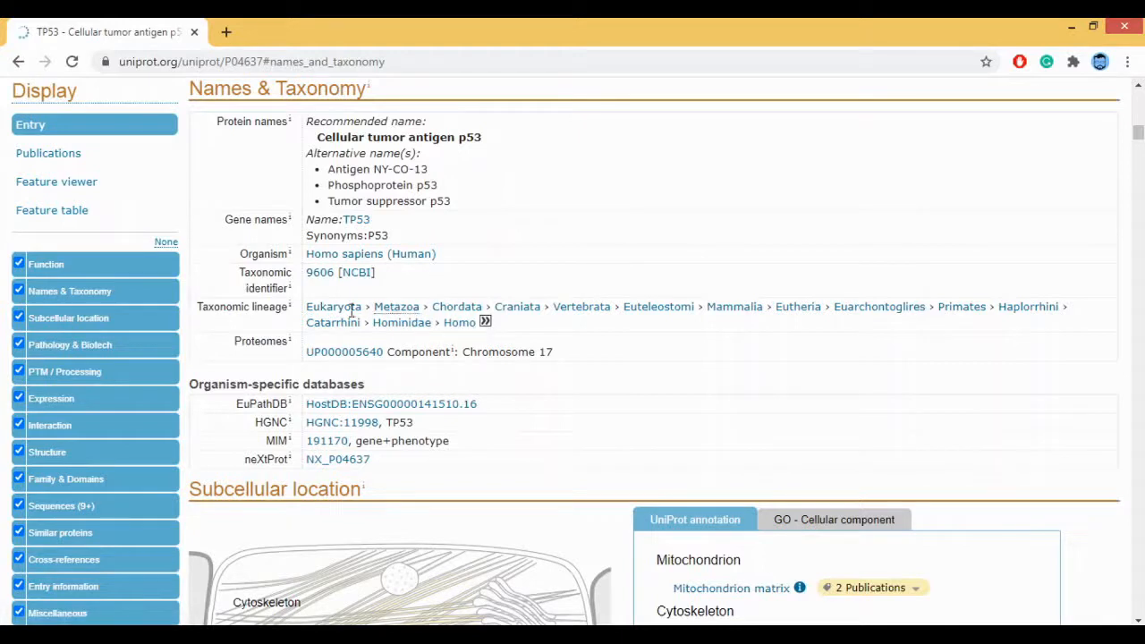
mouse_move(354, 300)
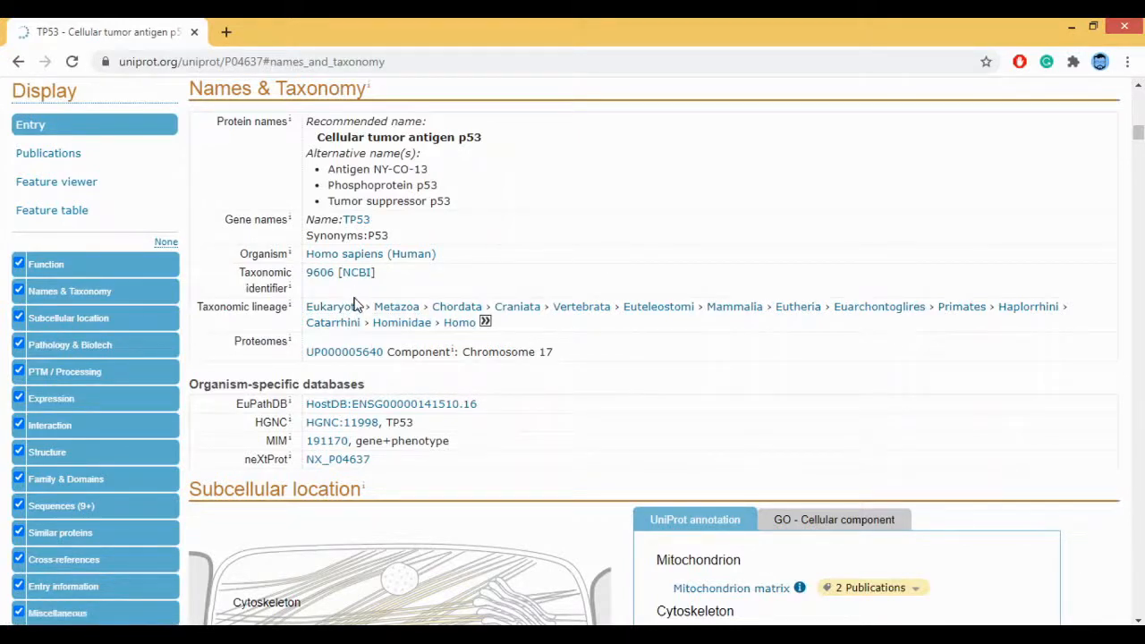
mouse_move(526, 405)
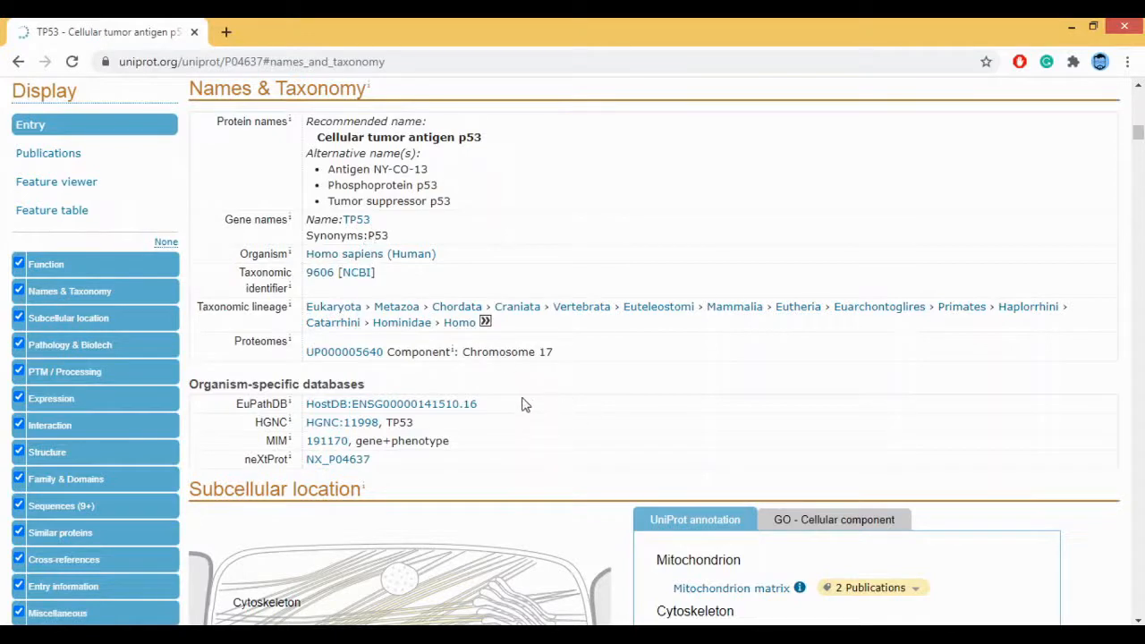
mouse_move(82, 319)
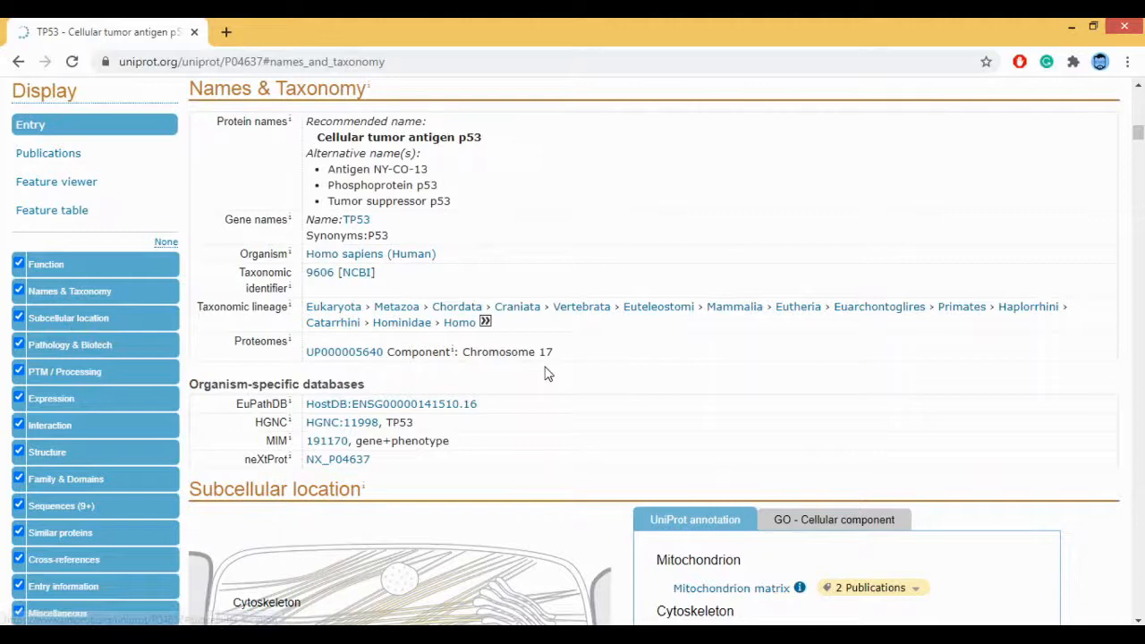
Scroll to the Subcellular location section listing nucleus, cytoplasm, mitochondrion and PML body.
scroll("down", 3)
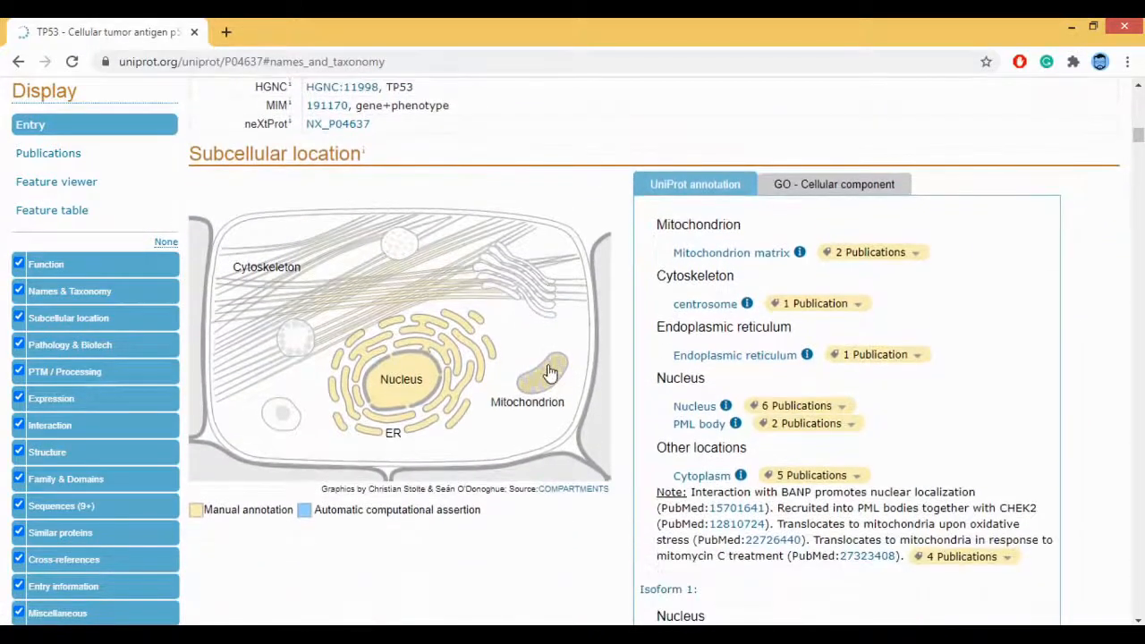
scroll("down", 3)
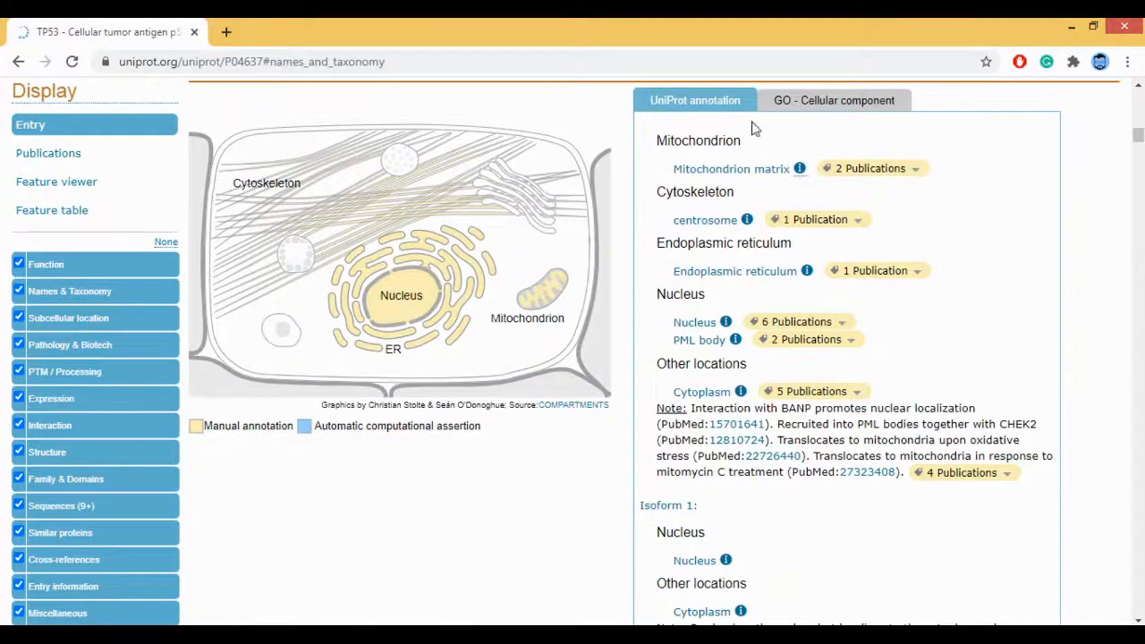
mouse_move(683, 476)
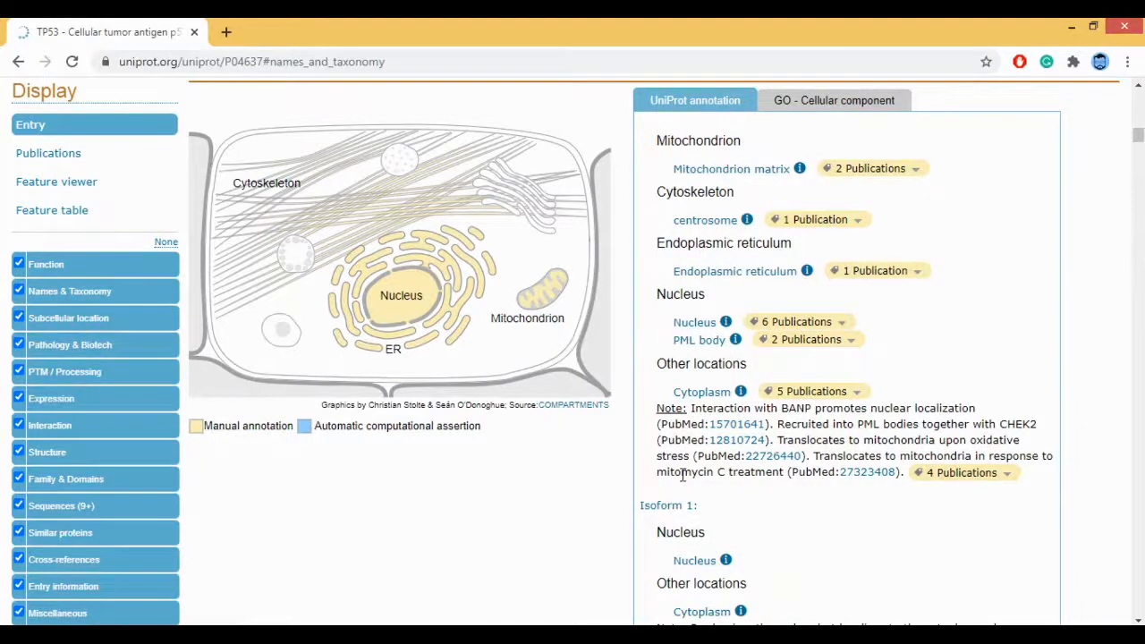
mouse_move(959, 363)
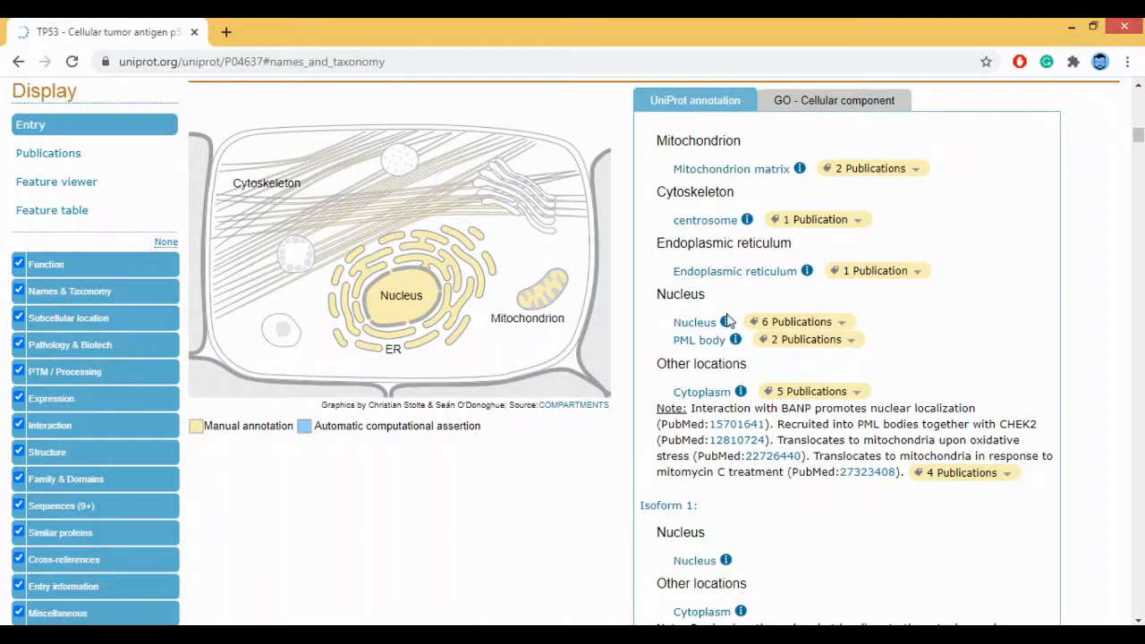
mouse_move(885, 290)
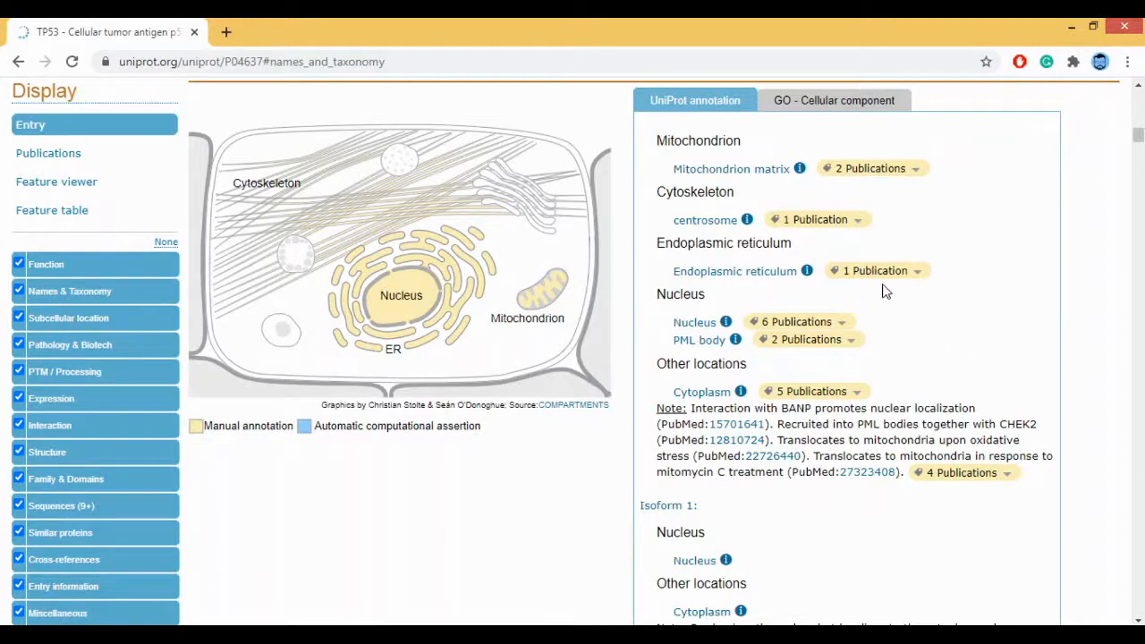
mouse_move(829, 195)
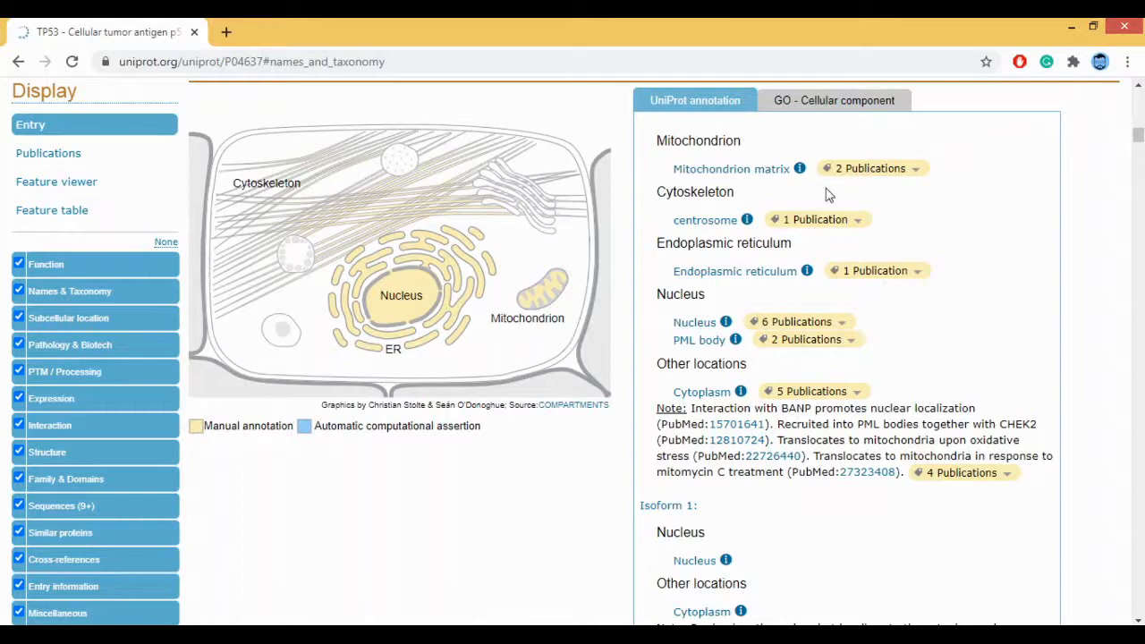
mouse_move(100, 349)
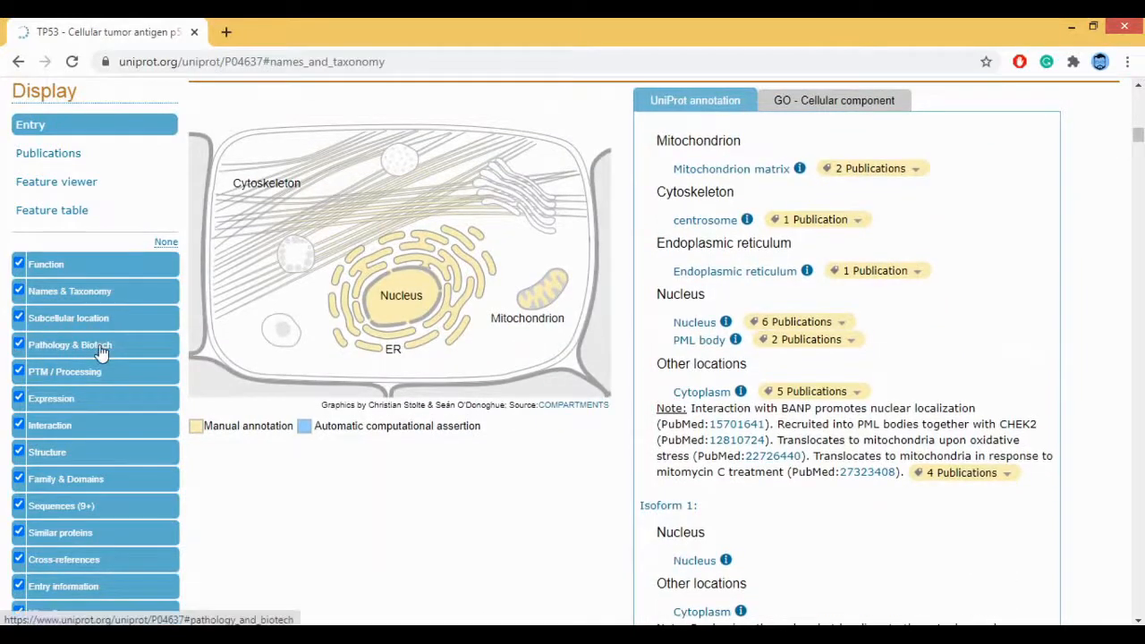
Jump to Pathology & Biotech and scroll through disease databases down to the Orphanet associations.
left_click(70, 343)
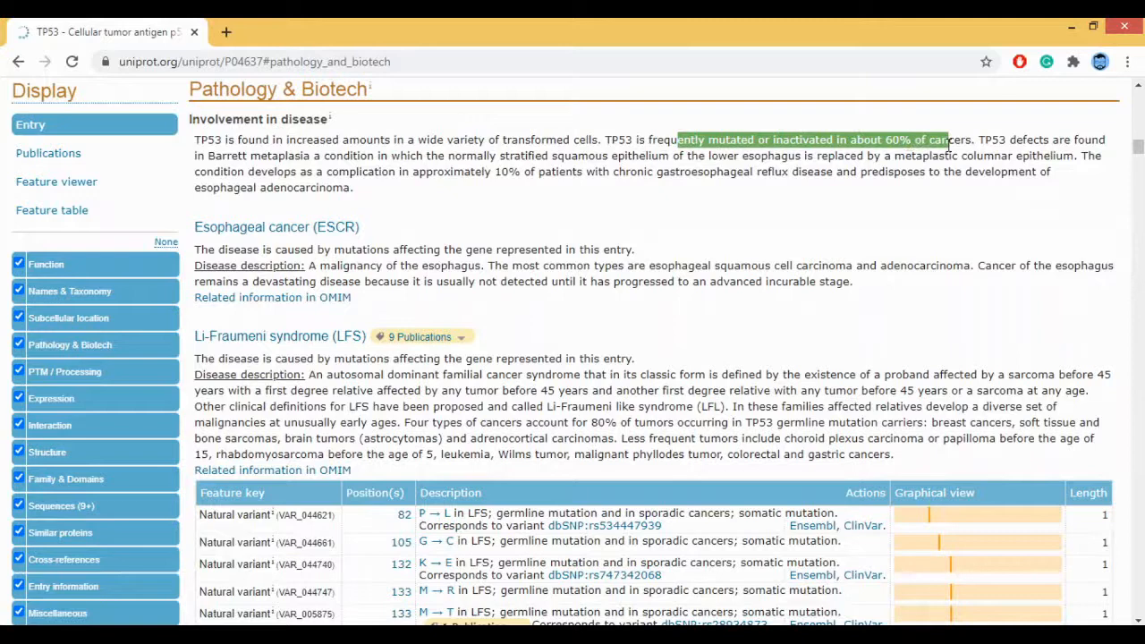
mouse_move(707, 242)
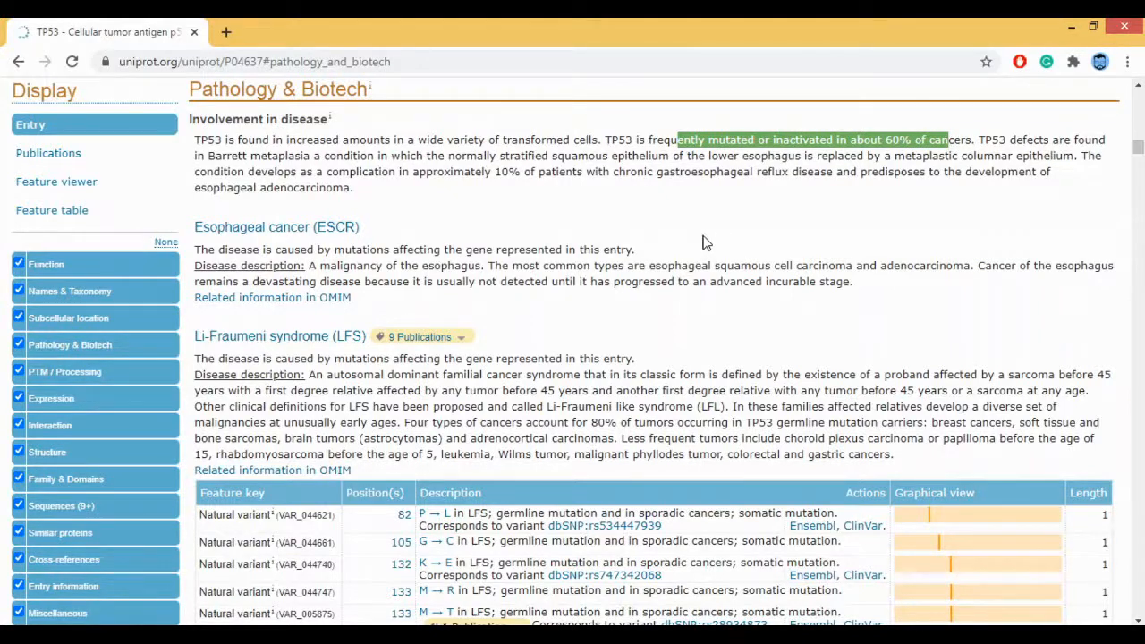
mouse_move(447, 236)
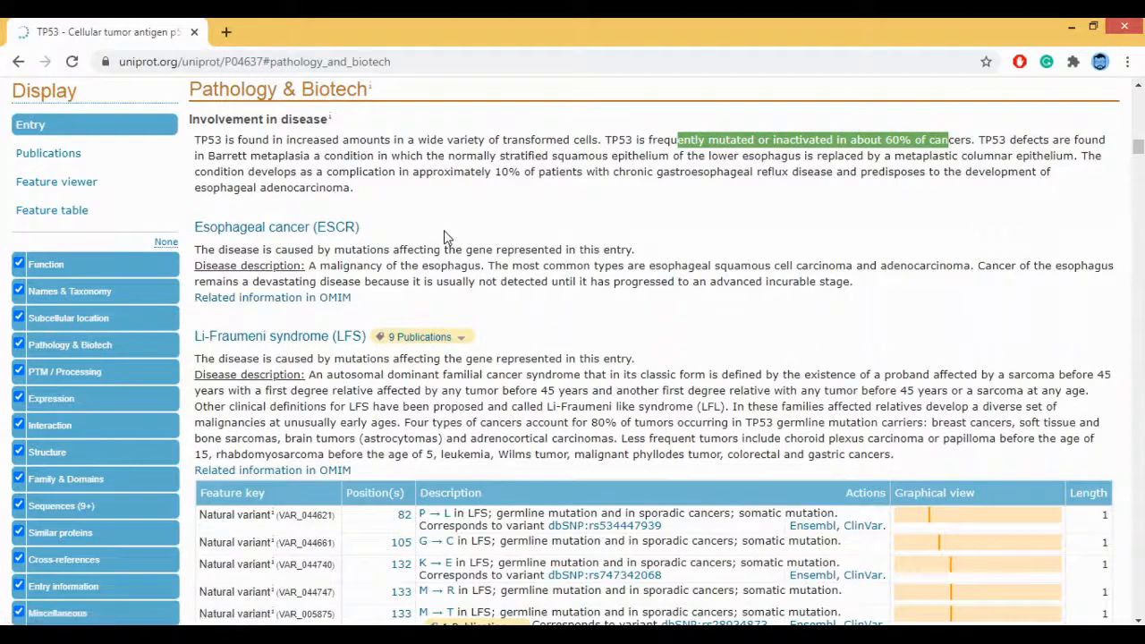
scroll("down", 3)
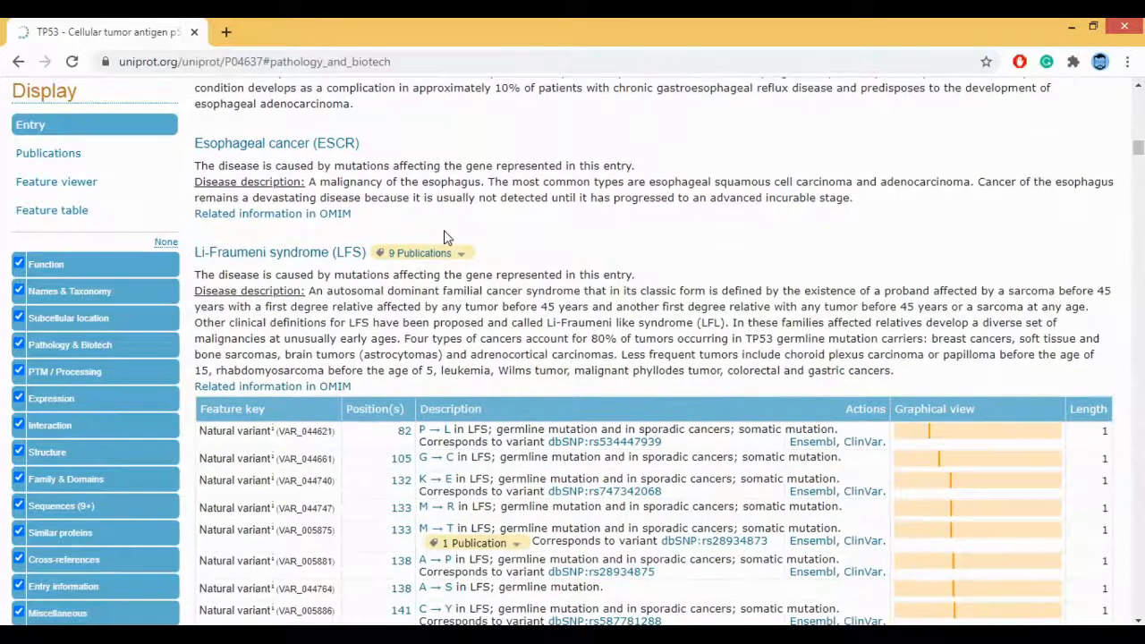
scroll("down", 3)
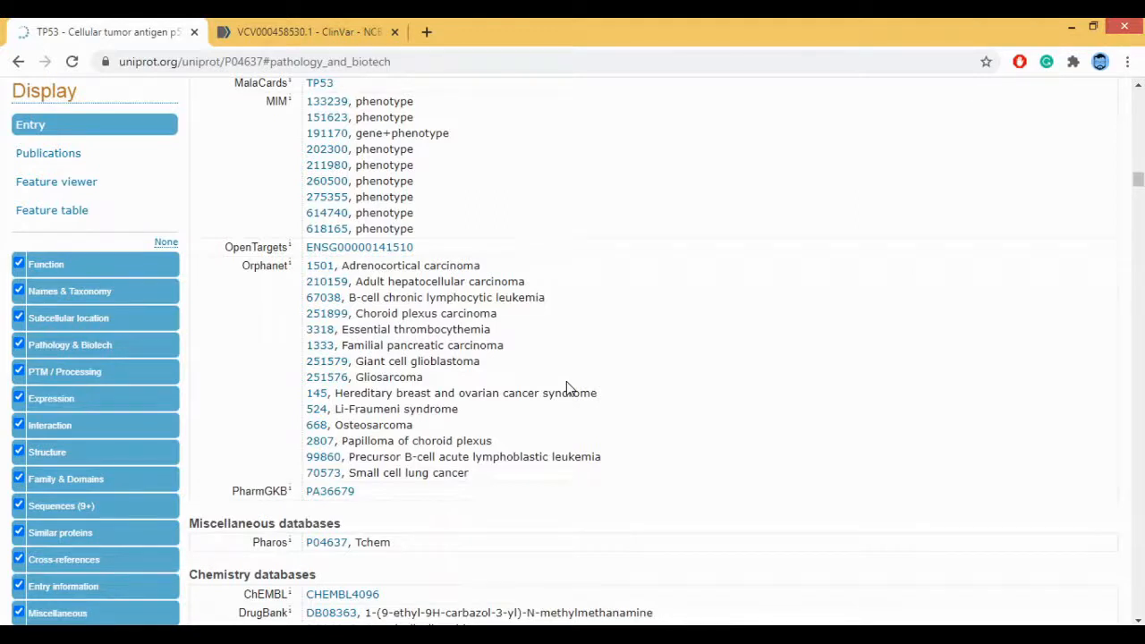
mouse_move(576, 375)
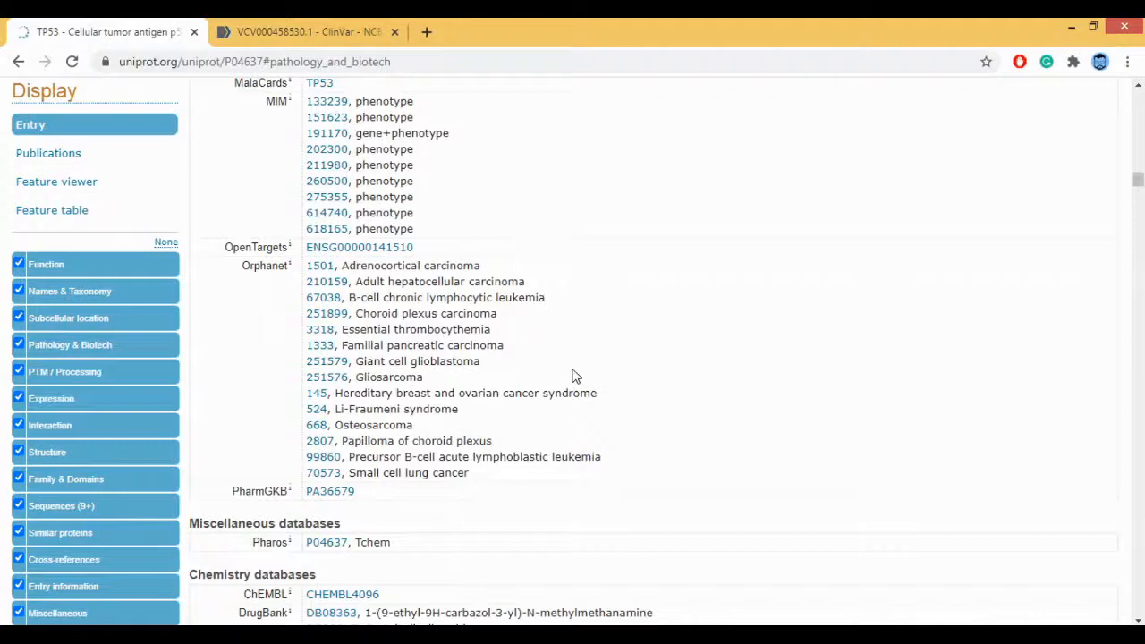
Scroll through PTM / Processing: modified residues, modification text and the PTM keywords list.
scroll("down", 3)
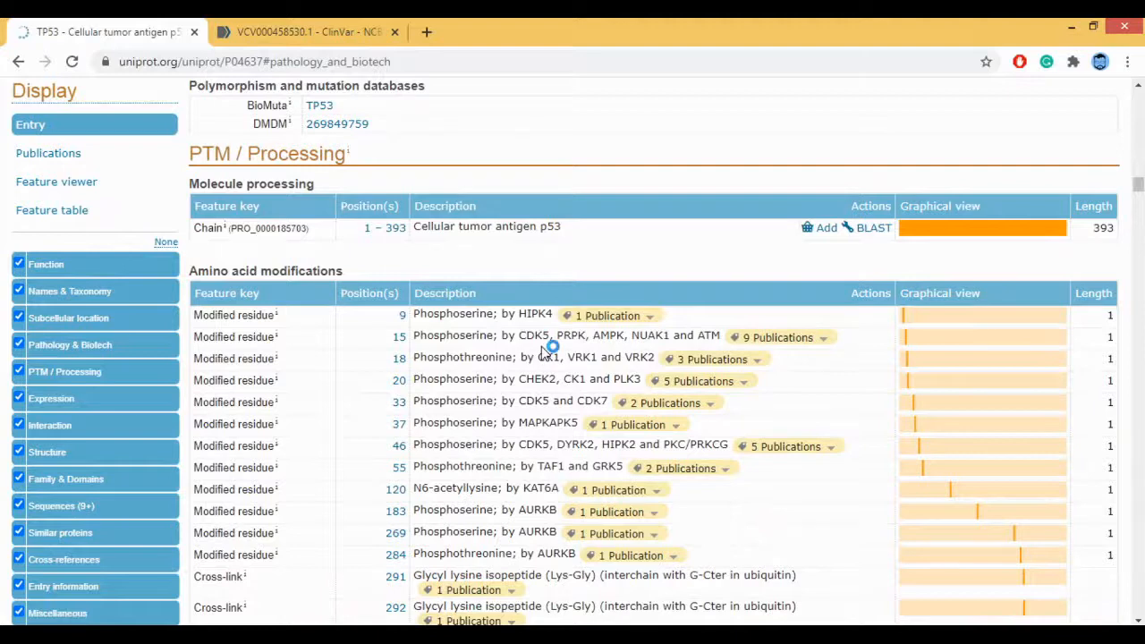
mouse_move(551, 336)
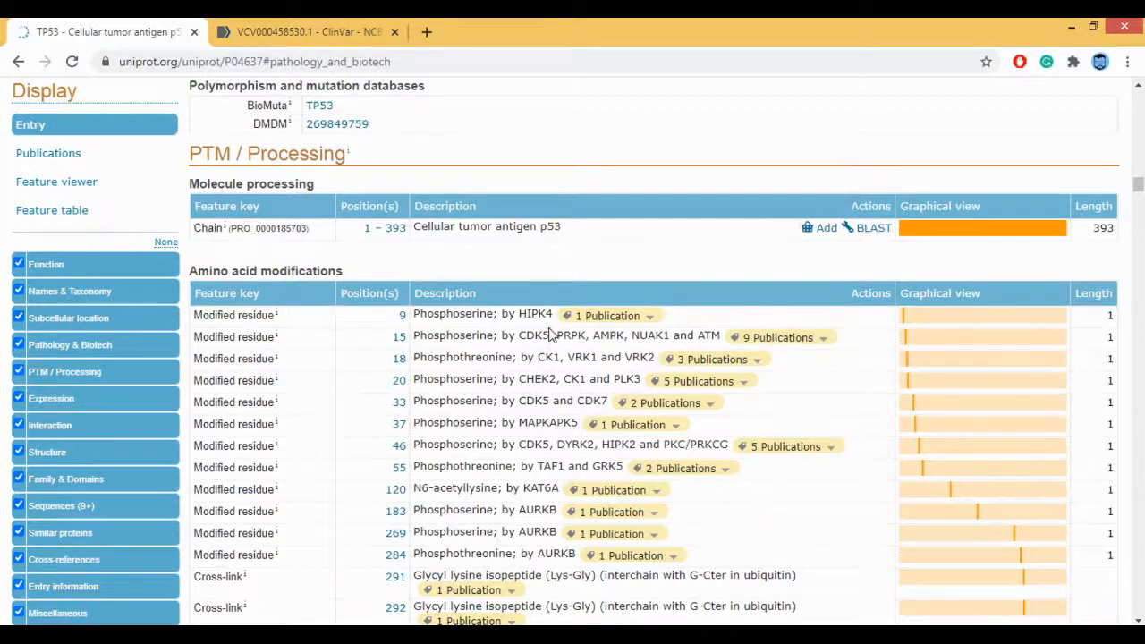
mouse_move(436, 219)
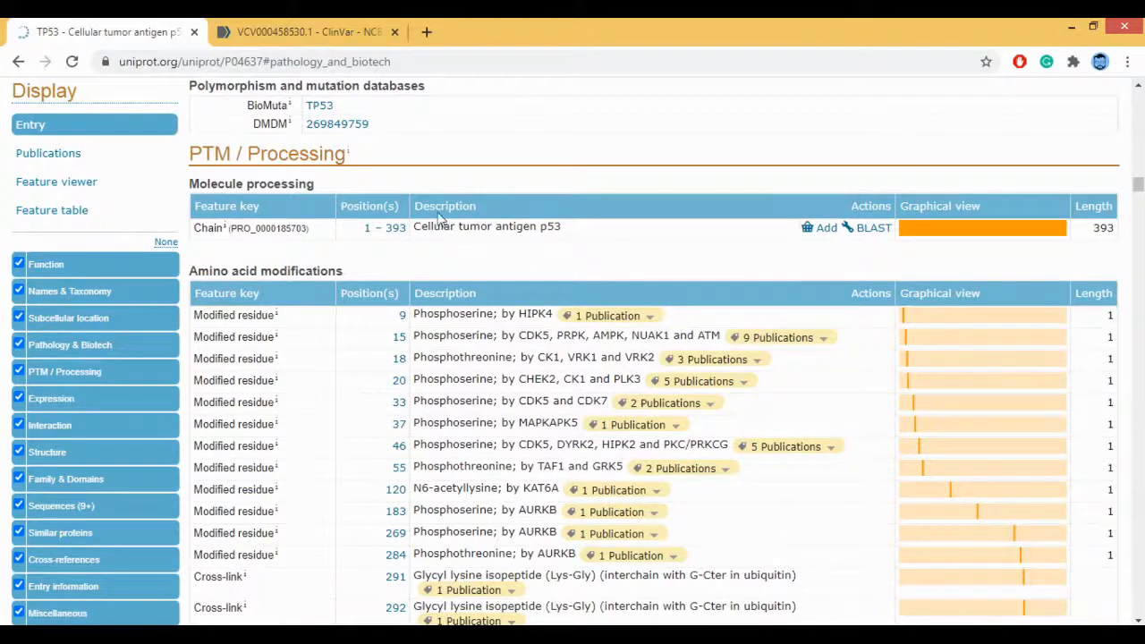
scroll("down", 3)
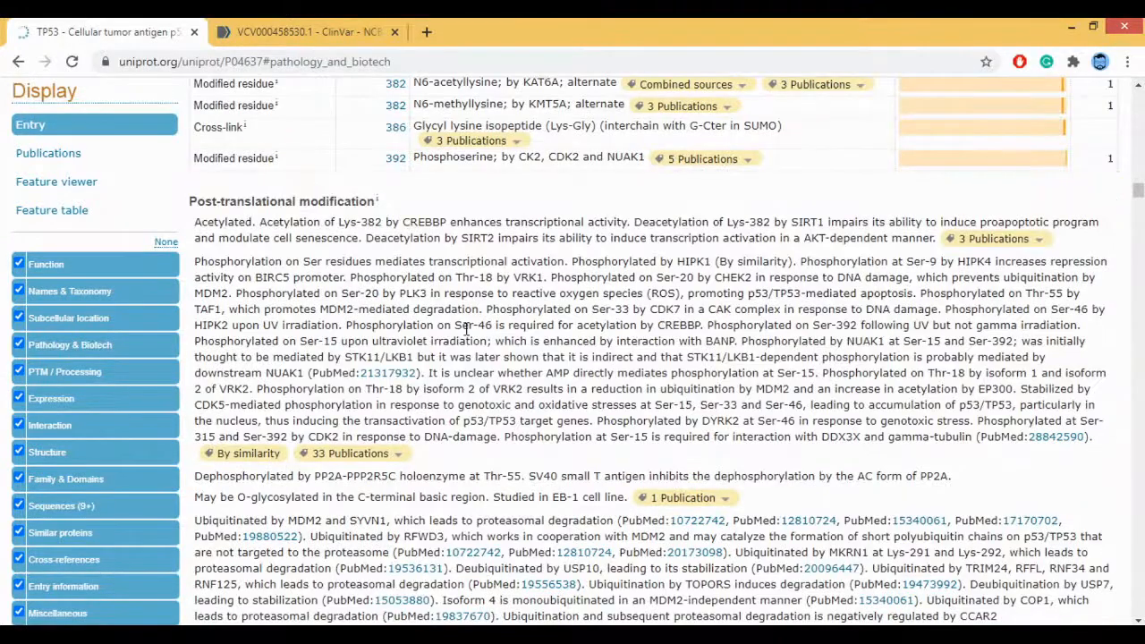
scroll("down", 3)
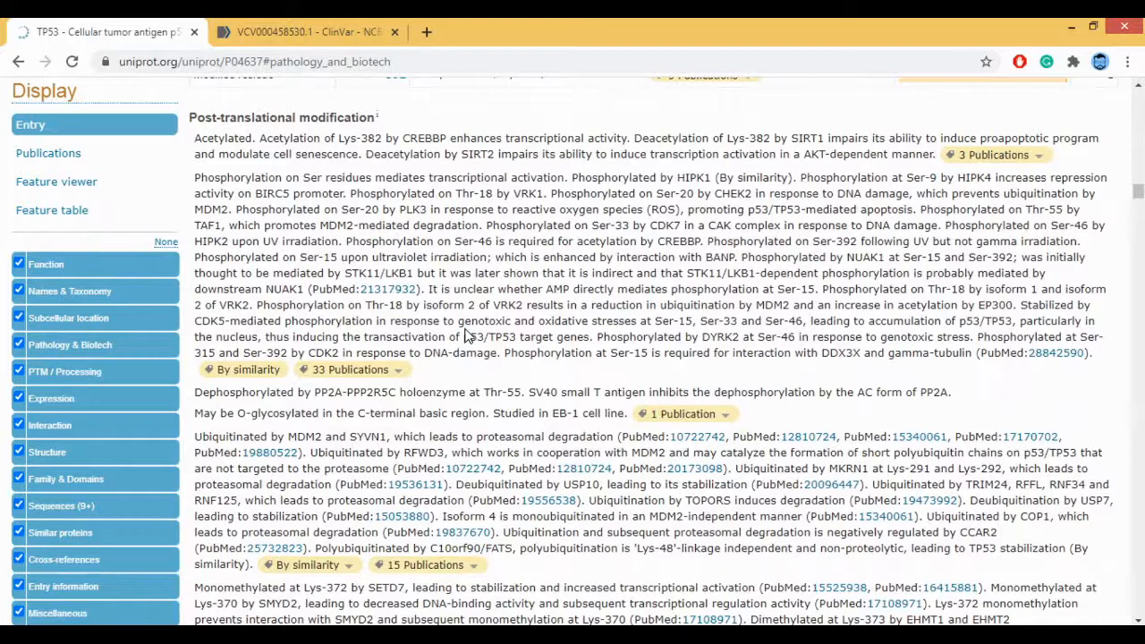
mouse_move(604, 158)
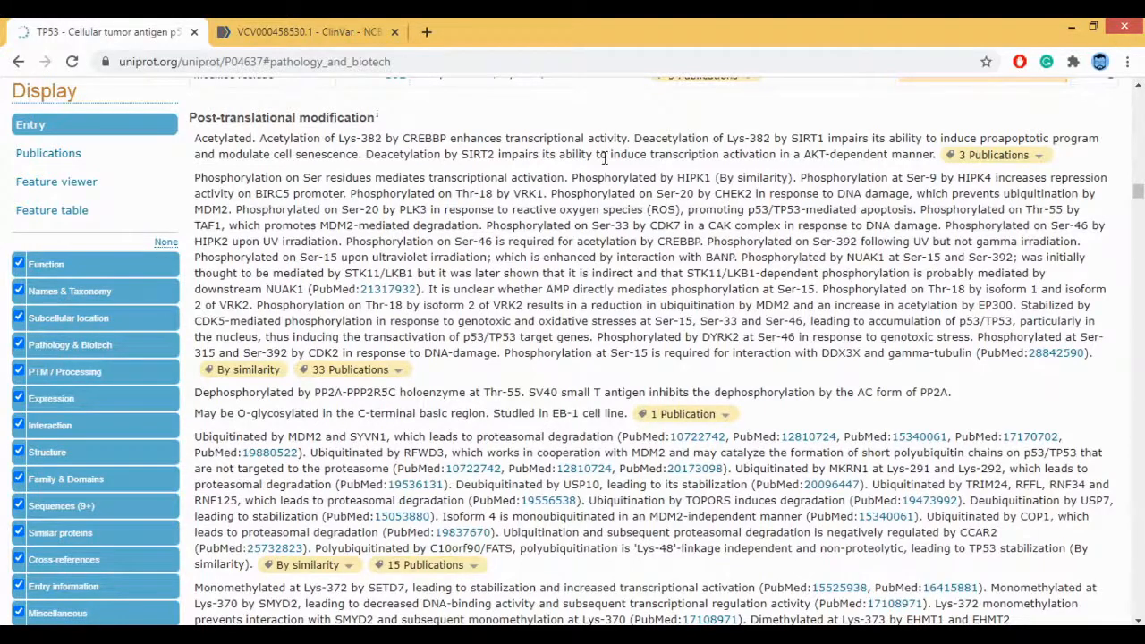
mouse_move(328, 225)
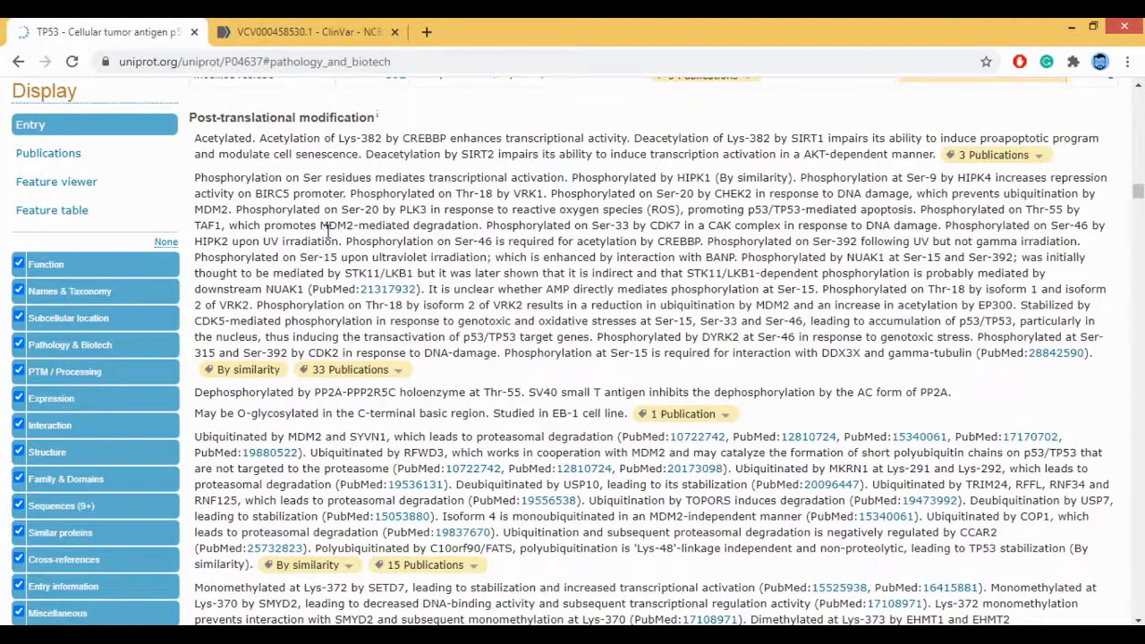
scroll("down", 3)
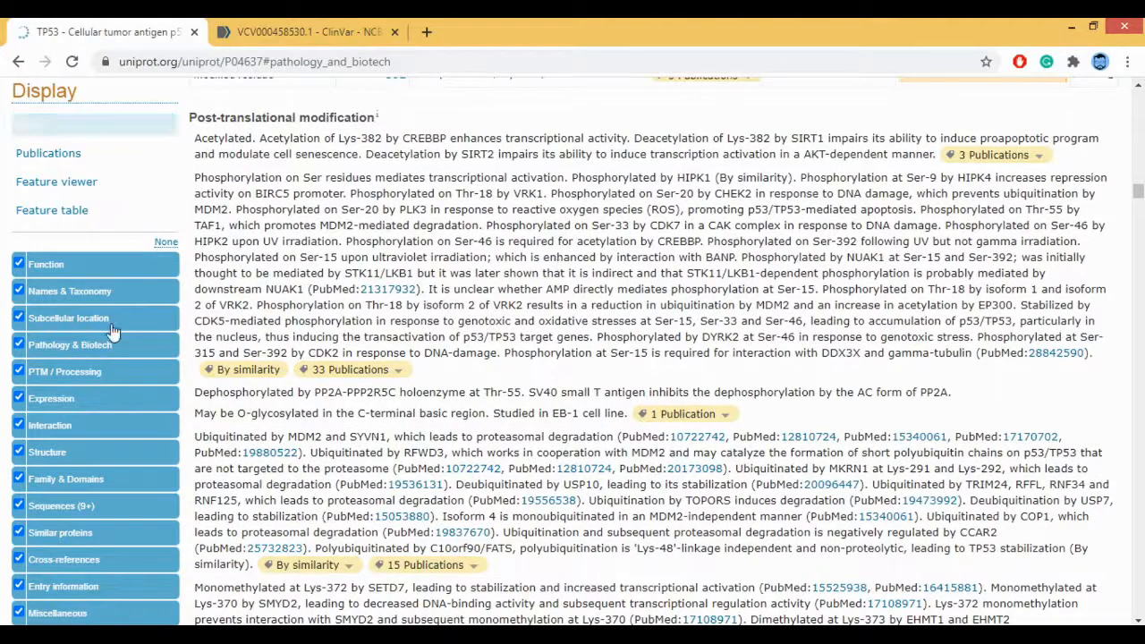
scroll("down", 3)
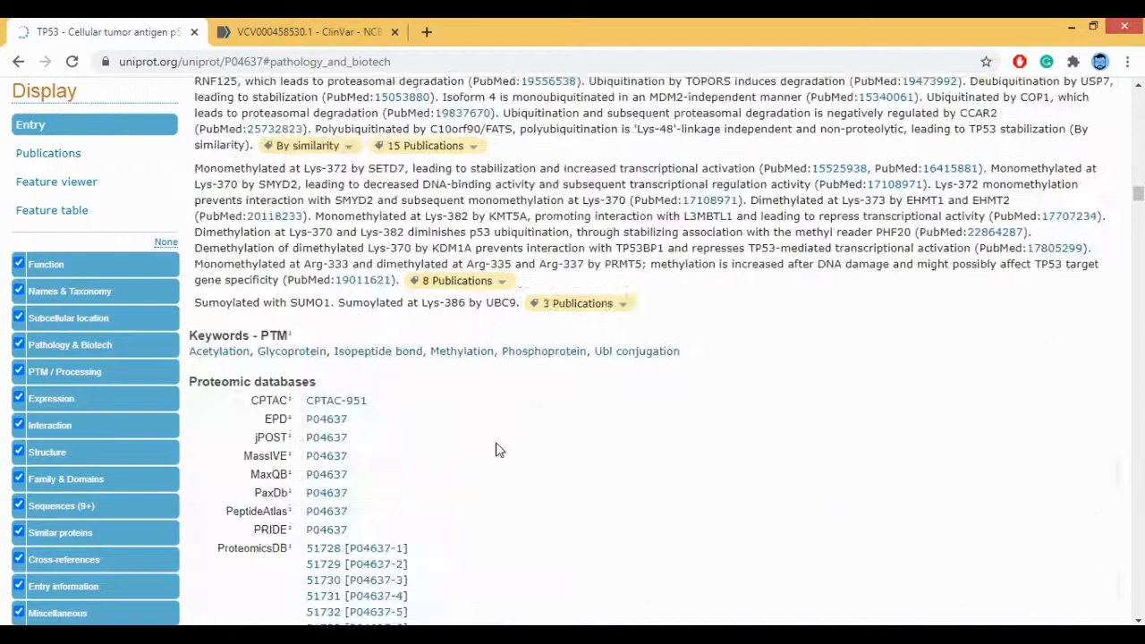
scroll("up", 3)
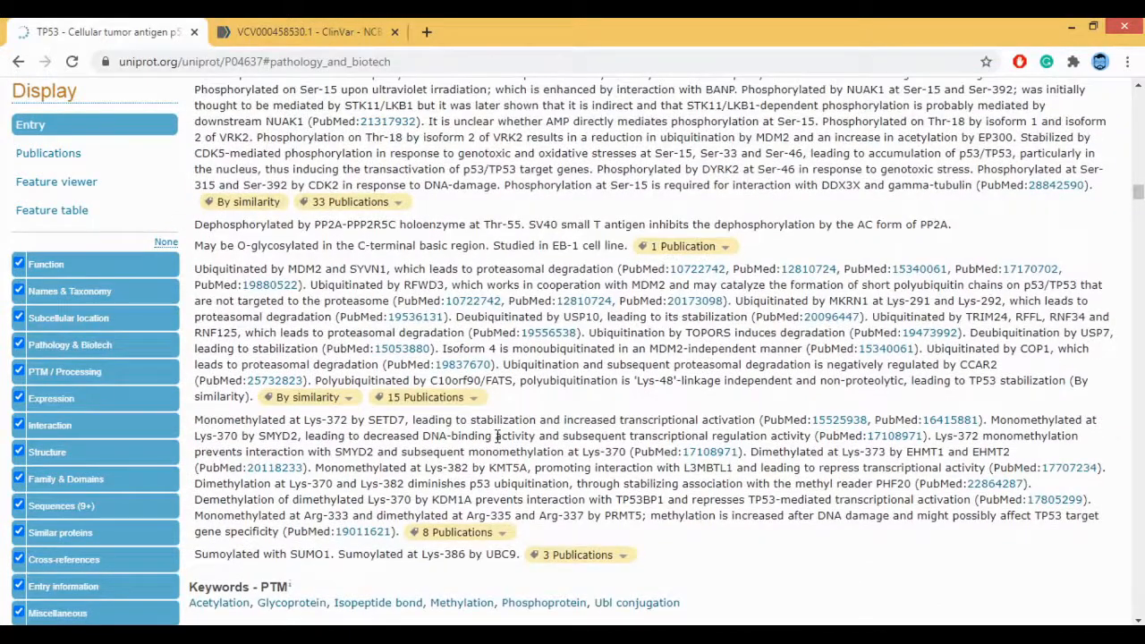
Jump to Expression and scroll into Interaction, reaching subunit partners MDM2, HIPK1 and PPP2R2A.
left_click(50, 397)
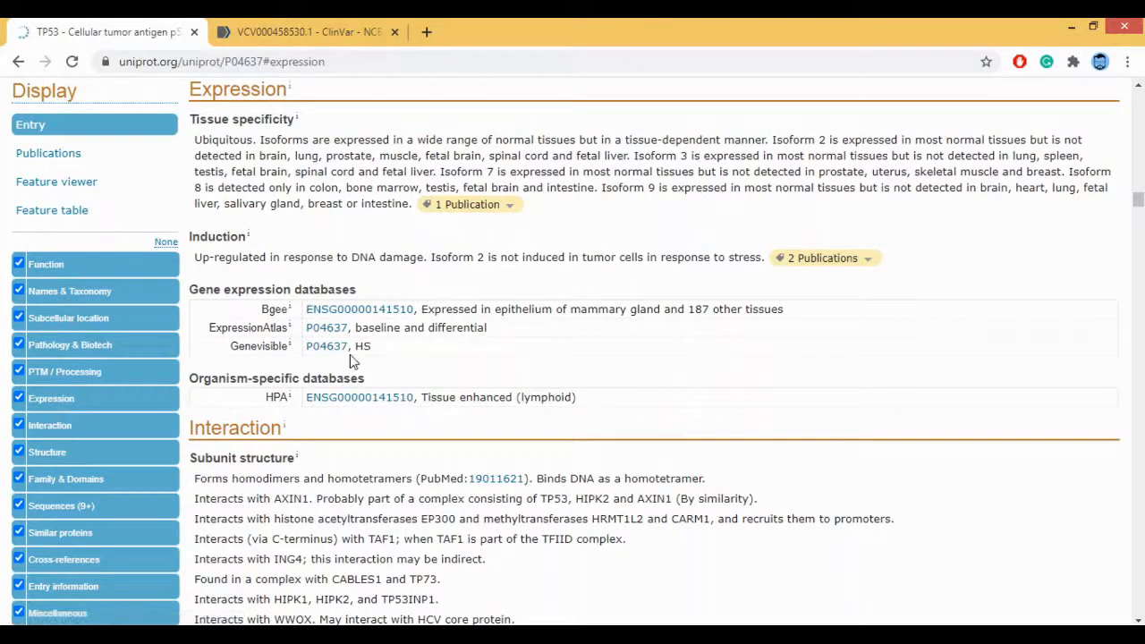
mouse_move(286, 354)
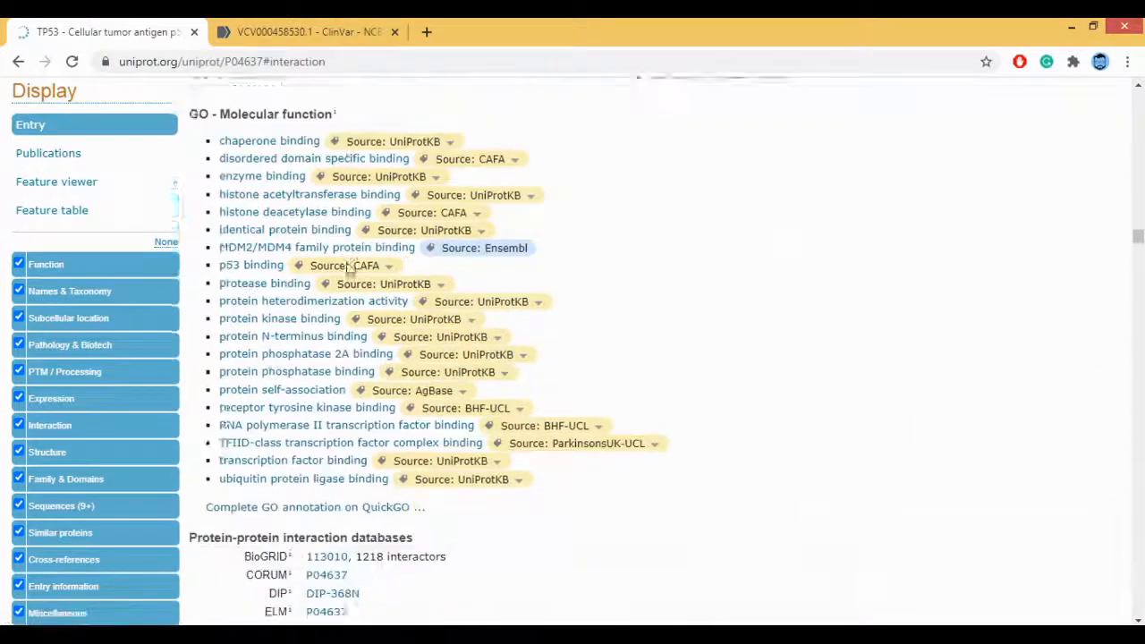
scroll("down", 3)
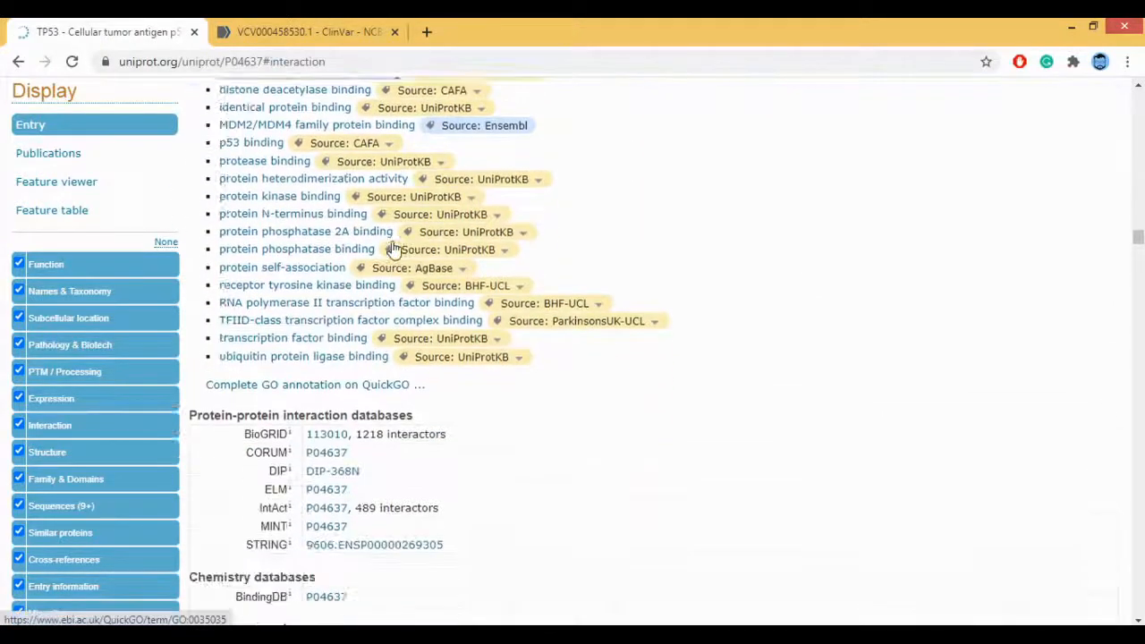
scroll("down", 3)
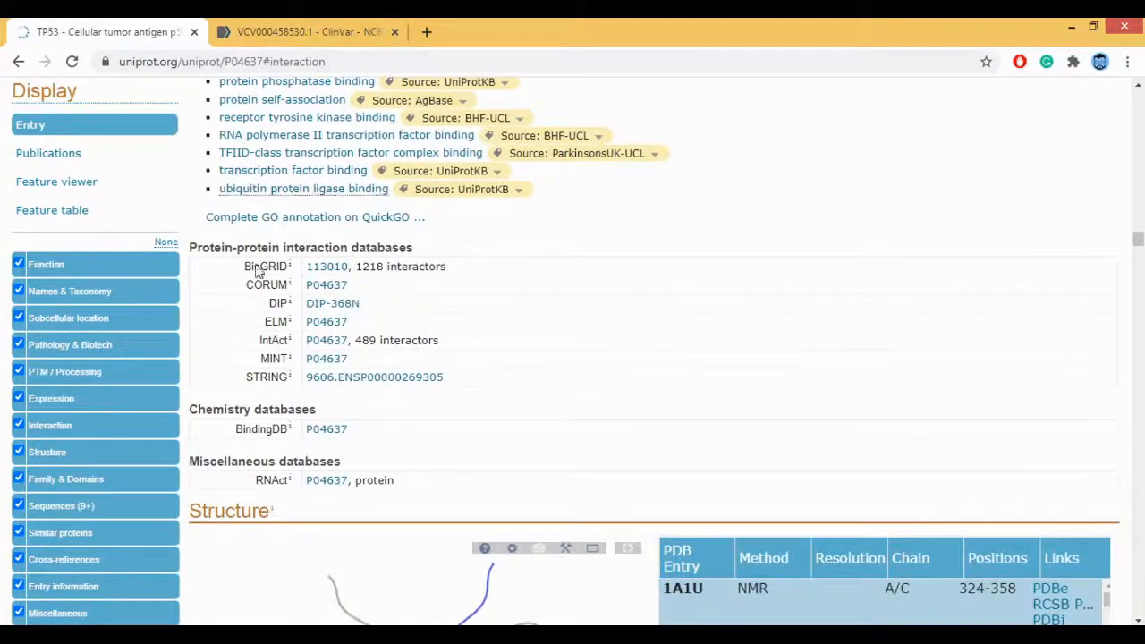
scroll("down", 3)
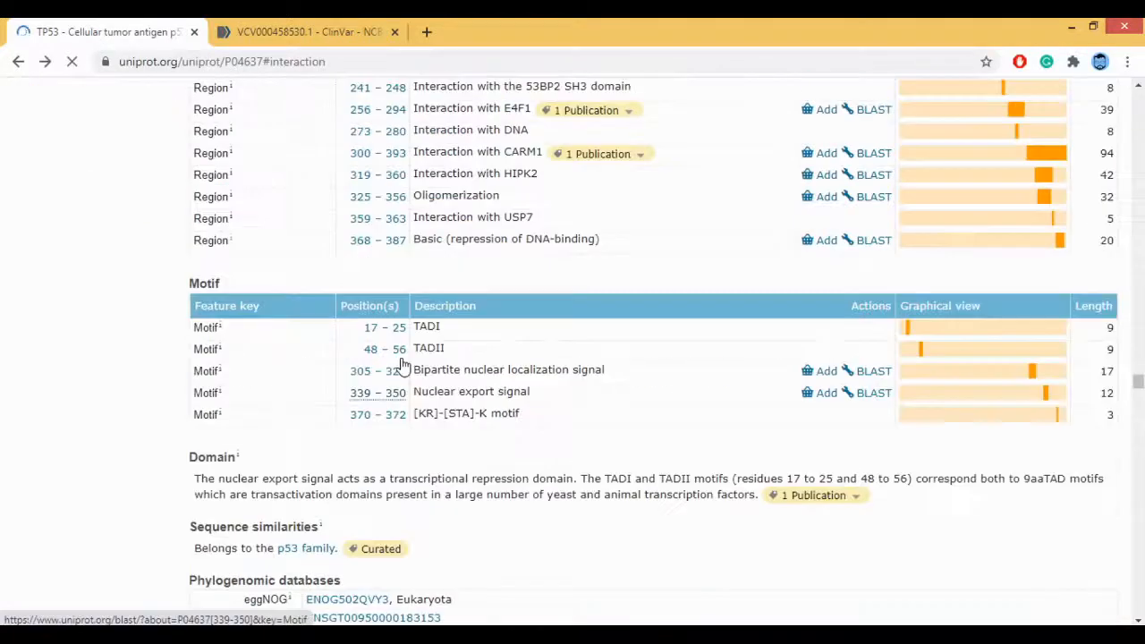
scroll("down", 3)
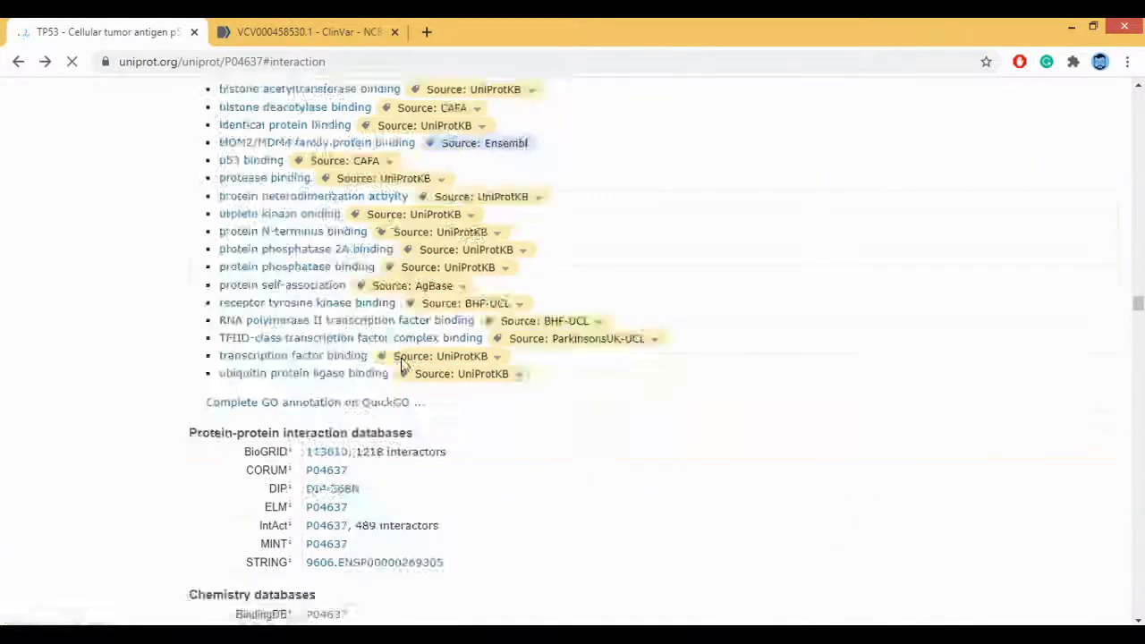
scroll("down", 3)
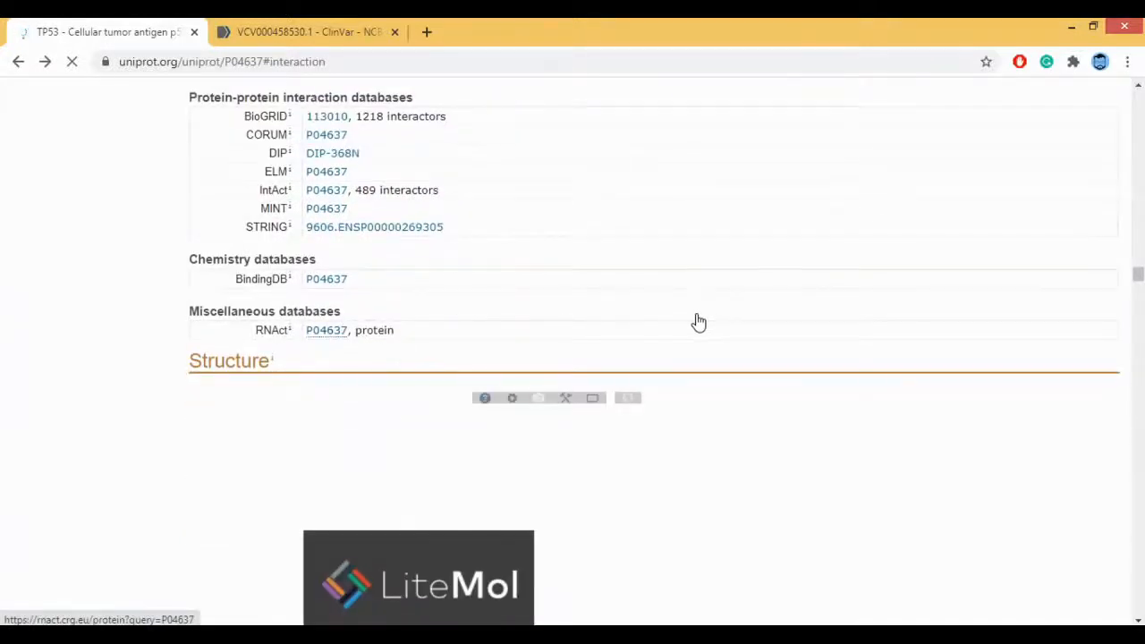
scroll("down", 3)
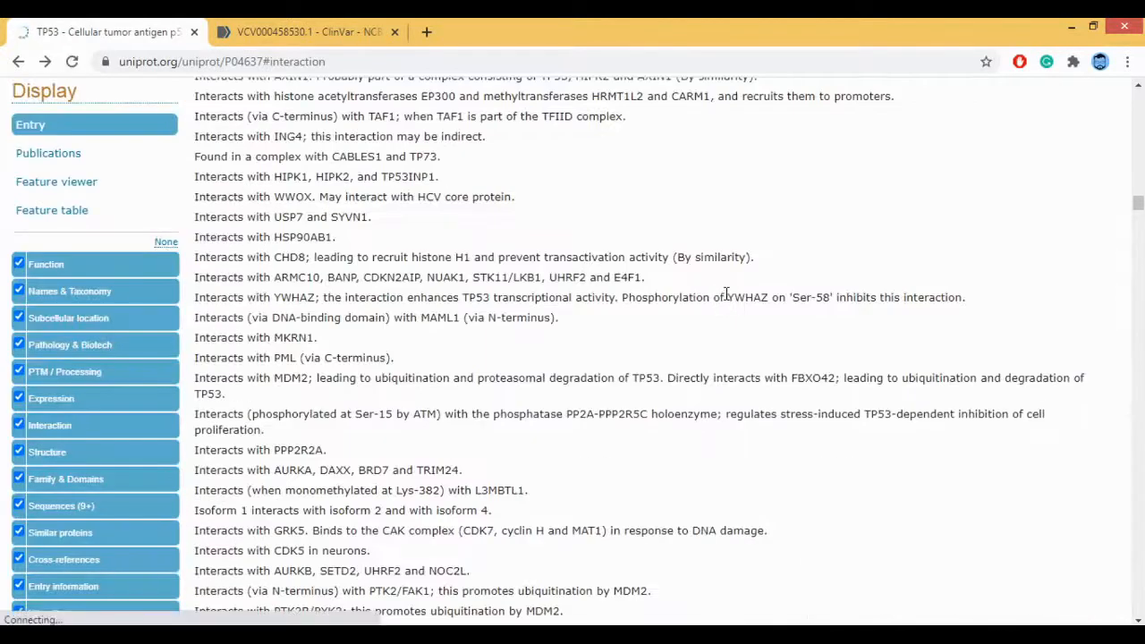
mouse_move(86, 456)
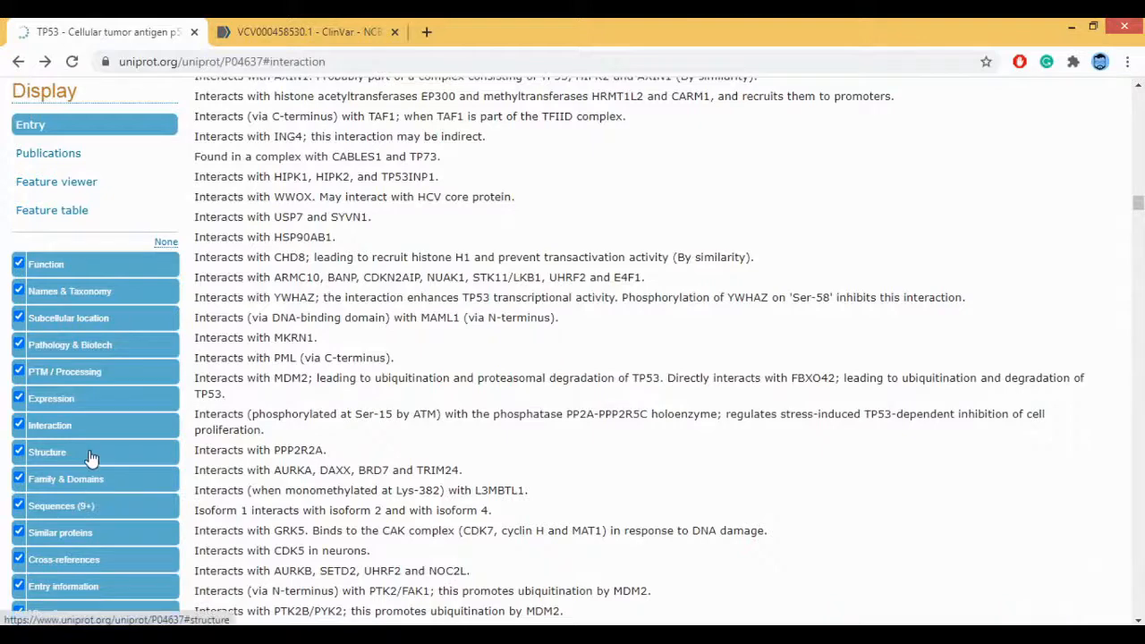
In the Structure section, view PDB 1A1E then 1DT7 in the 3D viewer and rotate 1DT7.
left_click(46, 451)
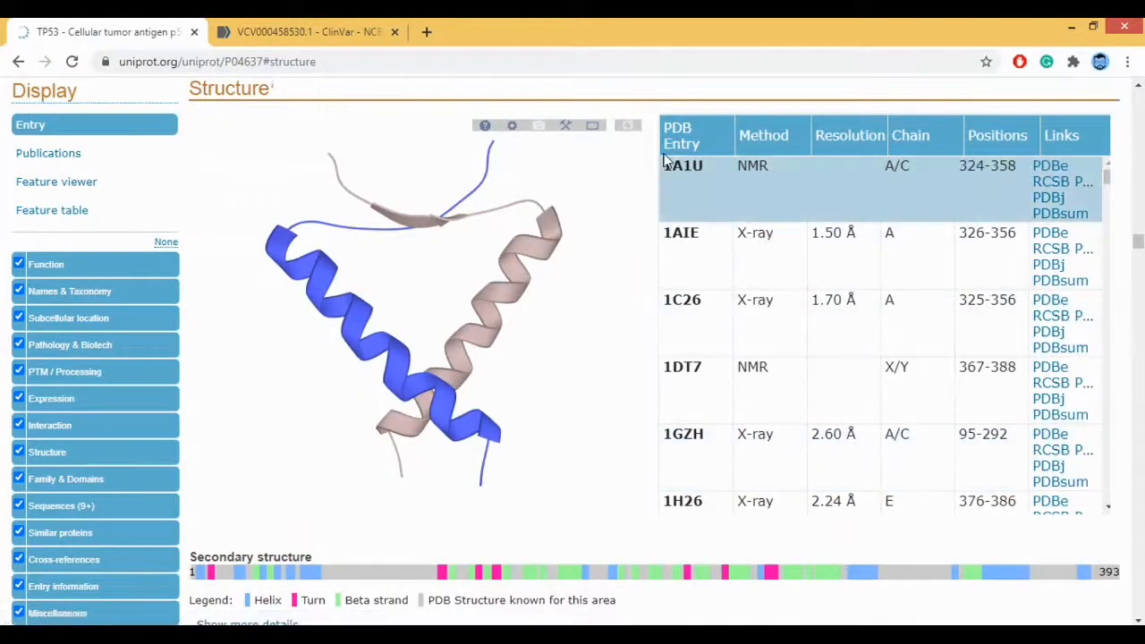
mouse_move(688, 258)
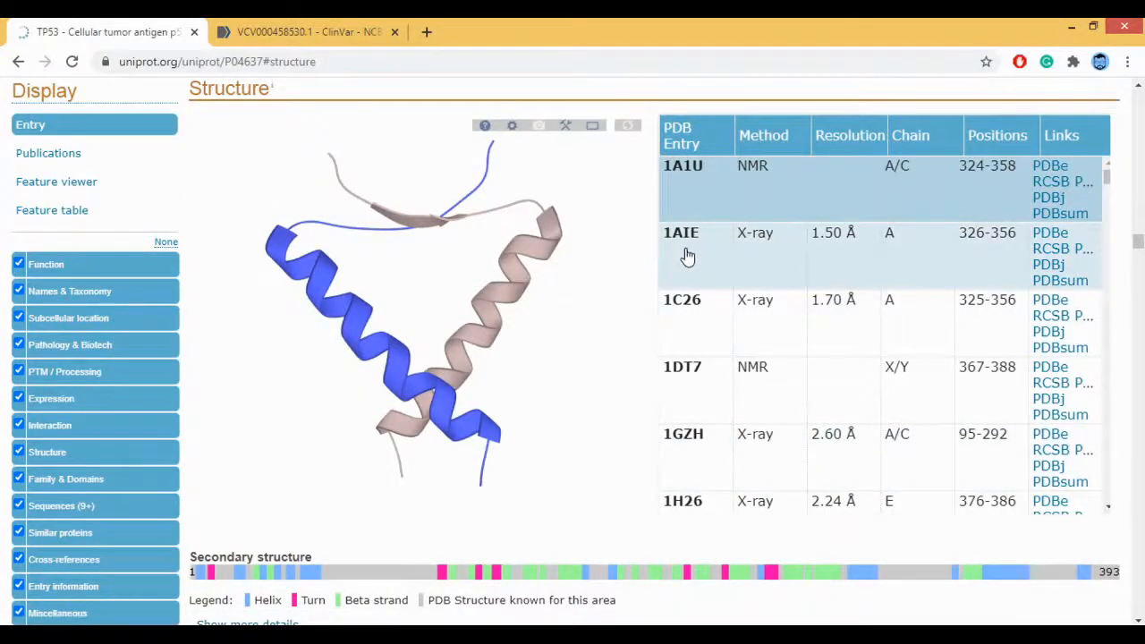
mouse_move(709, 189)
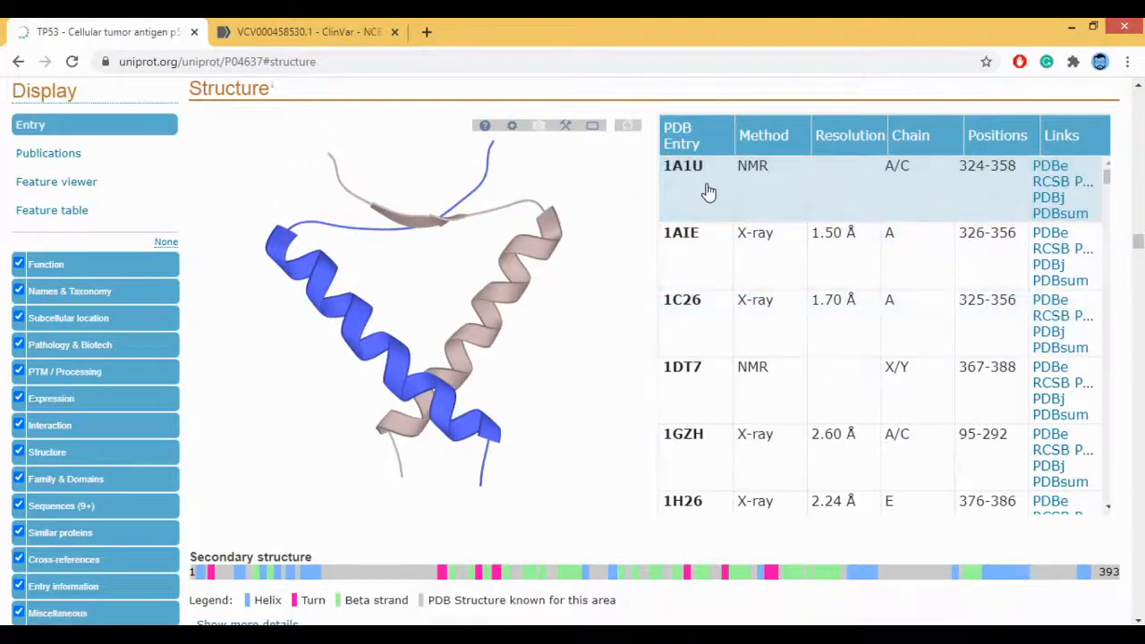
mouse_move(698, 261)
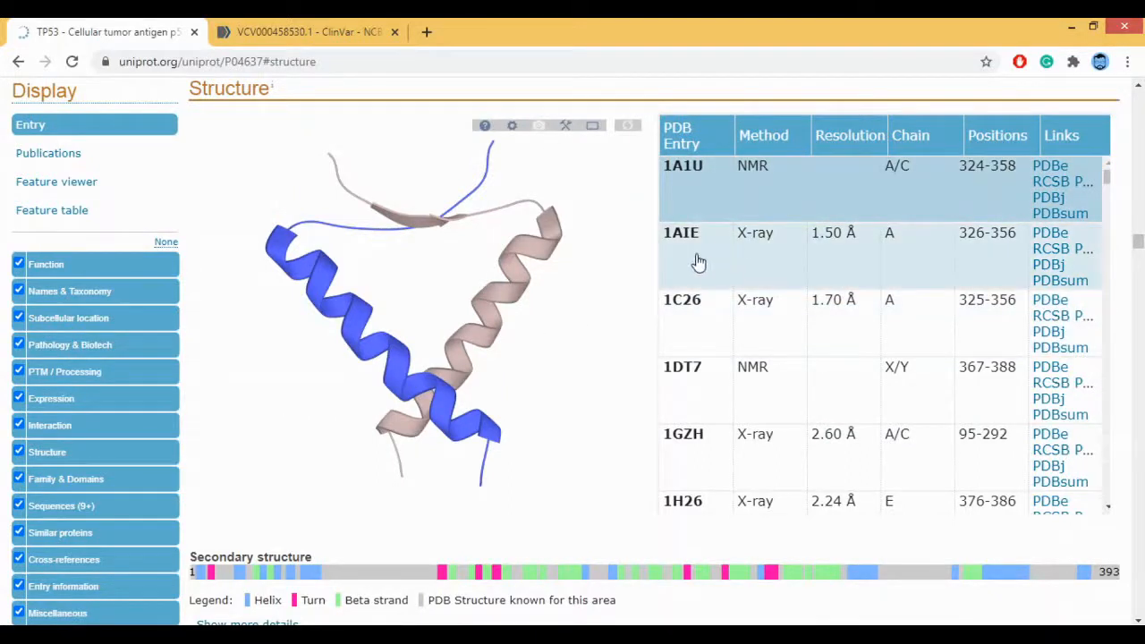
left_click(680, 232)
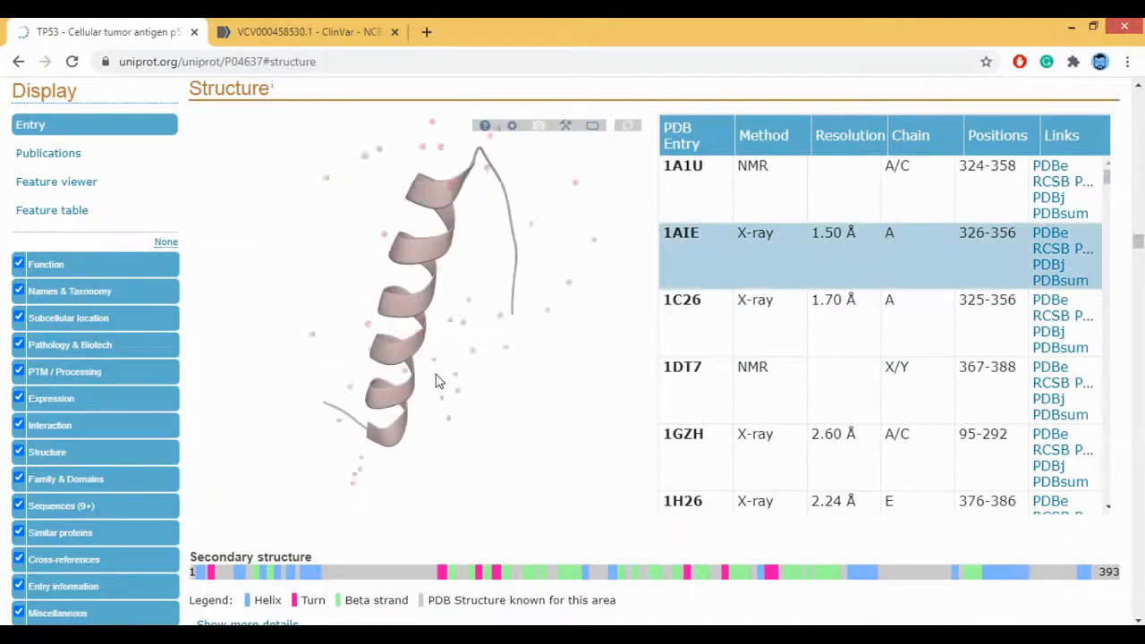
mouse_move(958, 365)
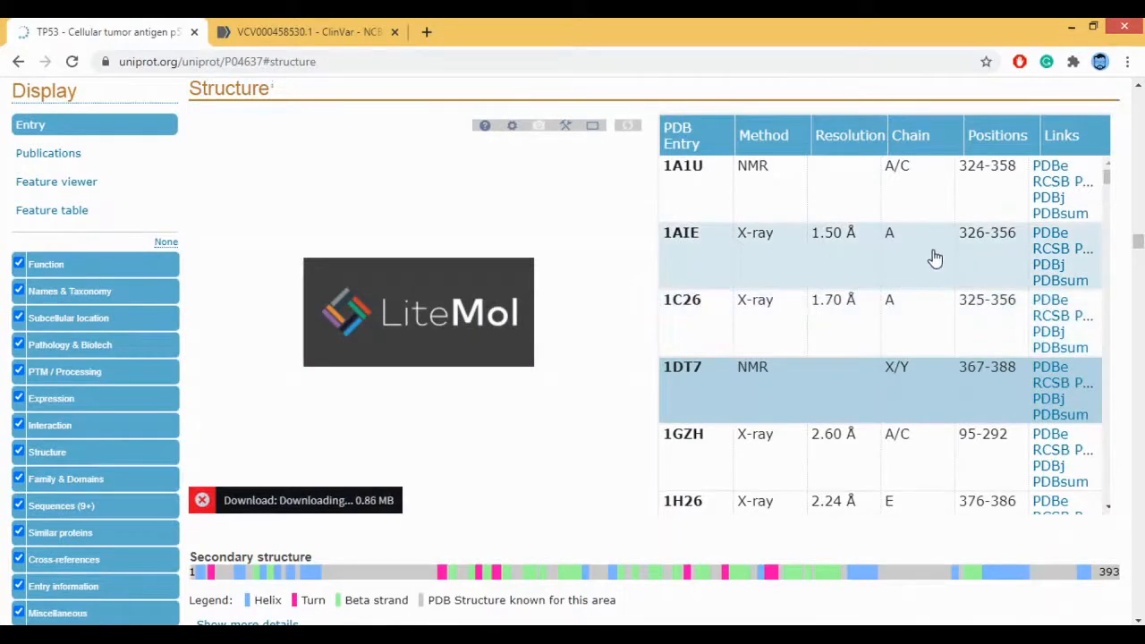
left_click(682, 367)
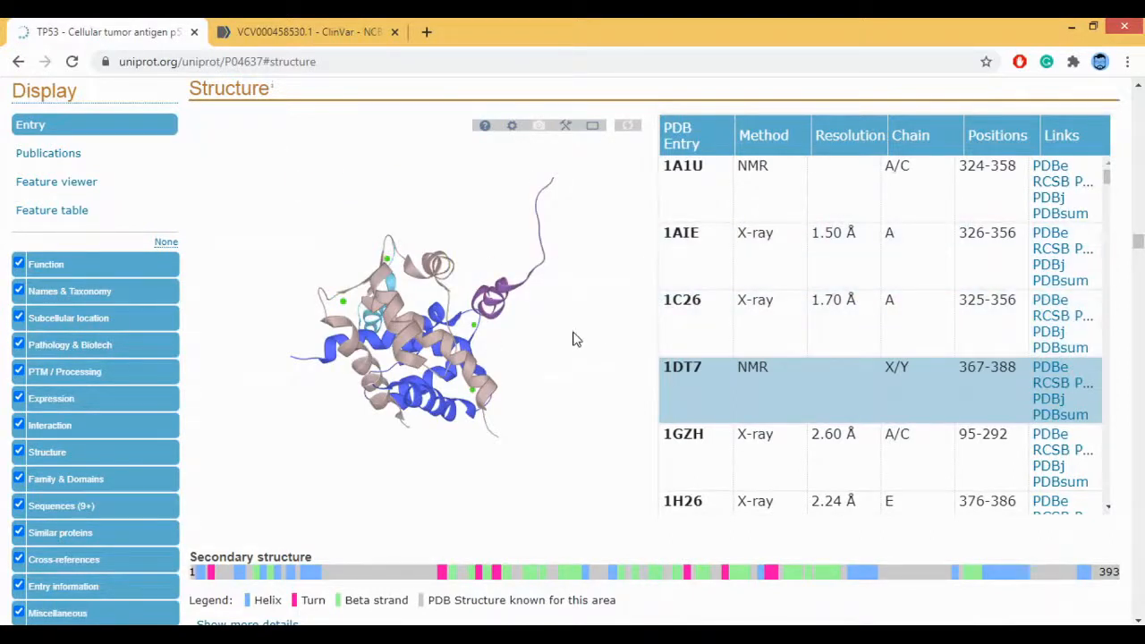
mouse_move(770, 385)
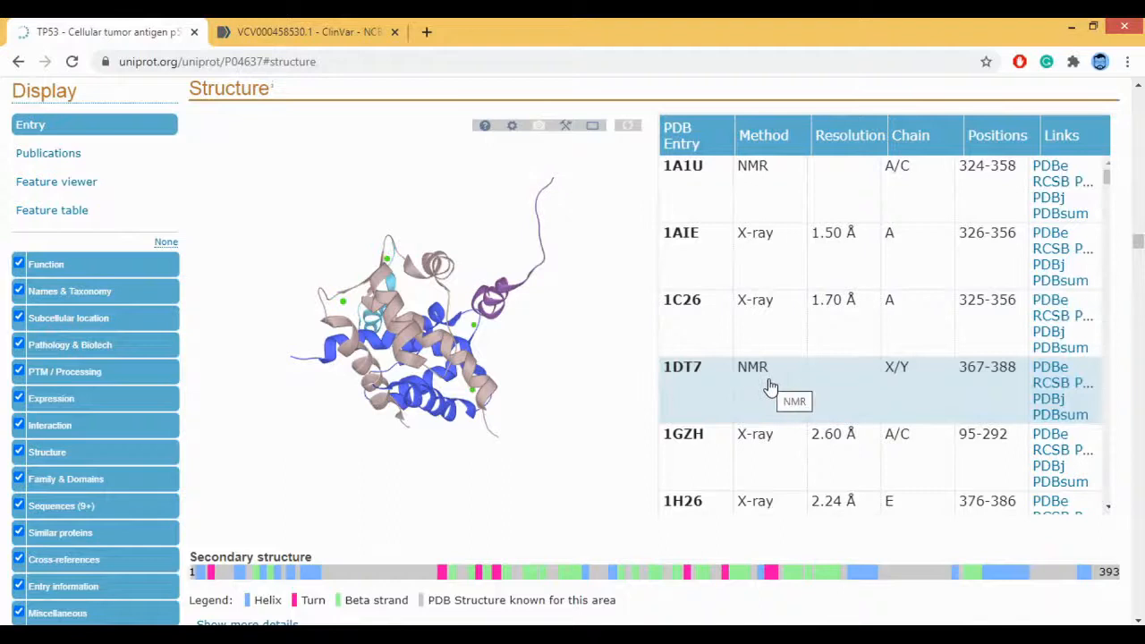
mouse_move(664, 379)
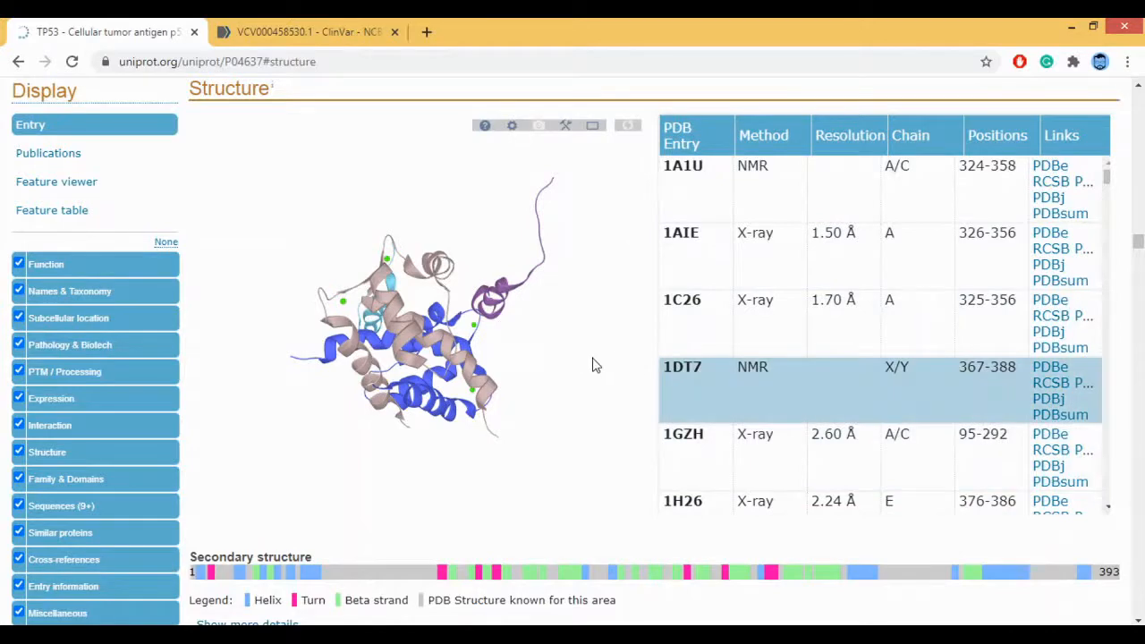
left_click_drag(598, 365, 355, 401)
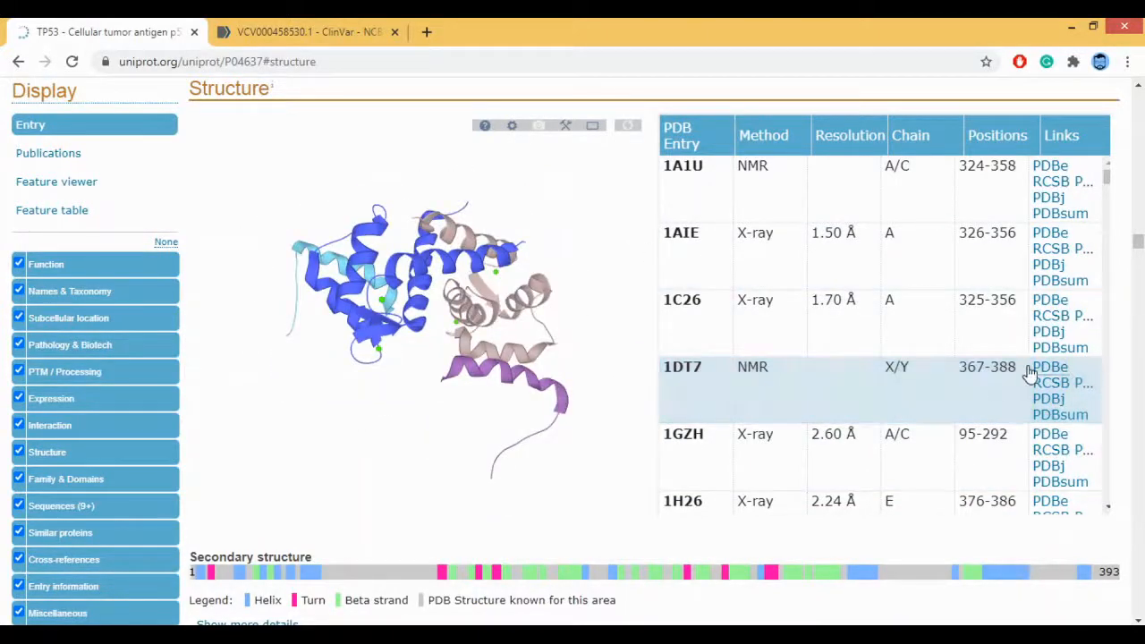
mouse_move(720, 351)
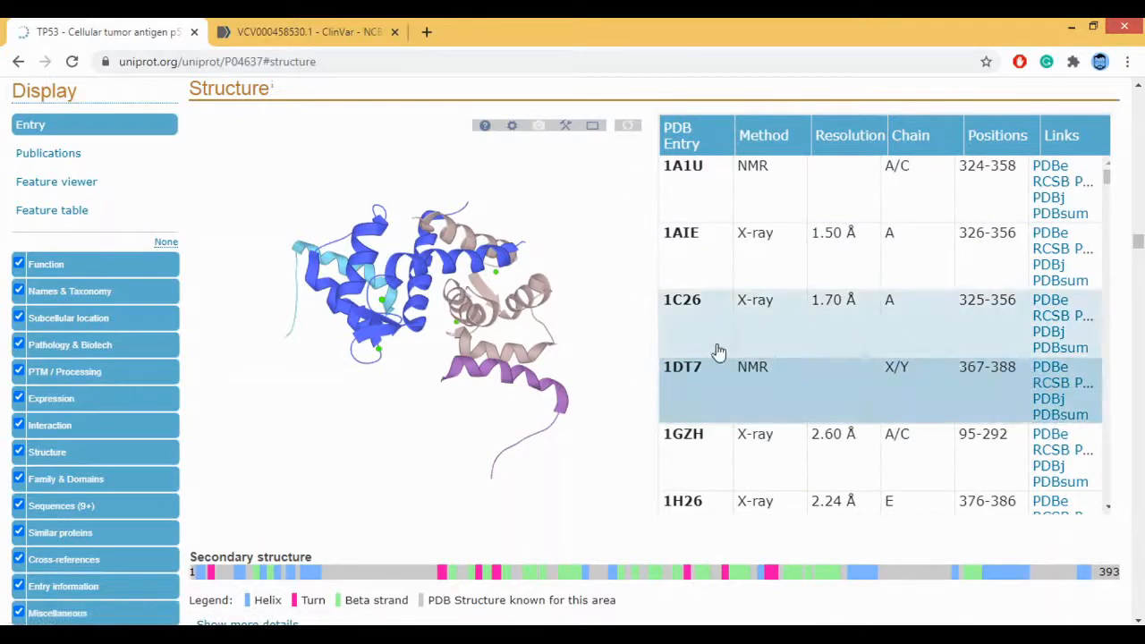
Scroll down the PDB table to the Sequences section with its 9 isoforms.
scroll("down", 3)
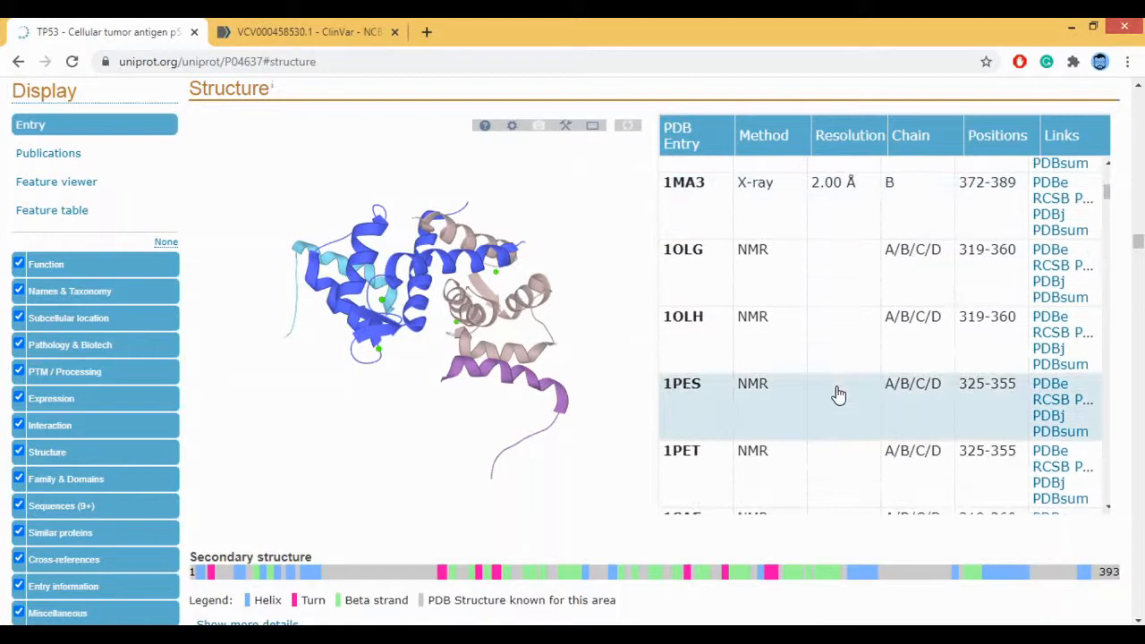
scroll("down", 3)
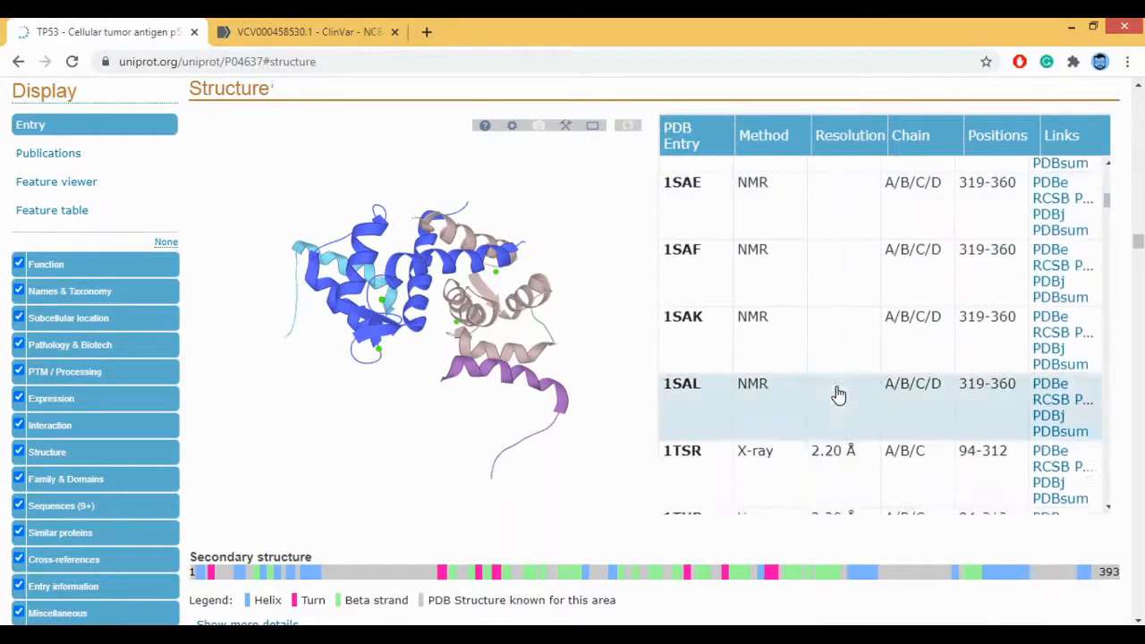
scroll("down", 3)
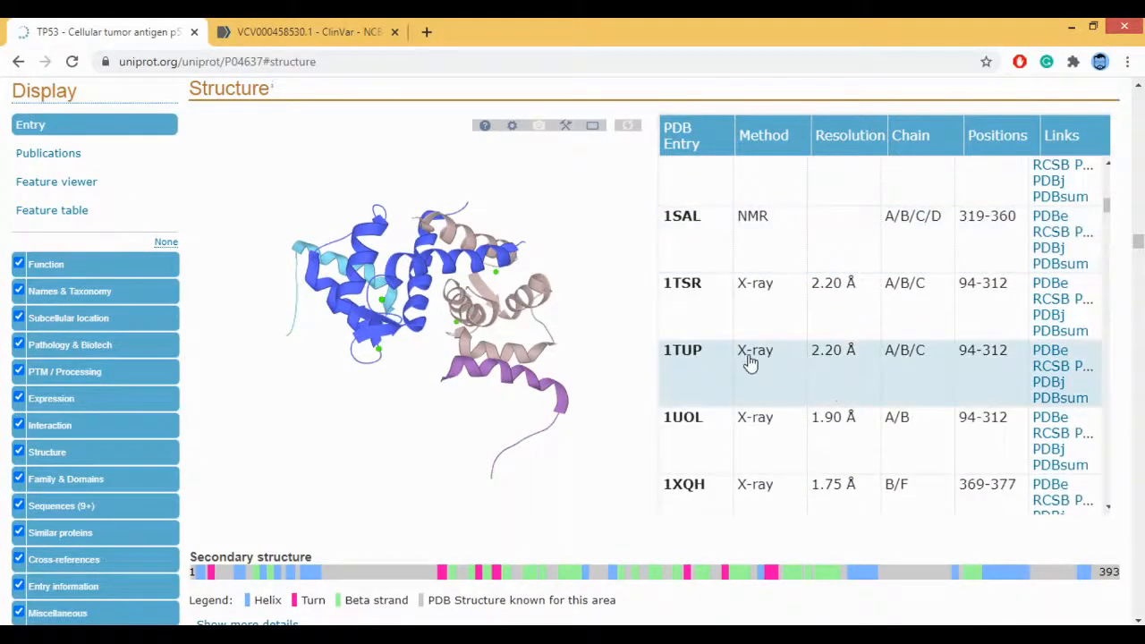
mouse_move(214, 397)
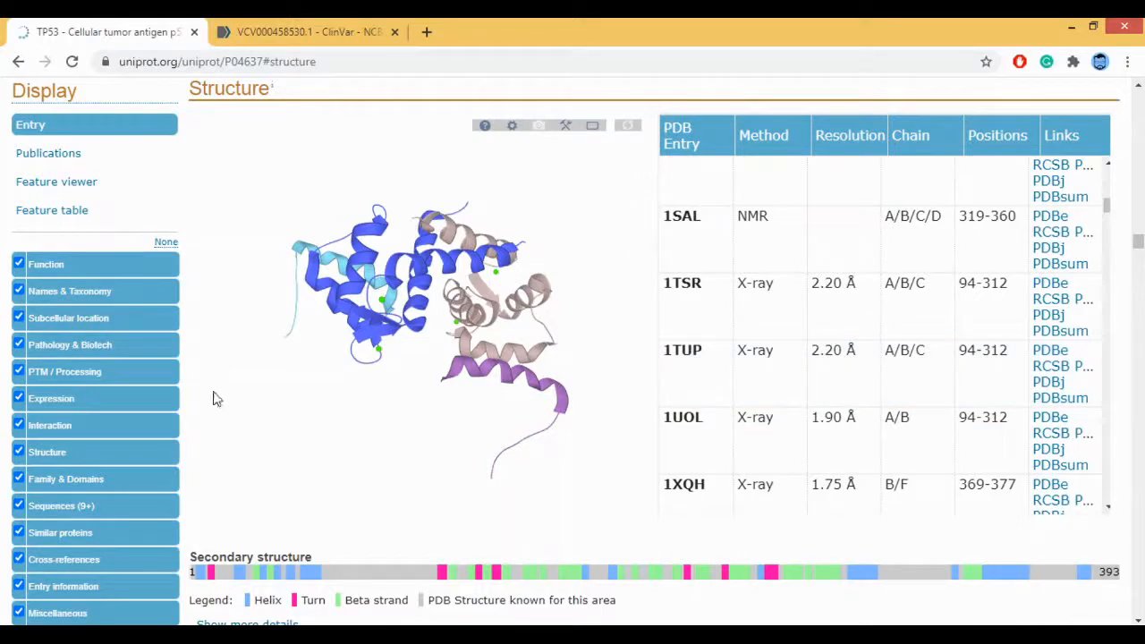
mouse_move(340, 490)
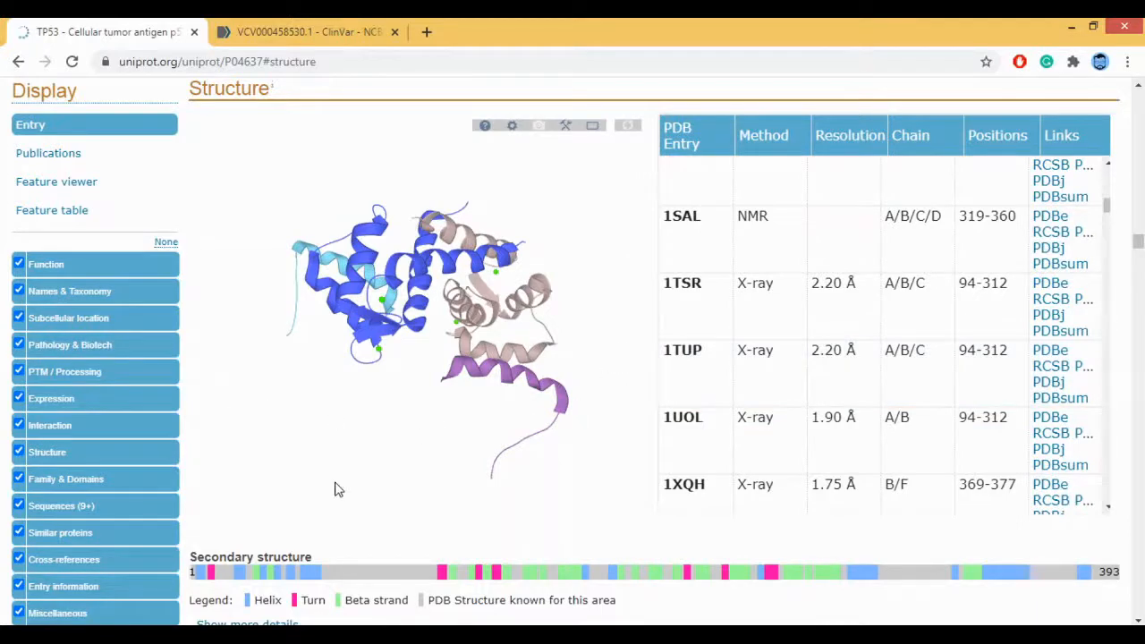
scroll("down", 3)
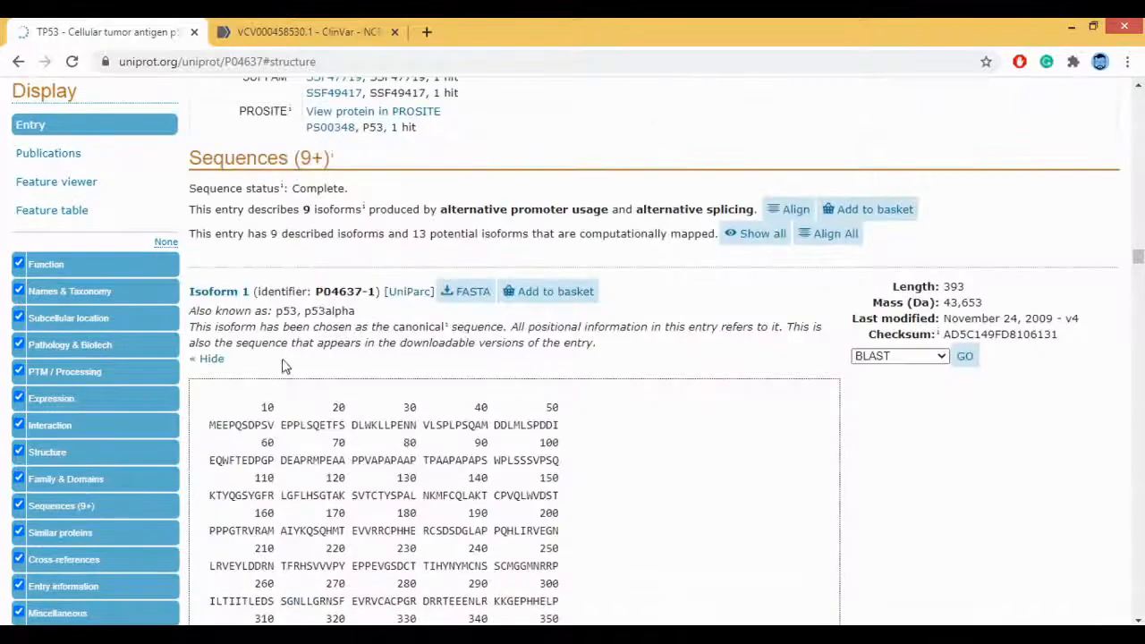
Scroll past the isoform 1 sequence and jump to the Similar proteins identity clusters.
scroll("down", 3)
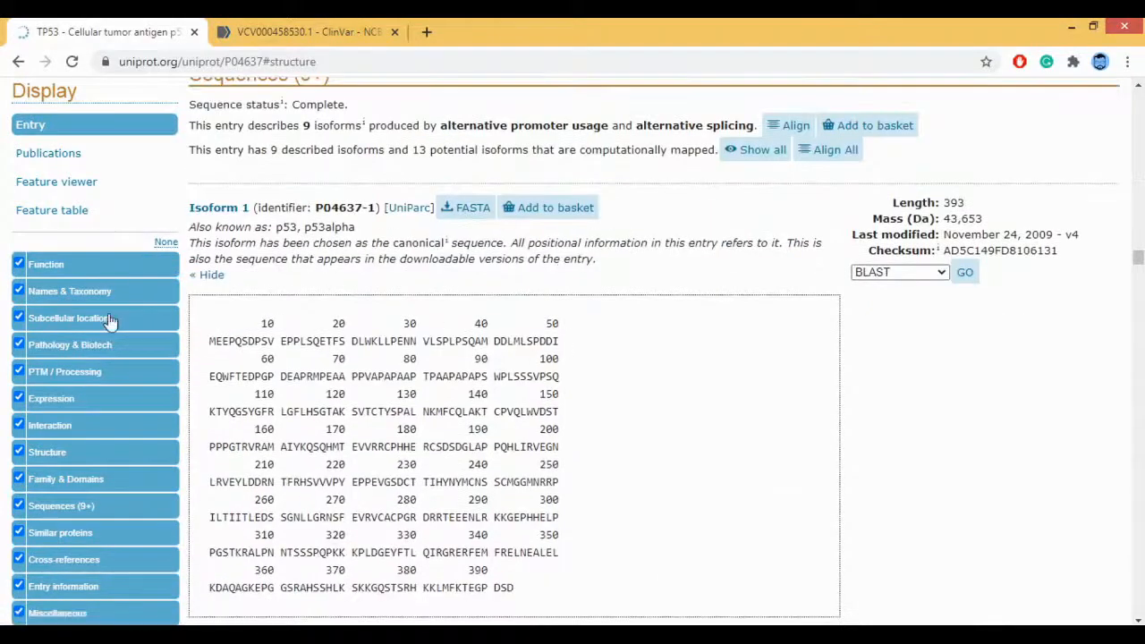
mouse_move(71, 516)
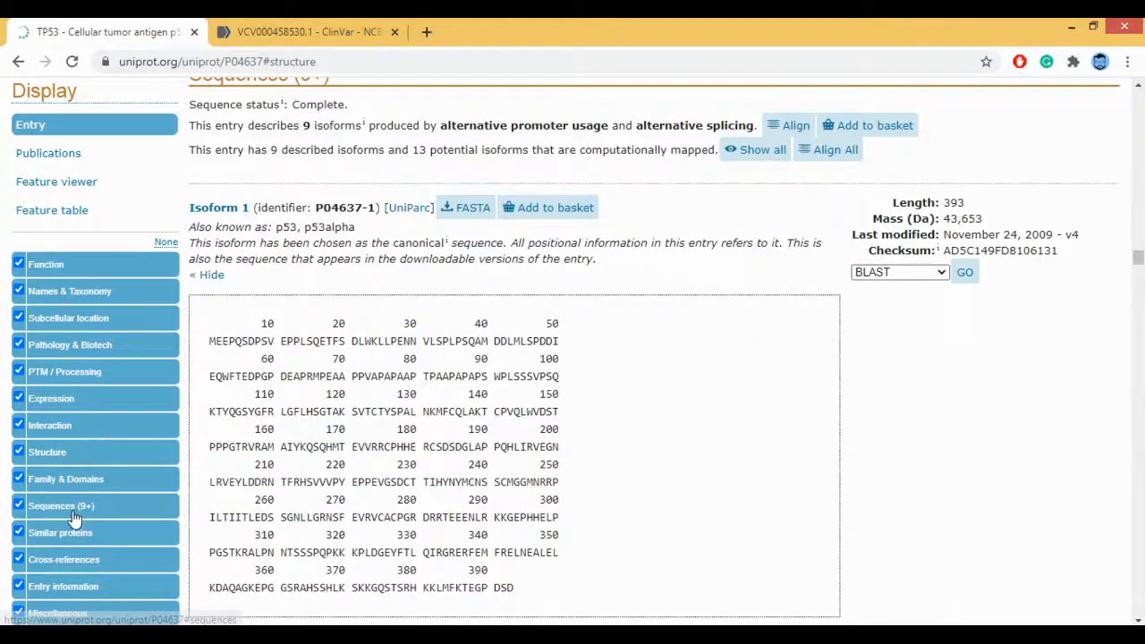
mouse_move(497, 365)
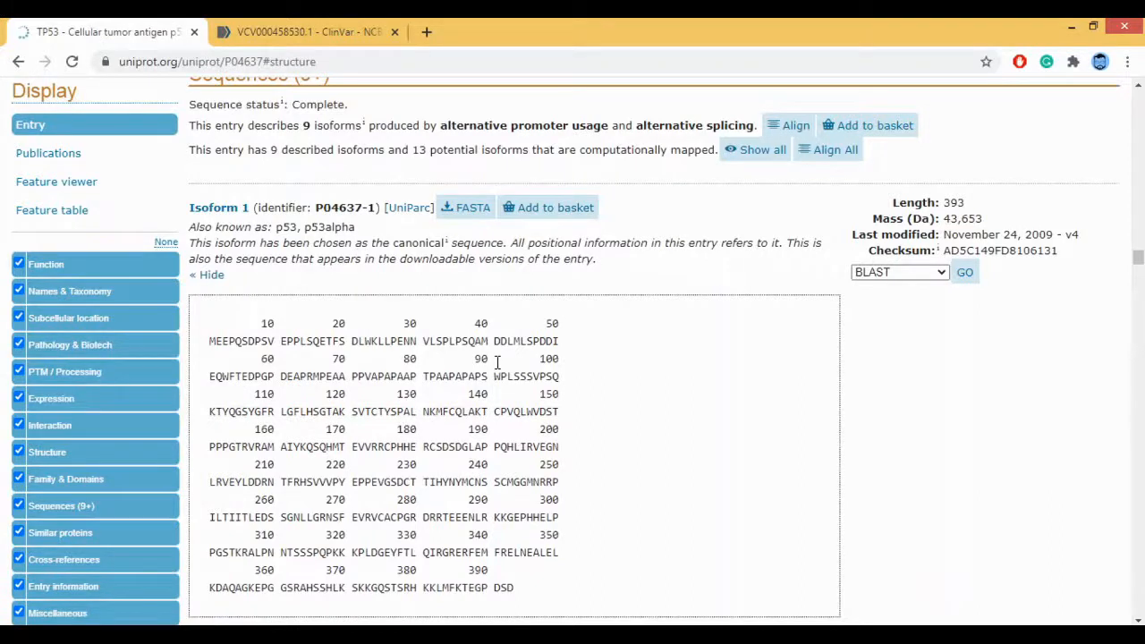
scroll("down", 3)
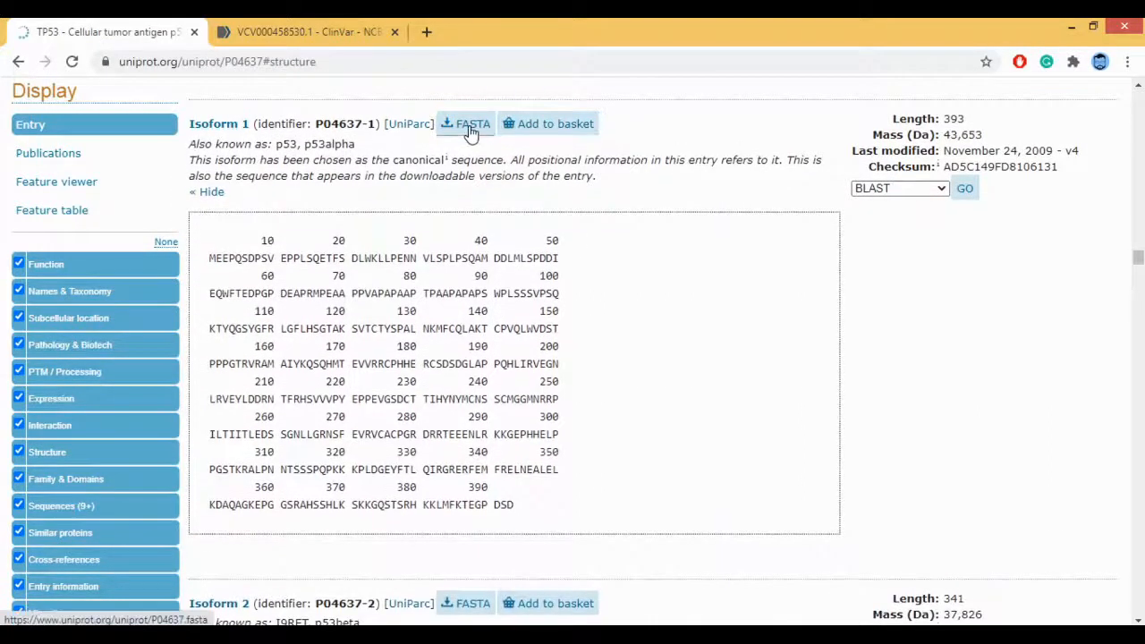
mouse_move(469, 124)
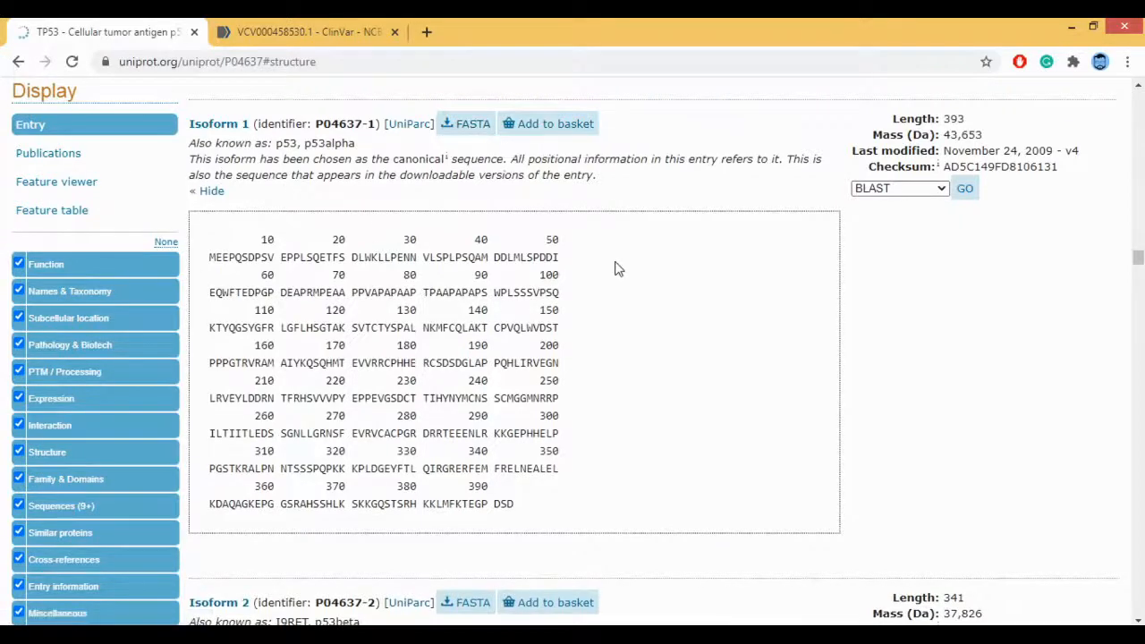
left_click(61, 533)
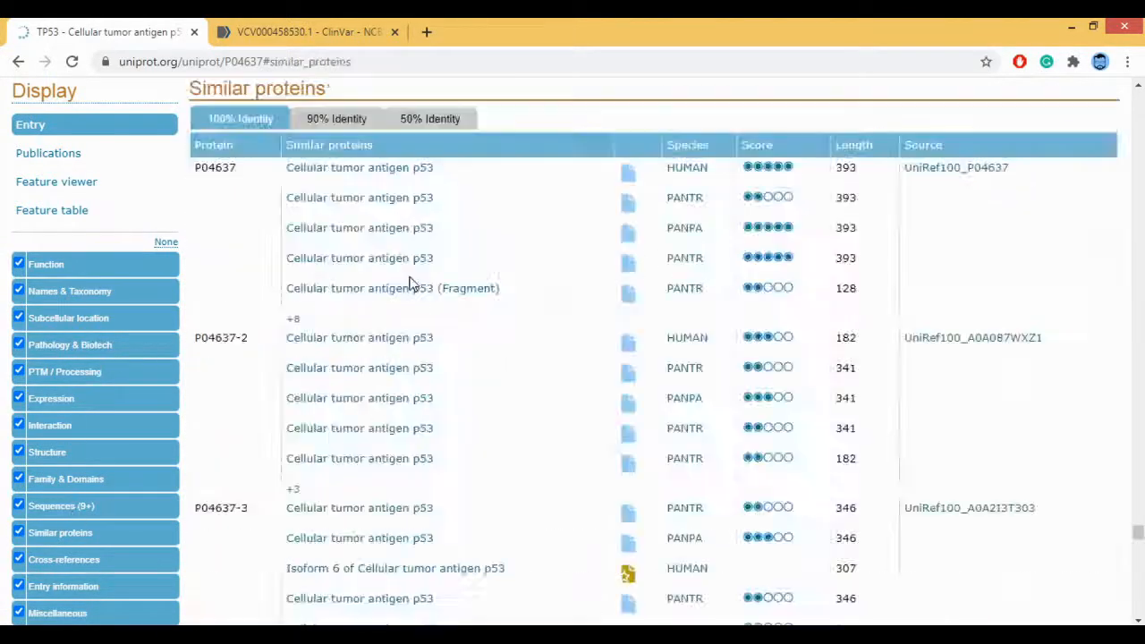
Jump to Cross-references and read the web resources, sequence database and 3D structure tables.
left_click(64, 559)
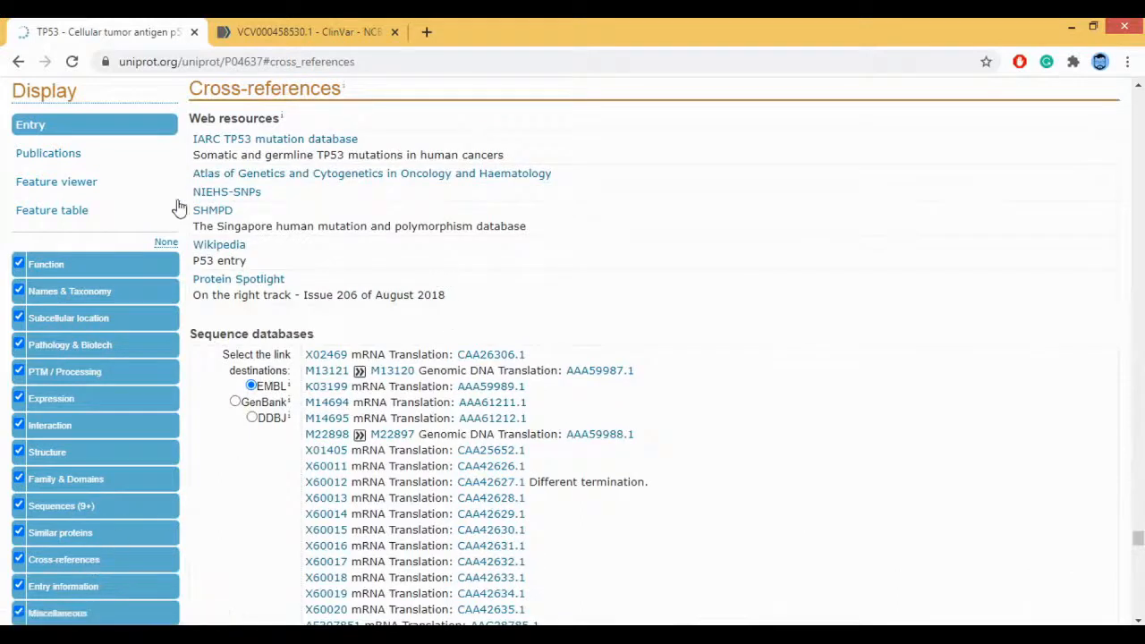
mouse_move(438, 373)
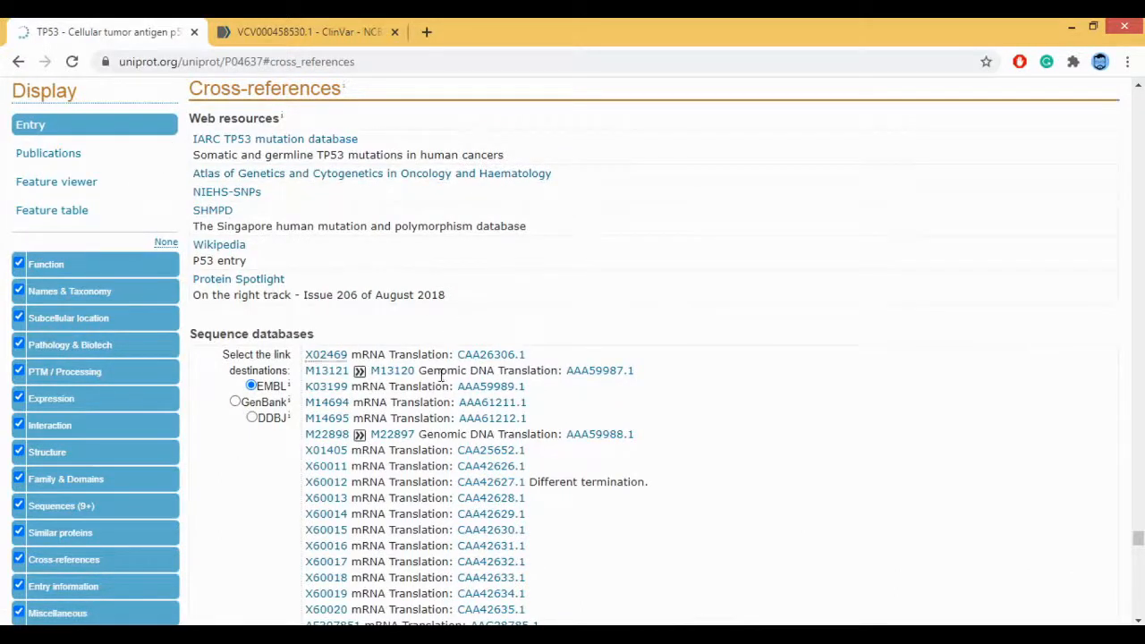
scroll("down", 3)
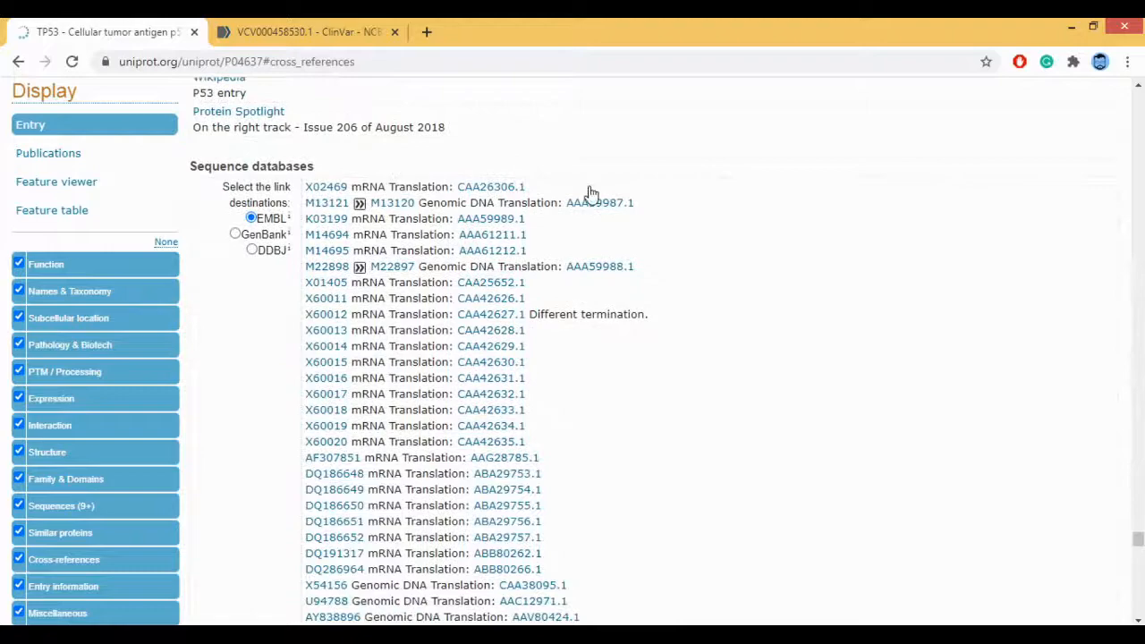
mouse_move(284, 279)
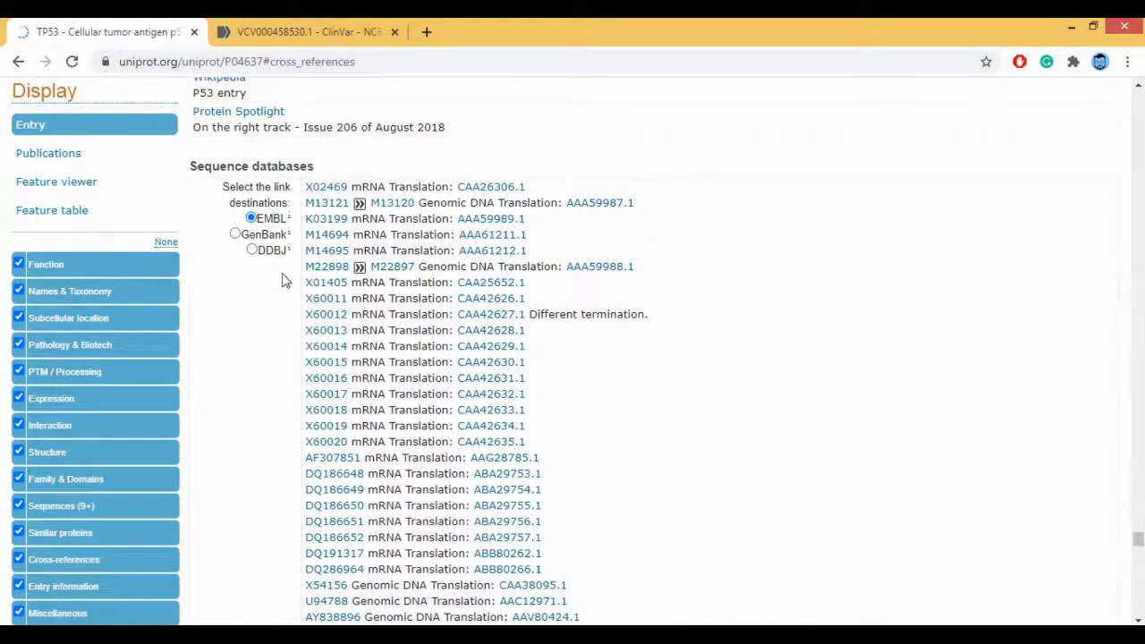
scroll("down", 3)
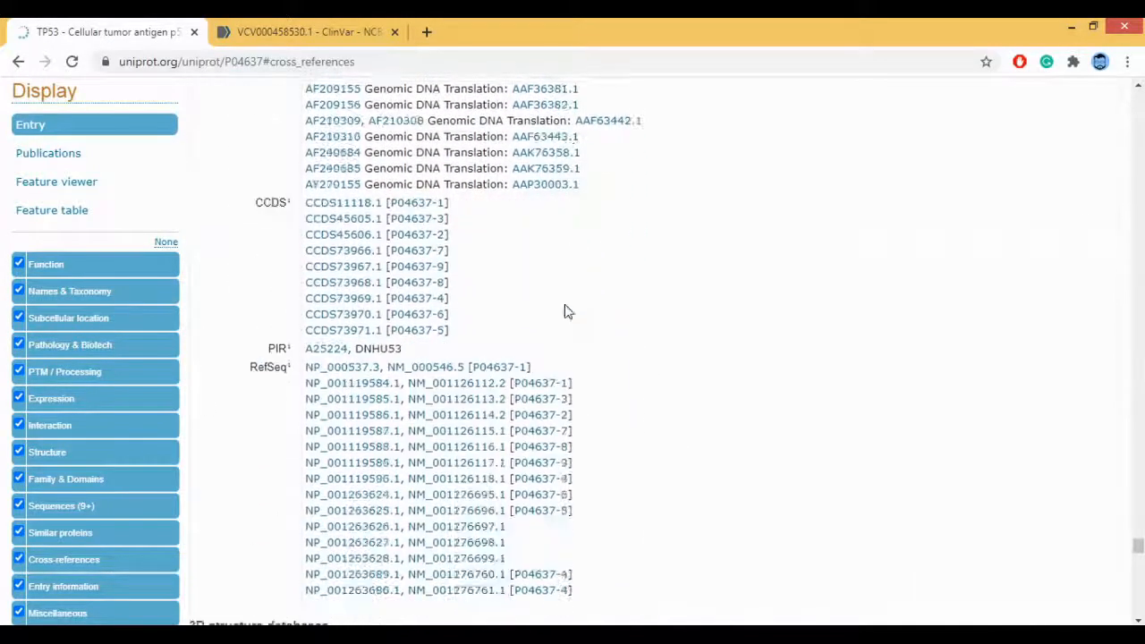
scroll("down", 3)
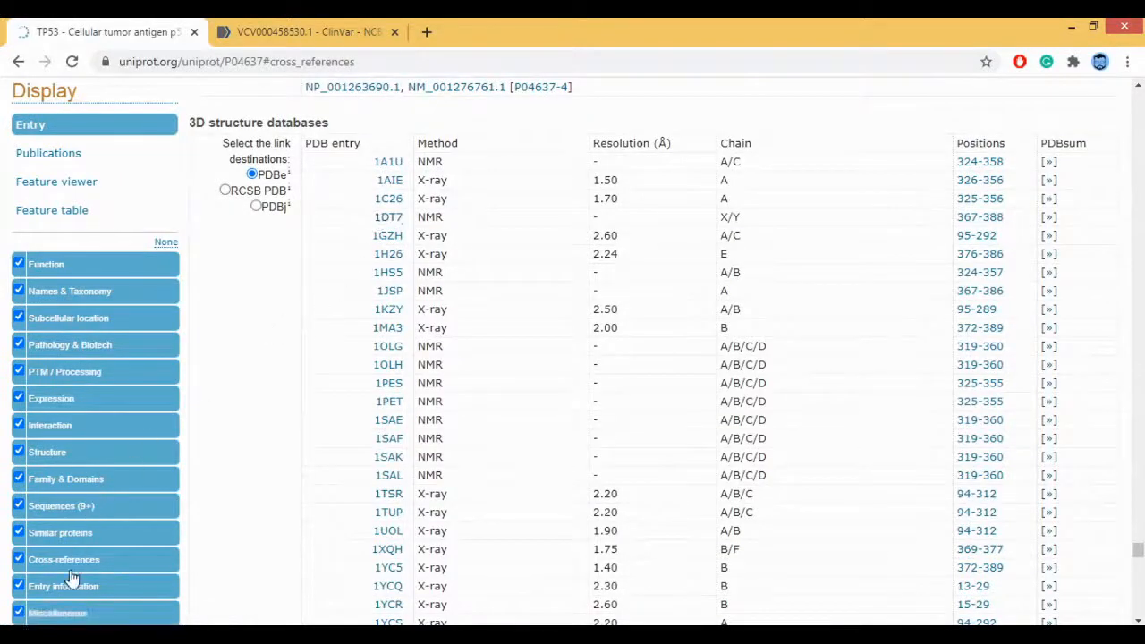
Continue through the protein-protein interaction databases, then move on to Entry information.
scroll("down", 3)
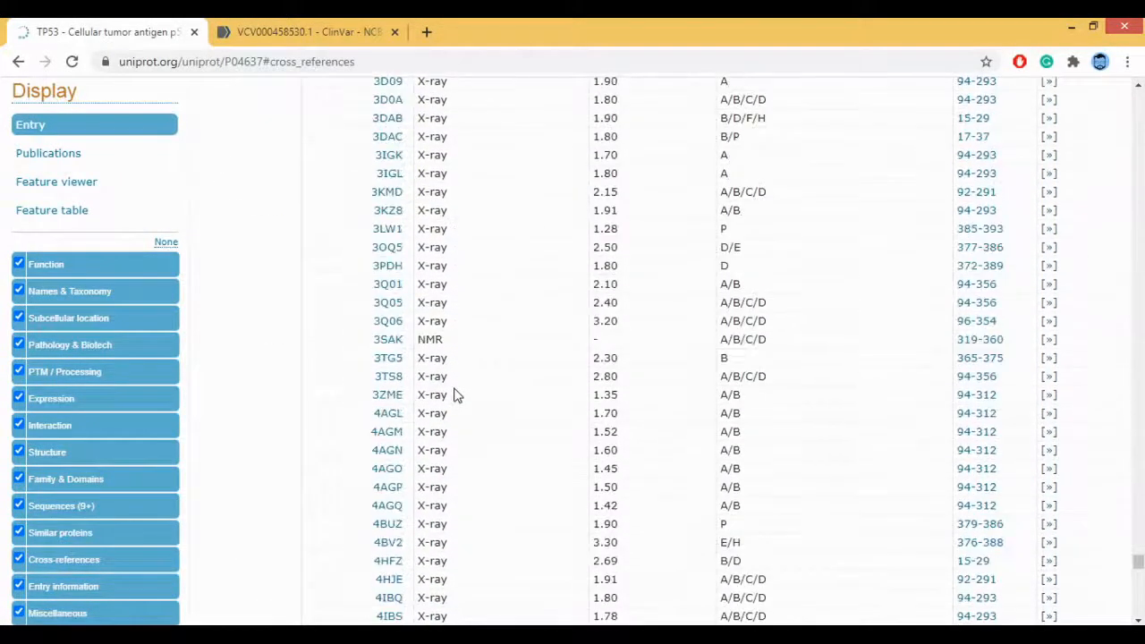
scroll("down", 3)
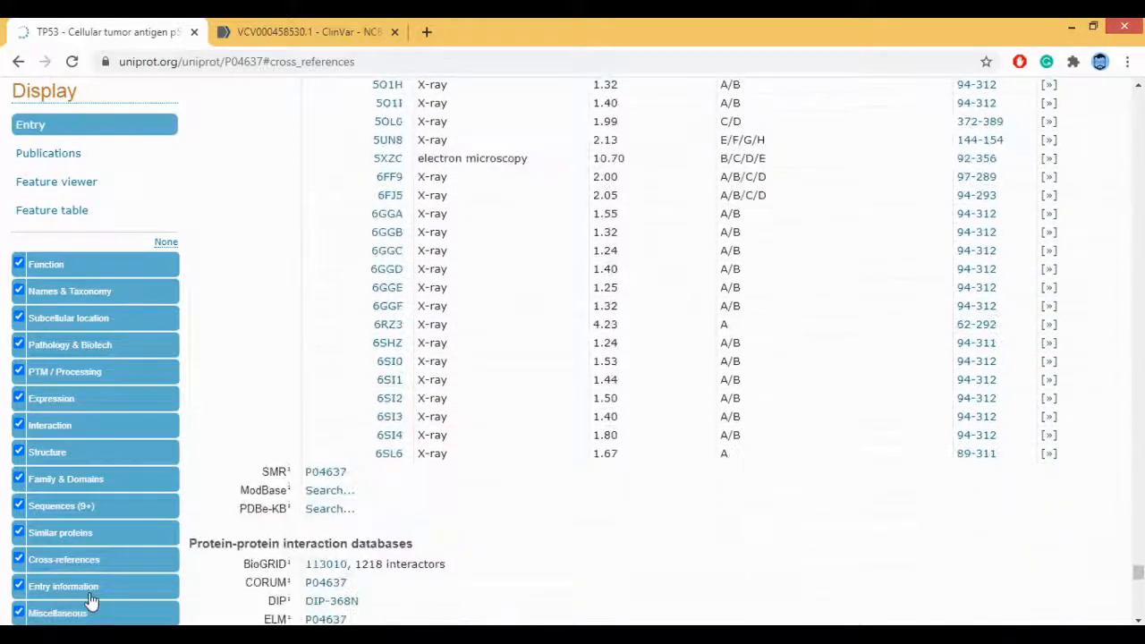
left_click(64, 587)
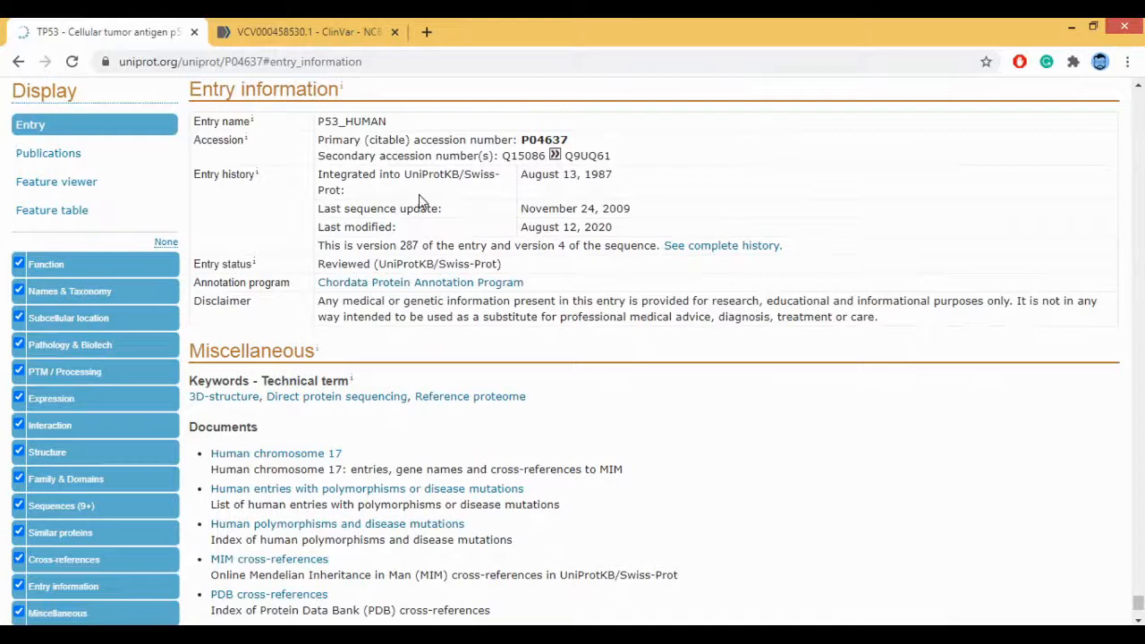
mouse_move(437, 236)
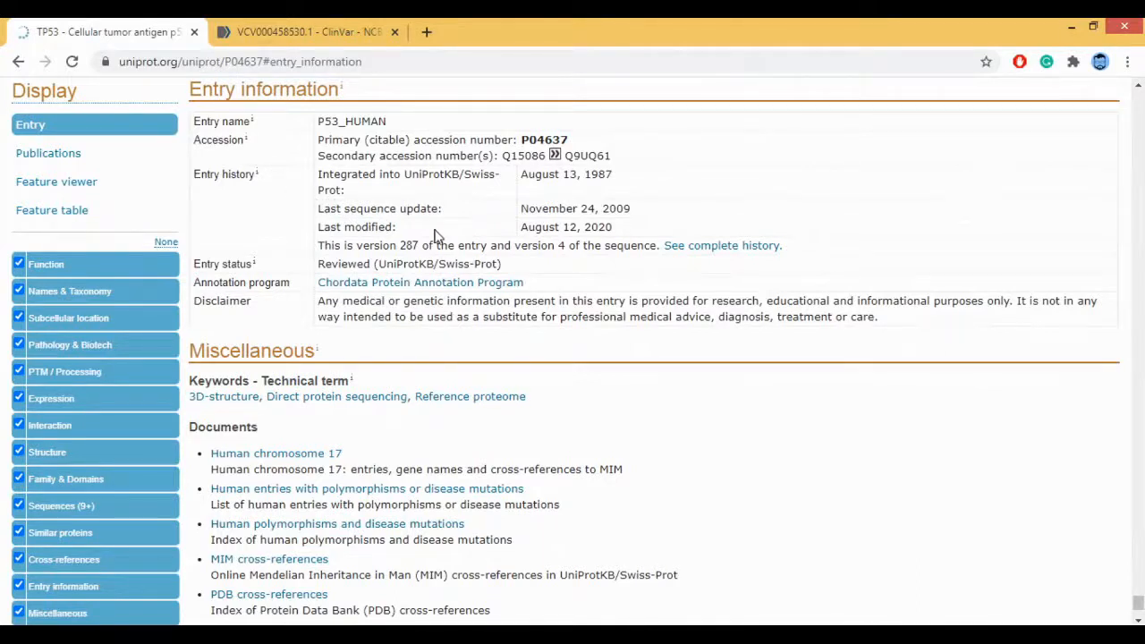
mouse_move(634, 214)
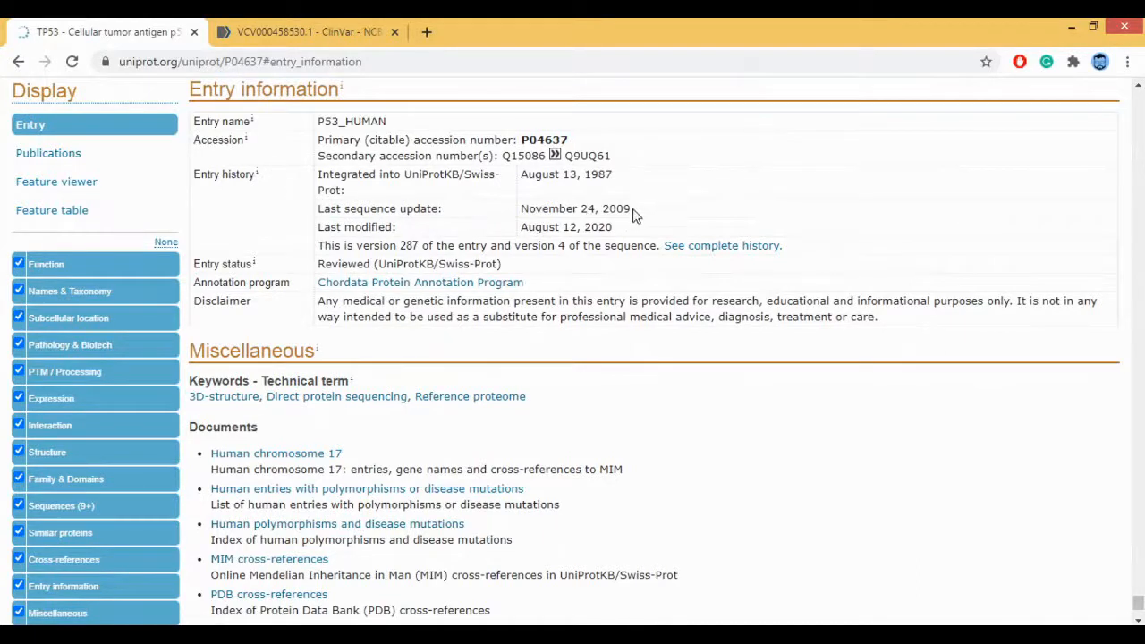
mouse_move(615, 243)
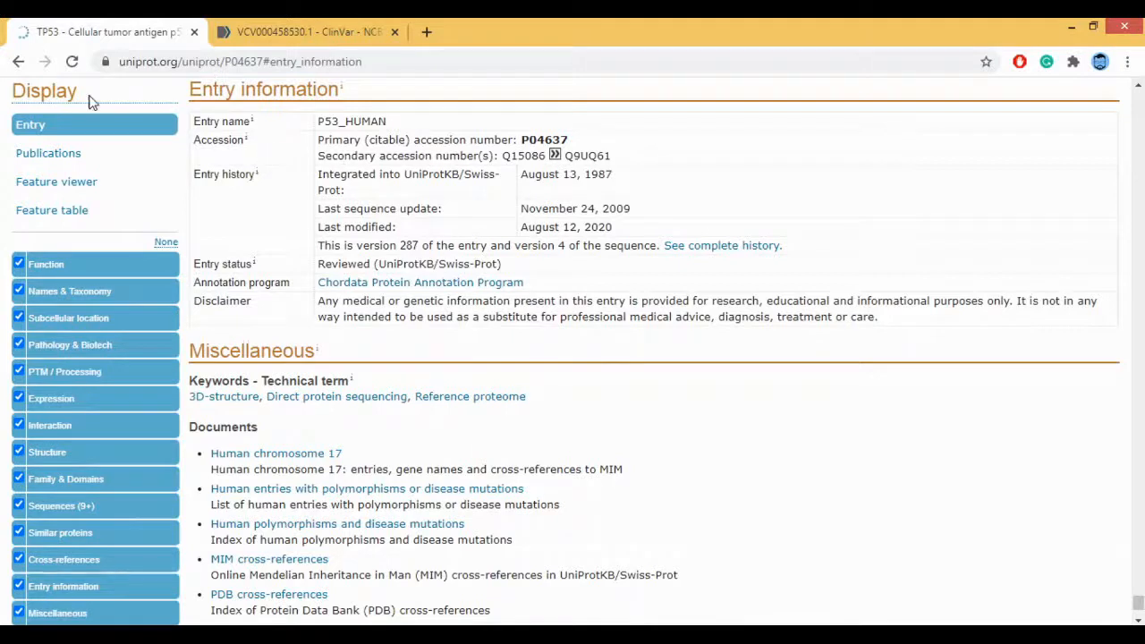
mouse_move(385, 140)
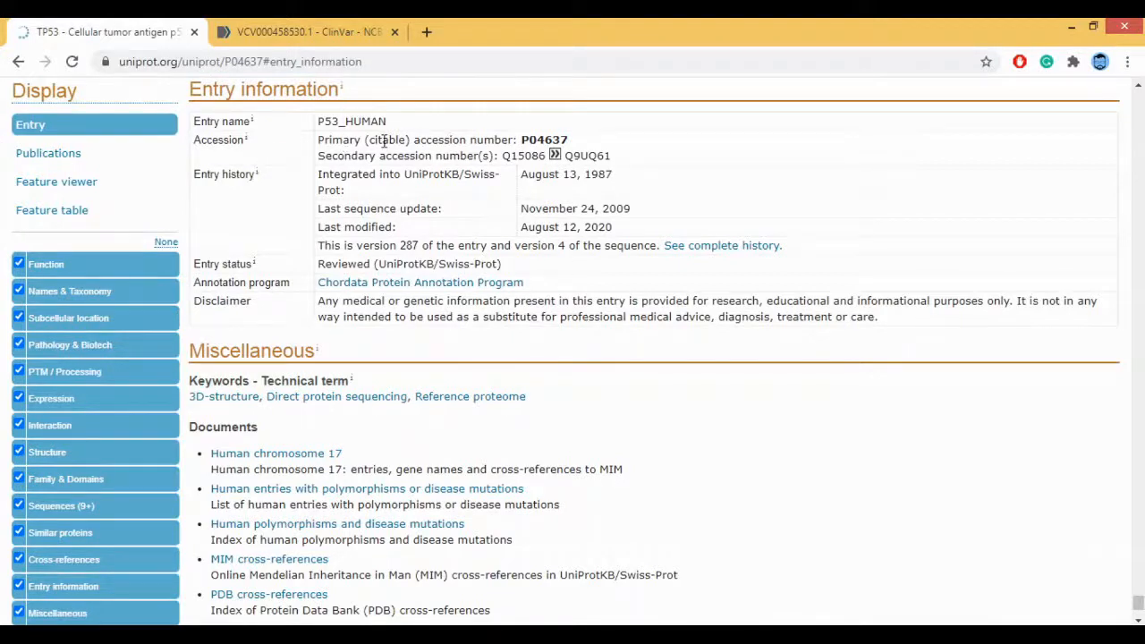
mouse_move(270, 361)
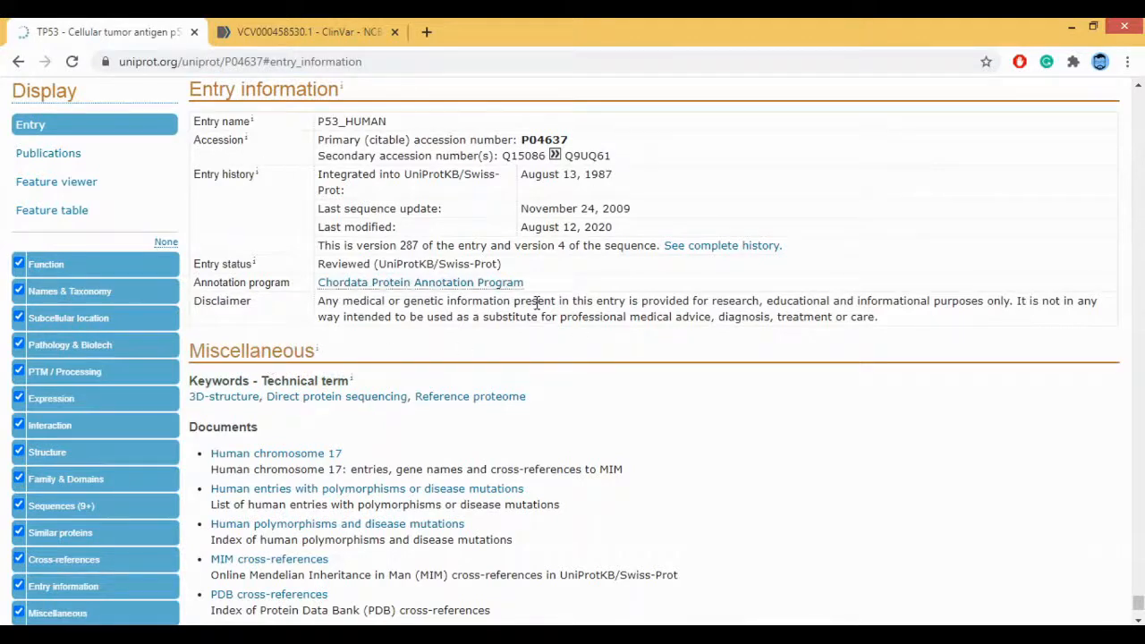
Highlight the last-modified date August 12, 2020 and continue into the Miscellaneous documents.
left_click_drag(319, 245, 439, 245)
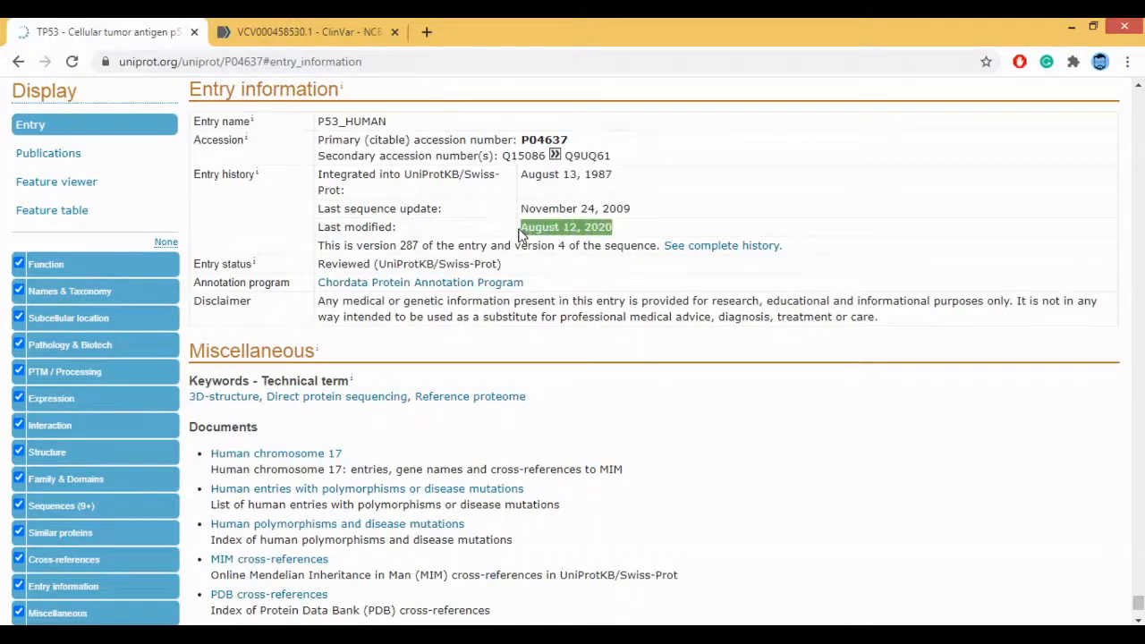
mouse_move(566, 231)
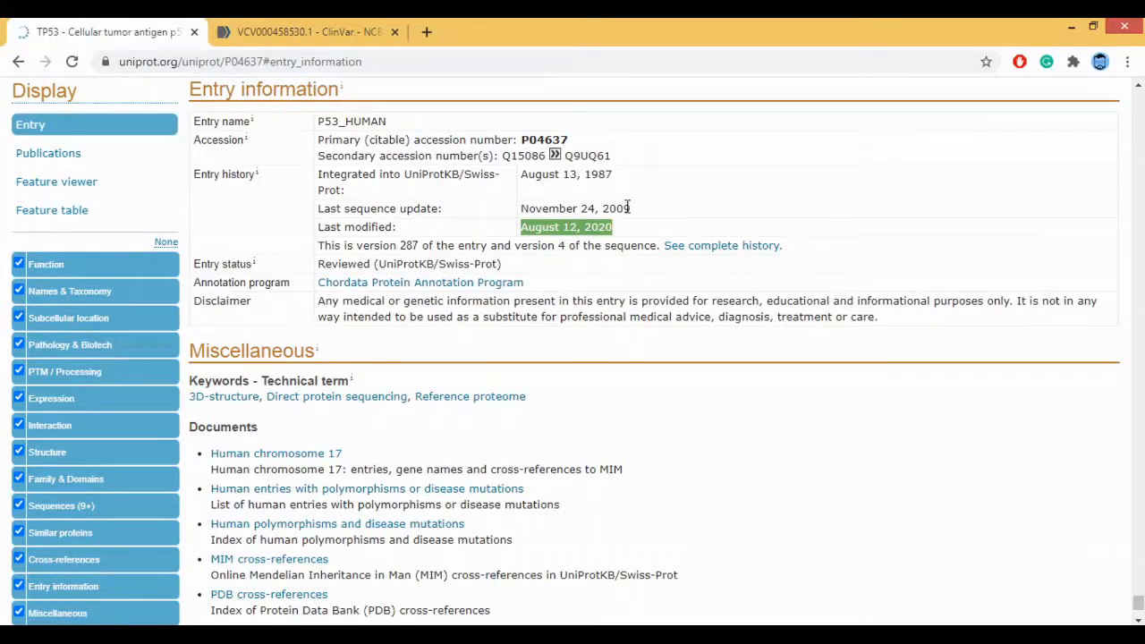
mouse_move(630, 225)
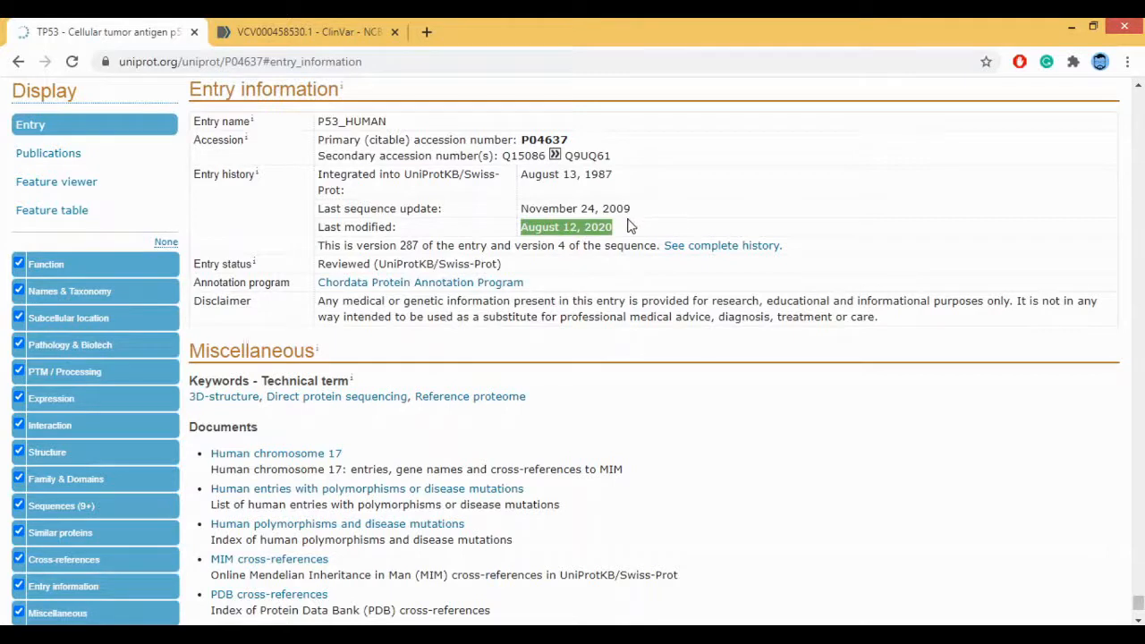
mouse_move(596, 243)
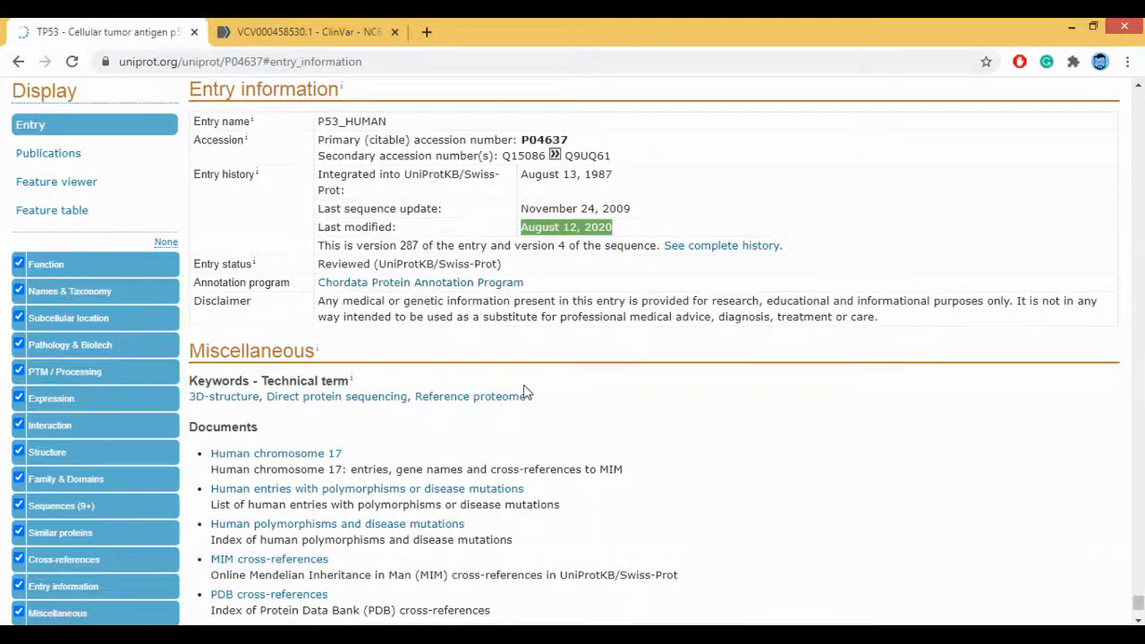
scroll("down", 3)
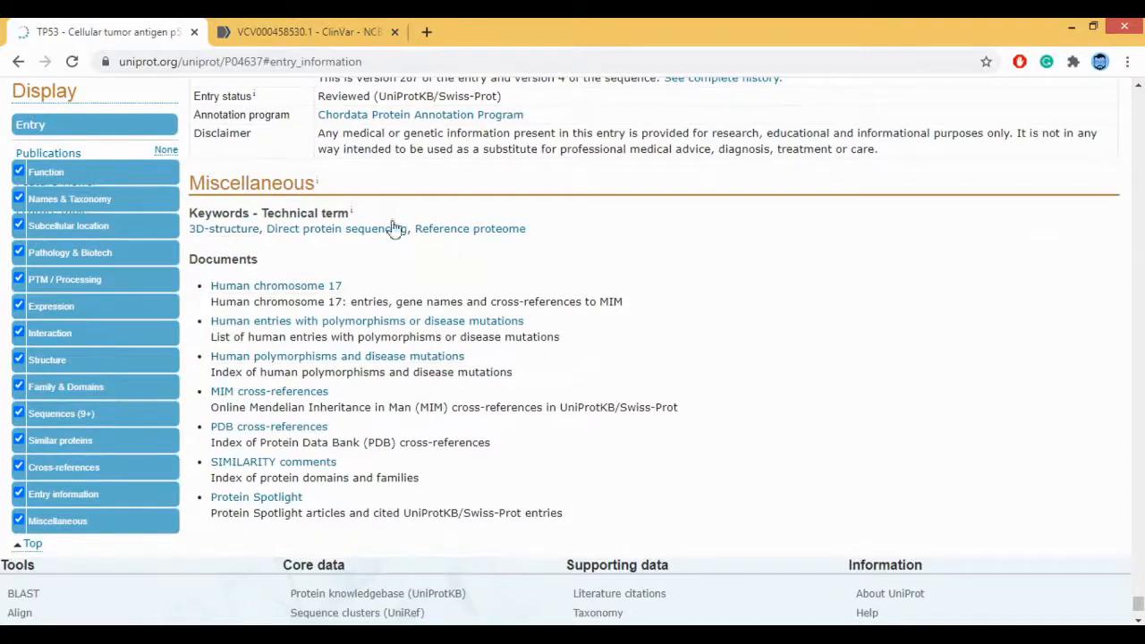
mouse_move(334, 254)
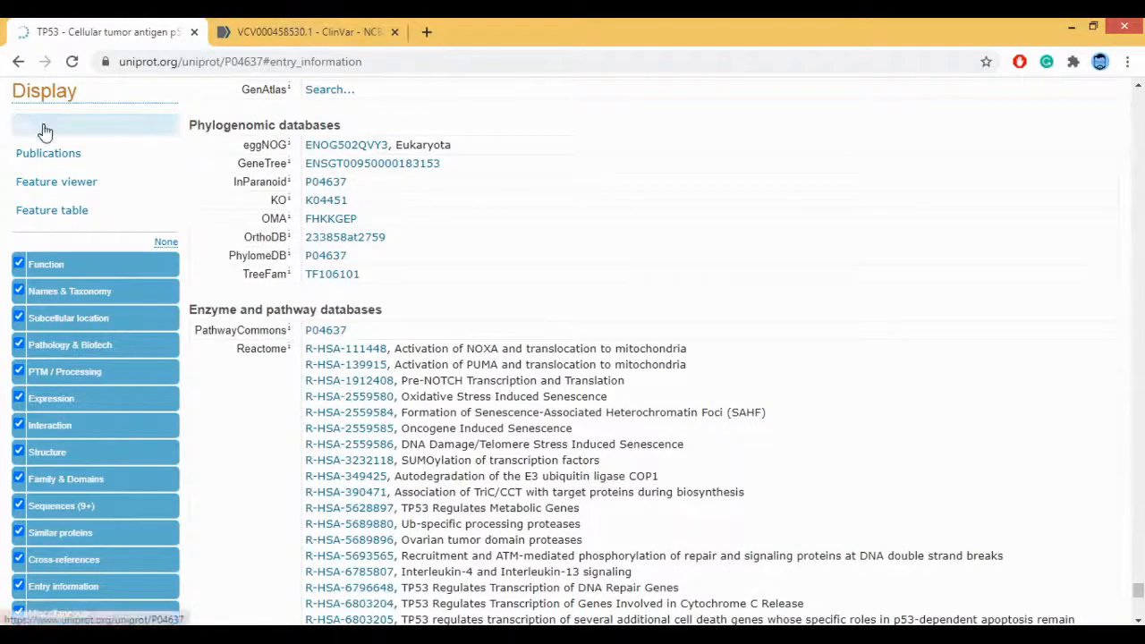
Return to the main P04637 entry view via 'Entry' under Display.
left_click(39, 125)
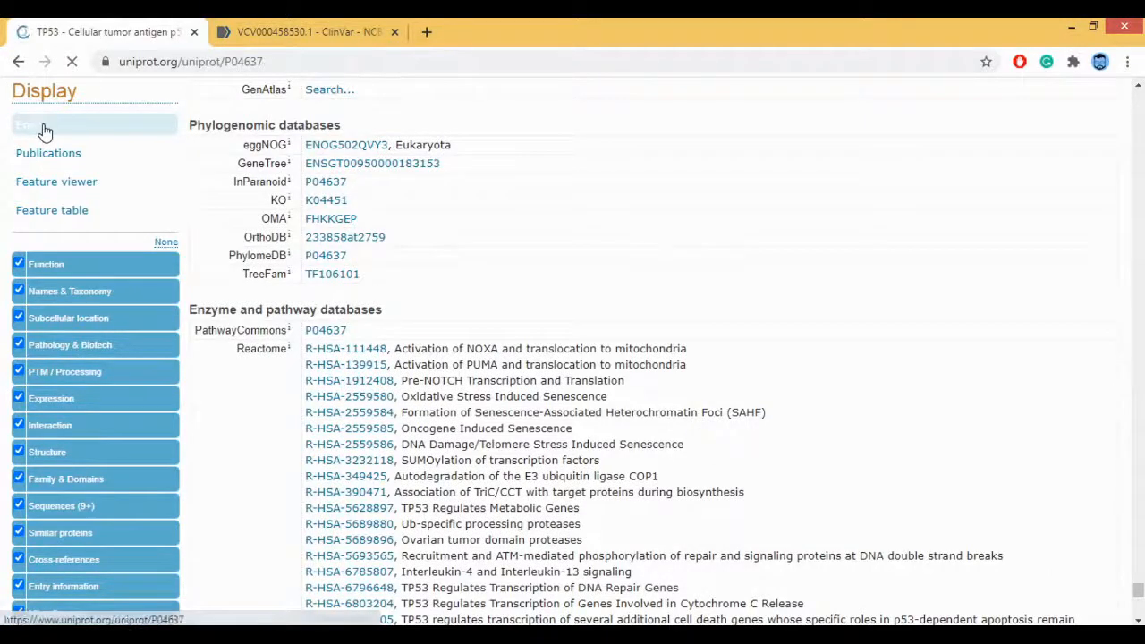